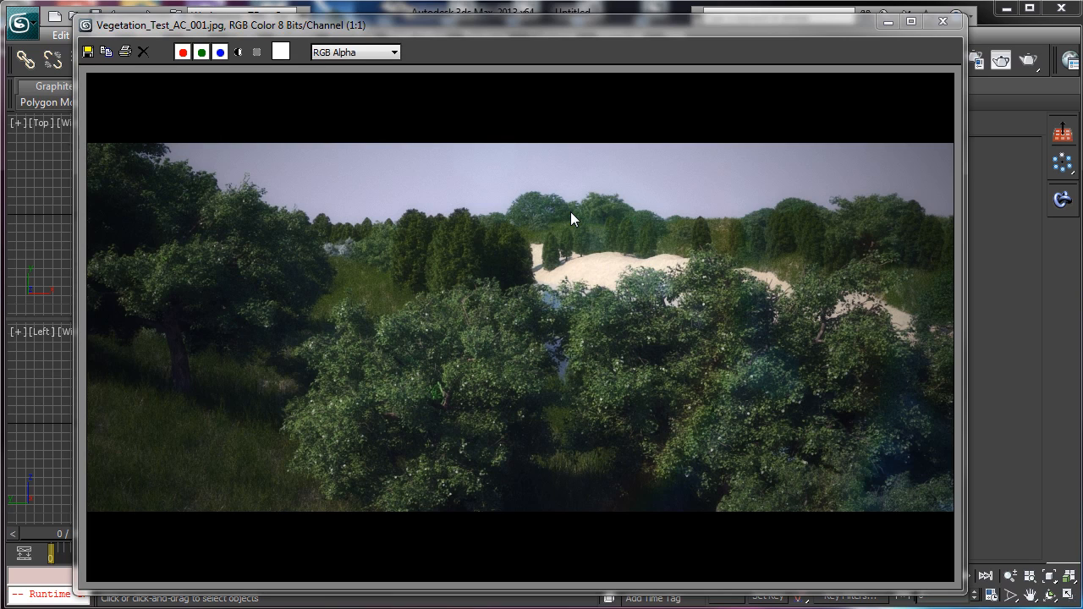
{"action": "mouse_move", "coordinate": [378, 272]}
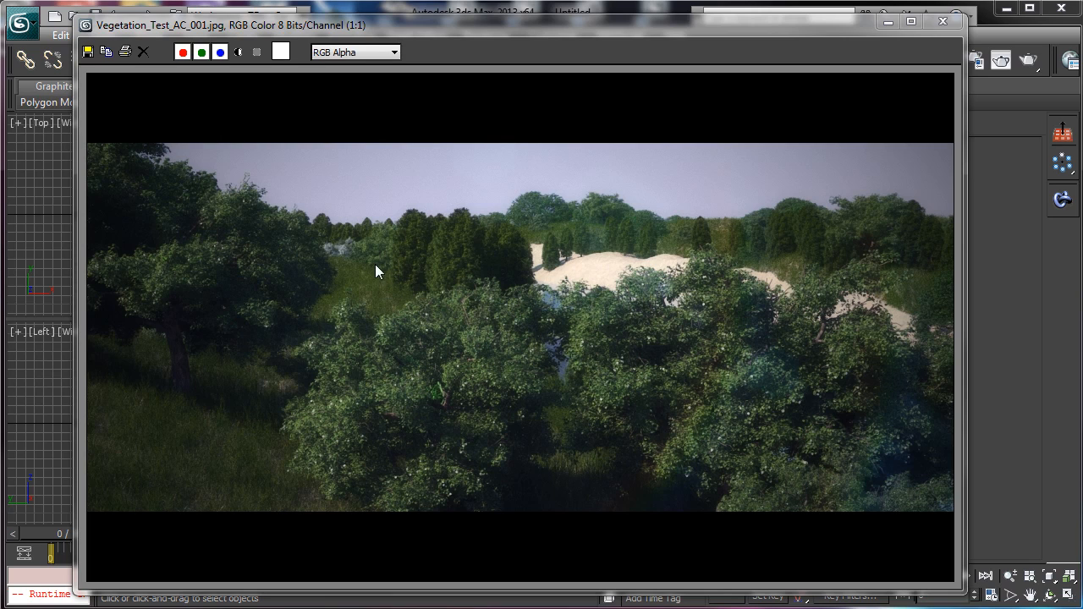
{"action": "mouse_move", "coordinate": [702, 165]}
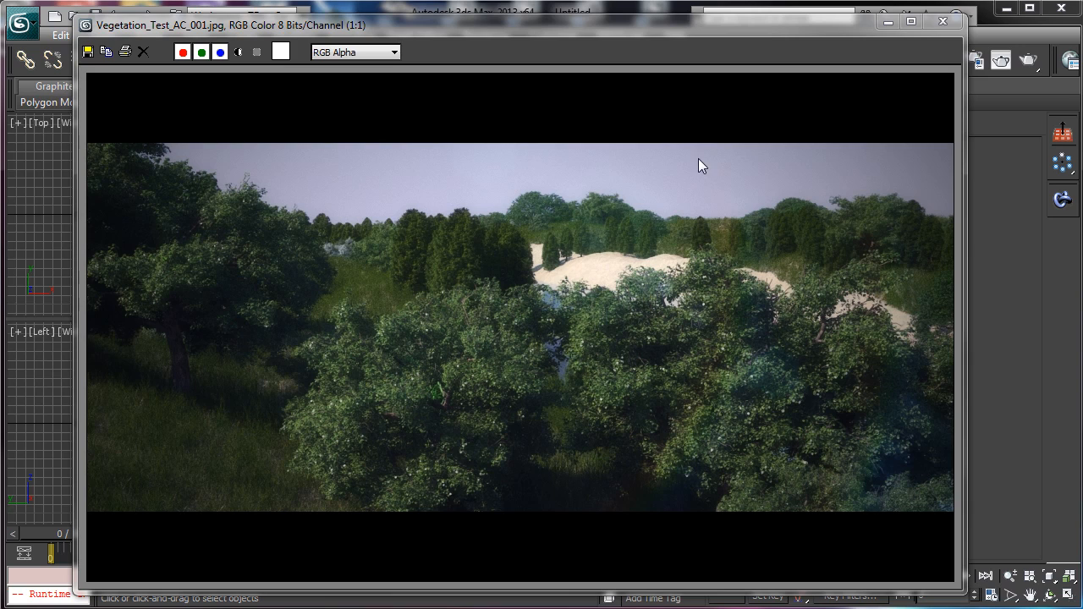
{"action": "mouse_move", "coordinate": [534, 504]}
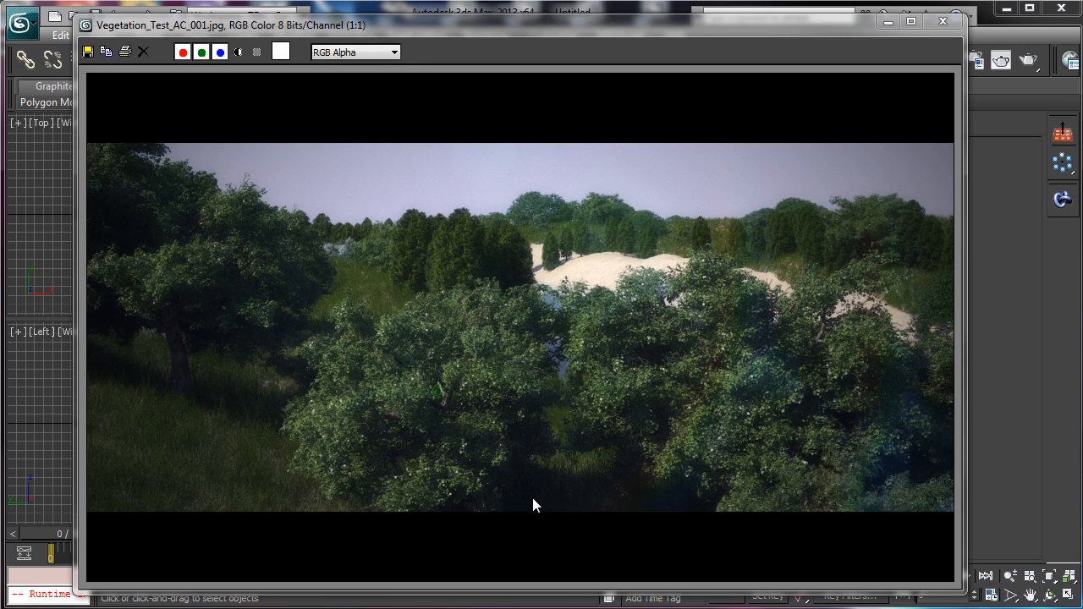
{"action": "mouse_move", "coordinate": [668, 471]}
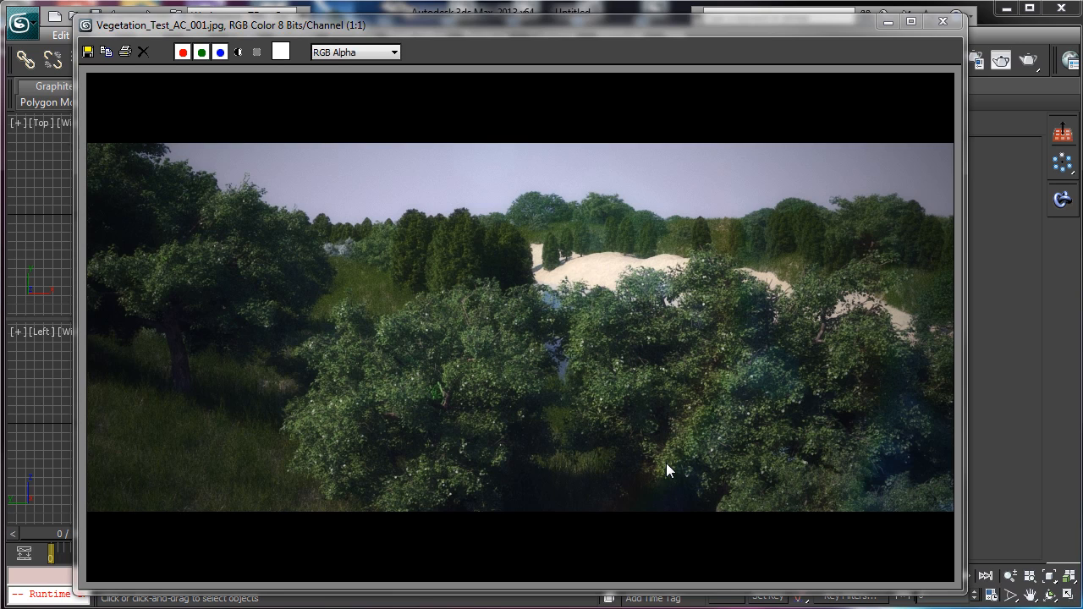
{"action": "mouse_move", "coordinate": [965, 315]}
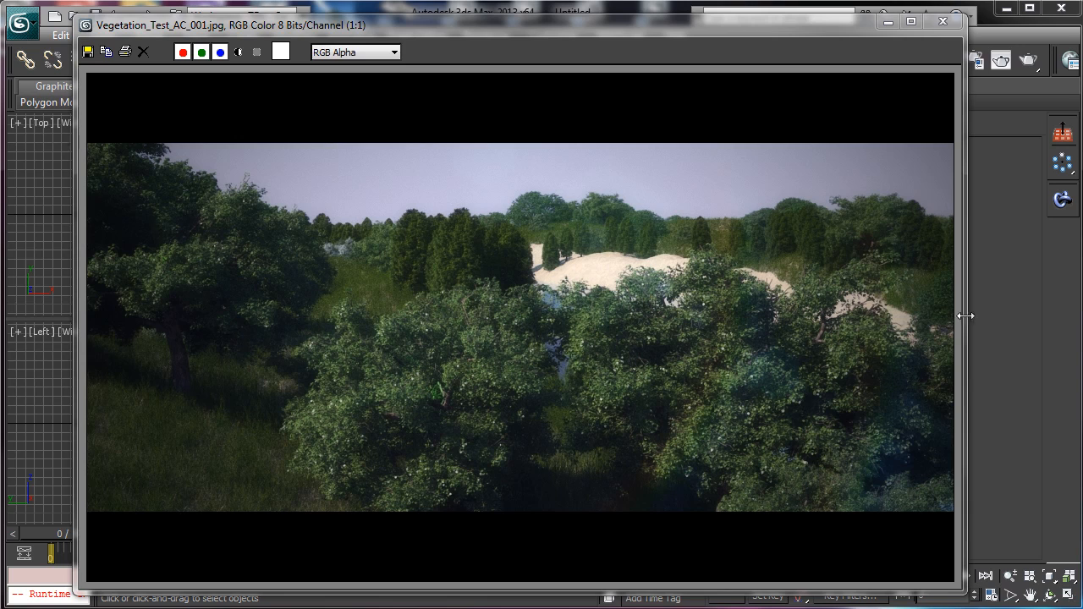
{"action": "mouse_move", "coordinate": [544, 285]}
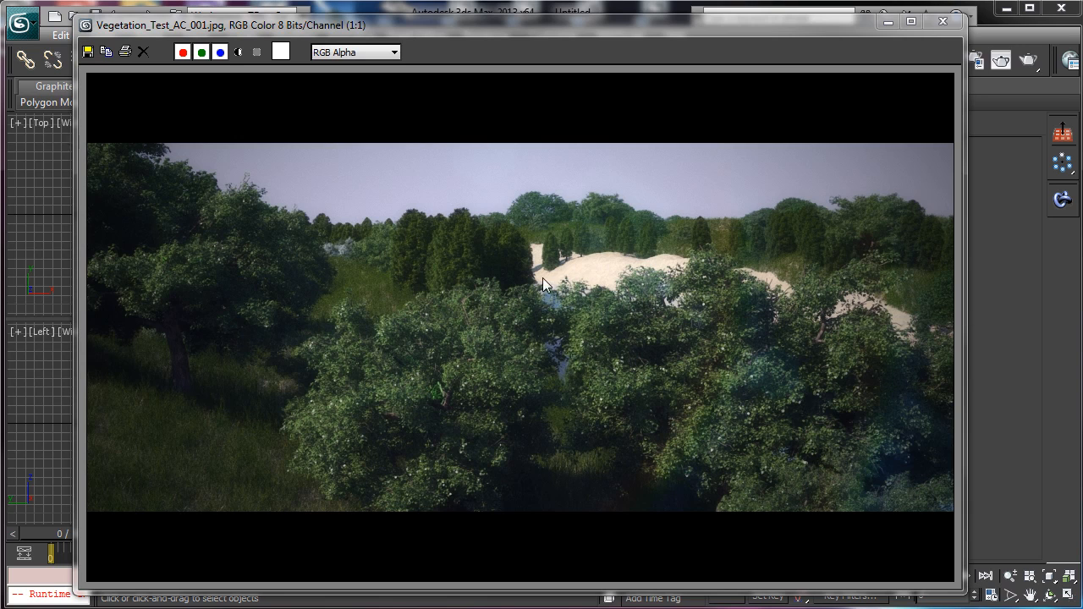
{"action": "mouse_move", "coordinate": [580, 51]}
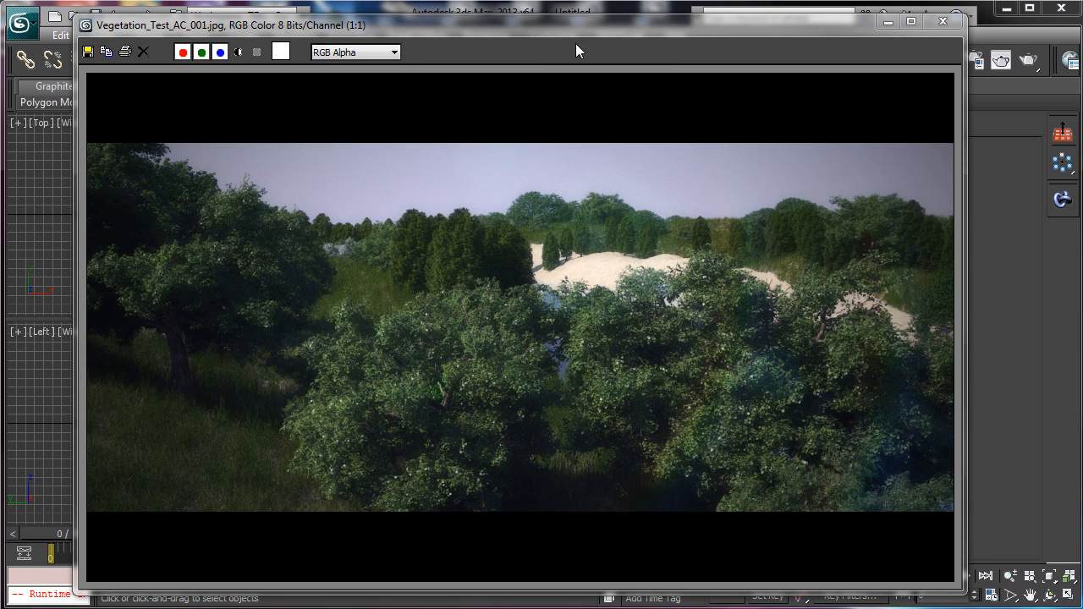
{"action": "mouse_move", "coordinate": [569, 88]}
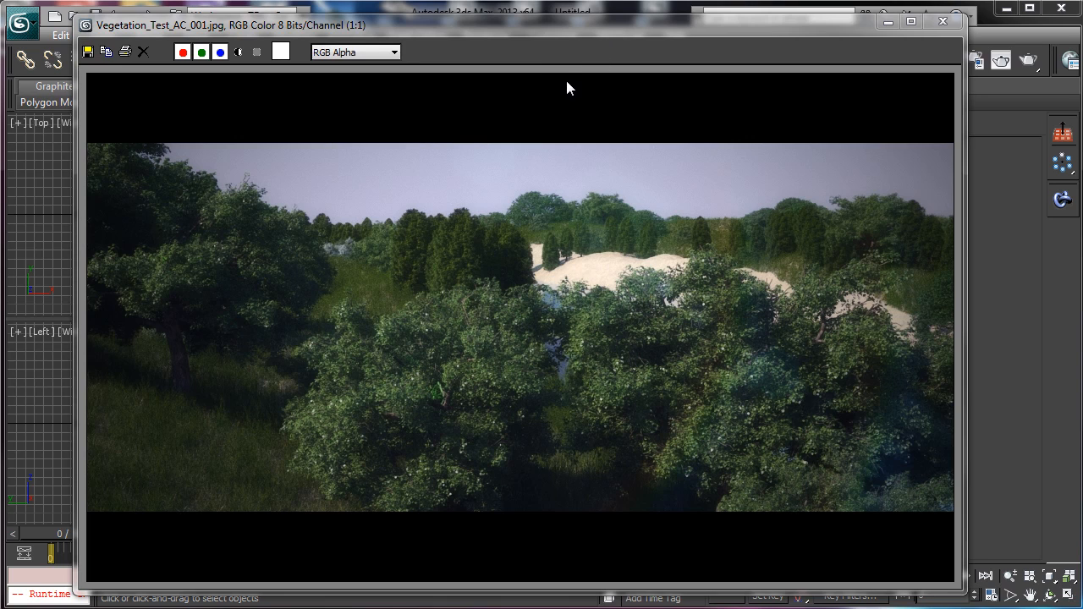
{"action": "mouse_move", "coordinate": [480, 260]}
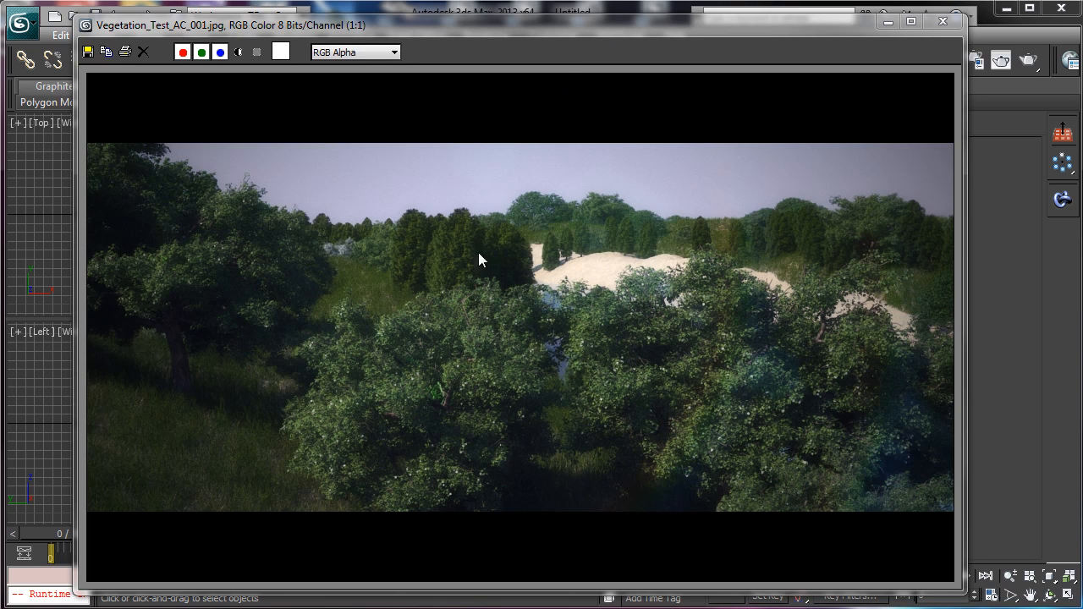
{"action": "mouse_move", "coordinate": [724, 252]}
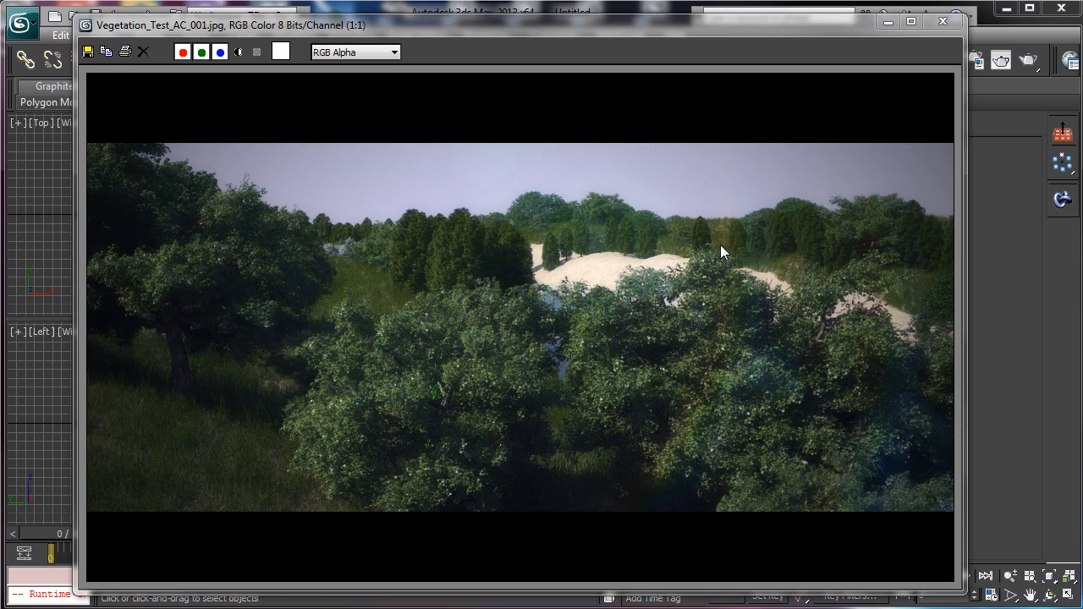
{"action": "mouse_move", "coordinate": [717, 240]}
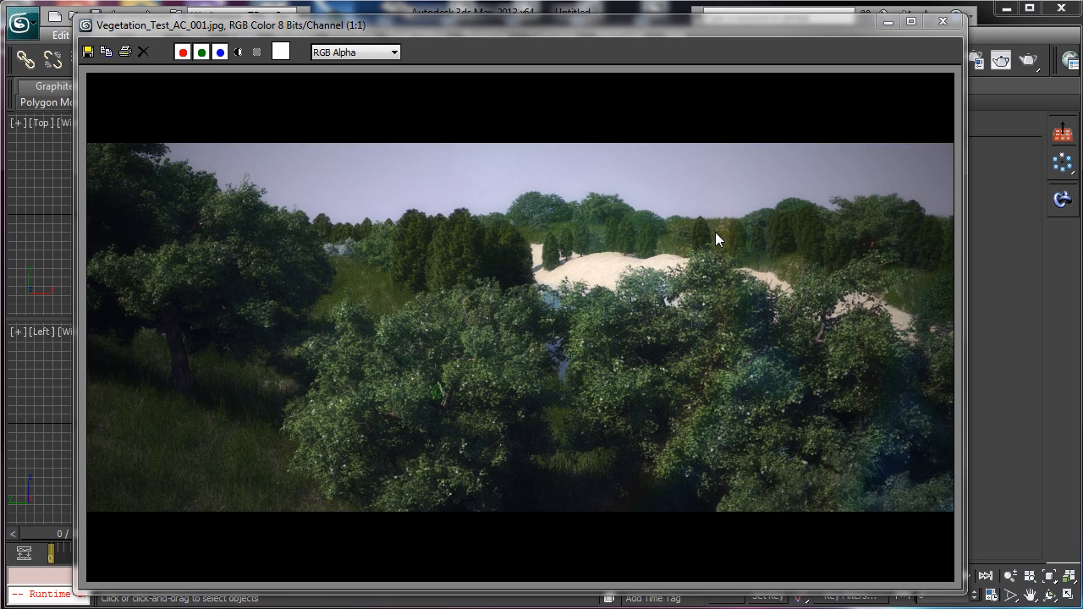
{"action": "mouse_move", "coordinate": [897, 140]}
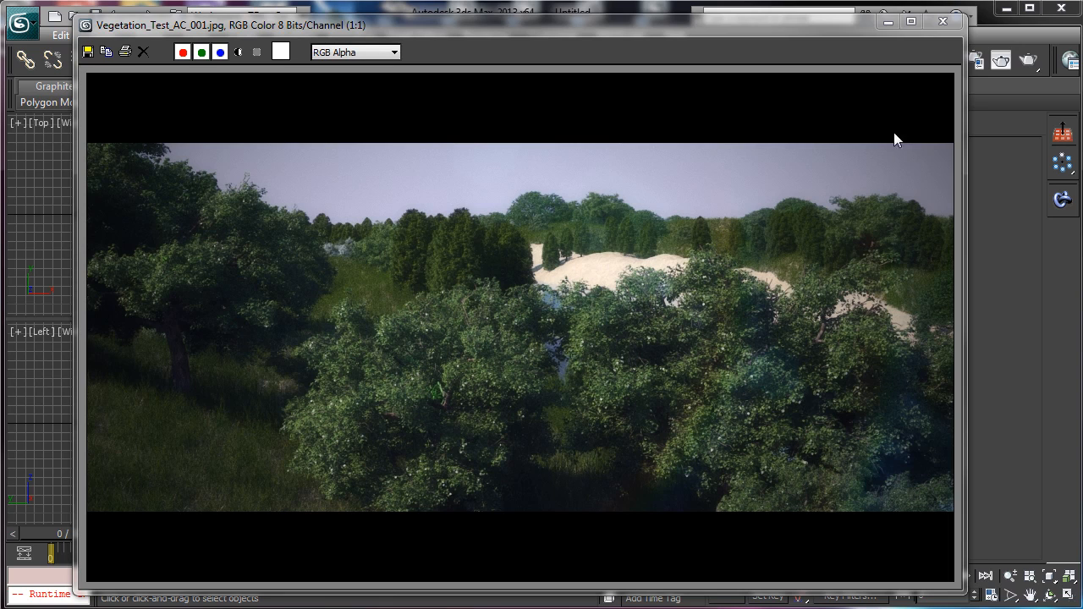
{"action": "mouse_move", "coordinate": [404, 324]}
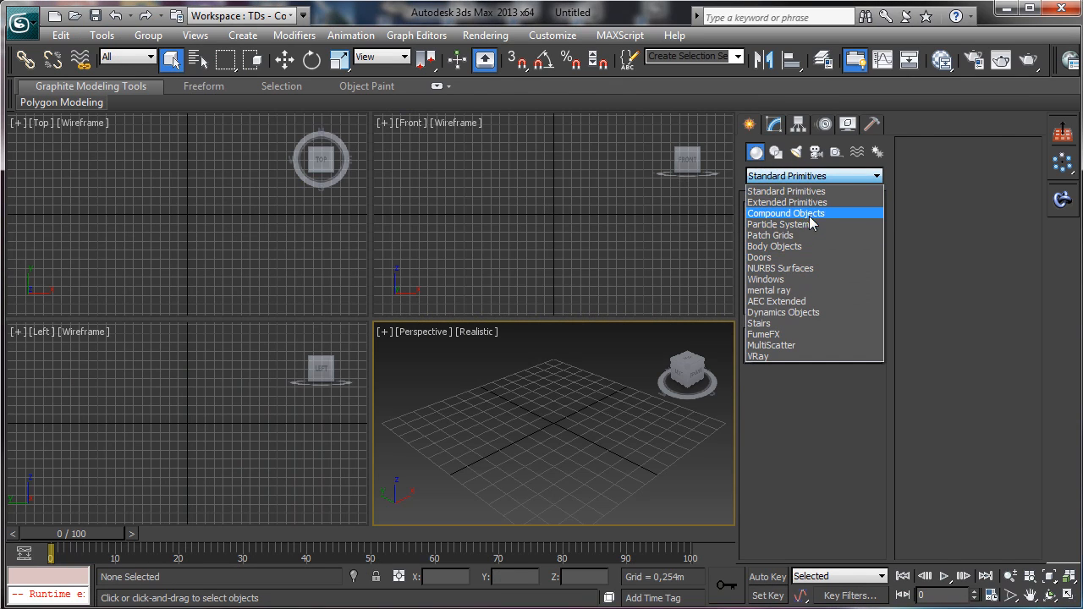
Switch Create to AEC Extended Foliage and browse Favorite Plants down to American Elm.
{"action": "left_click", "coordinate": [785, 213]}
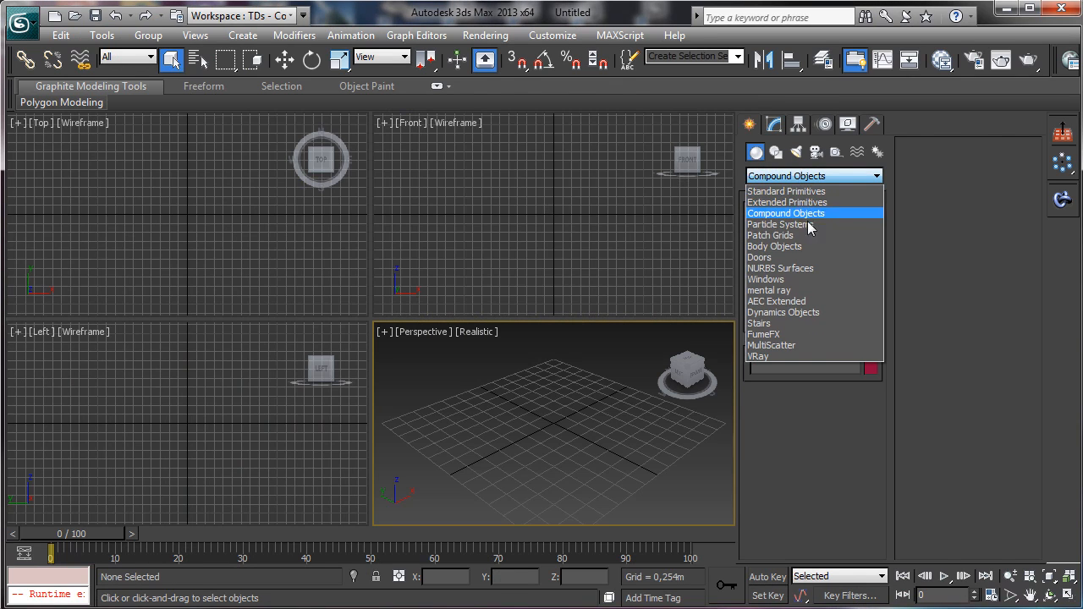
{"action": "left_click", "coordinate": [776, 301]}
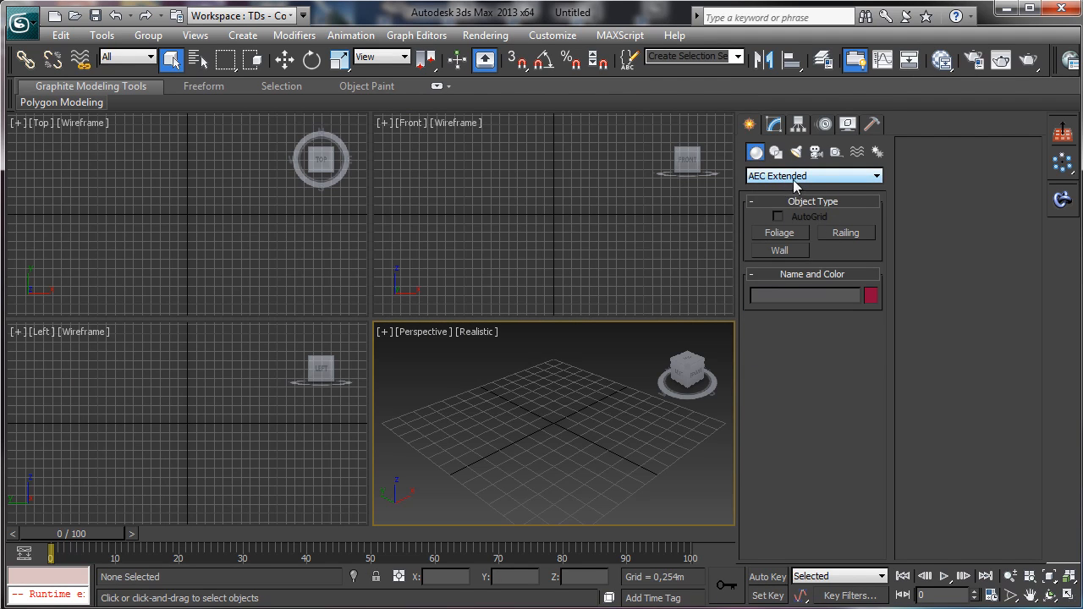
{"action": "left_click", "coordinate": [779, 232]}
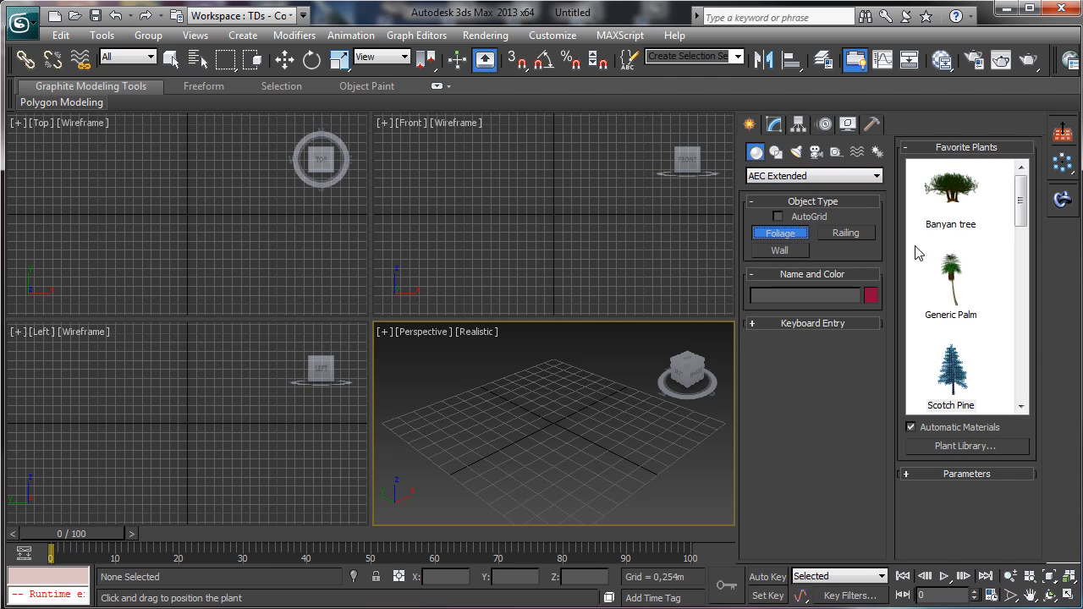
{"action": "scroll", "scroll_direction": "down", "scroll_amount": 3}
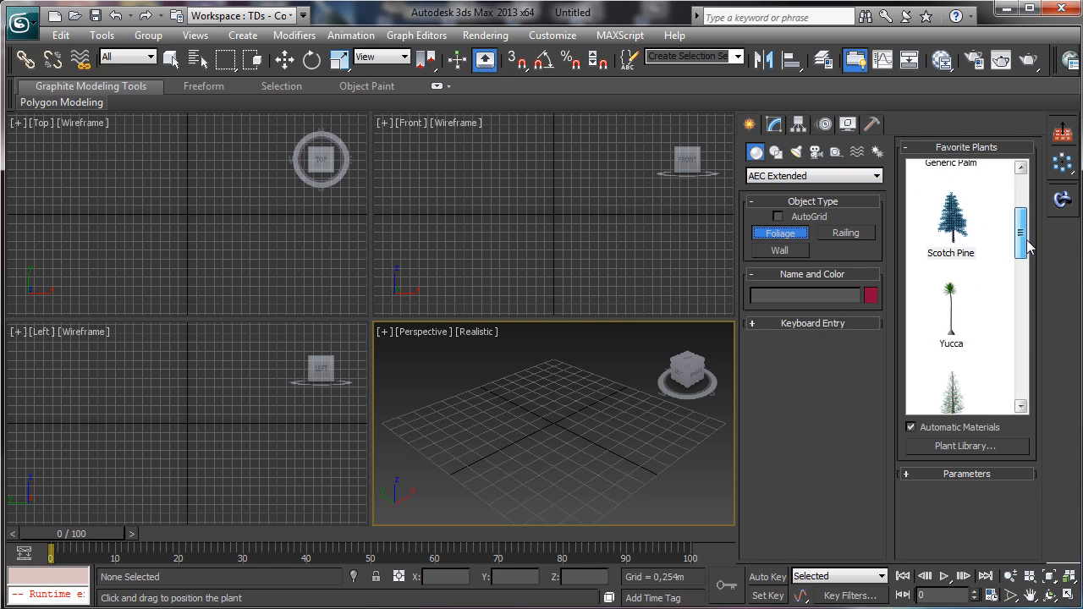
{"action": "scroll", "scroll_direction": "down", "scroll_amount": 3}
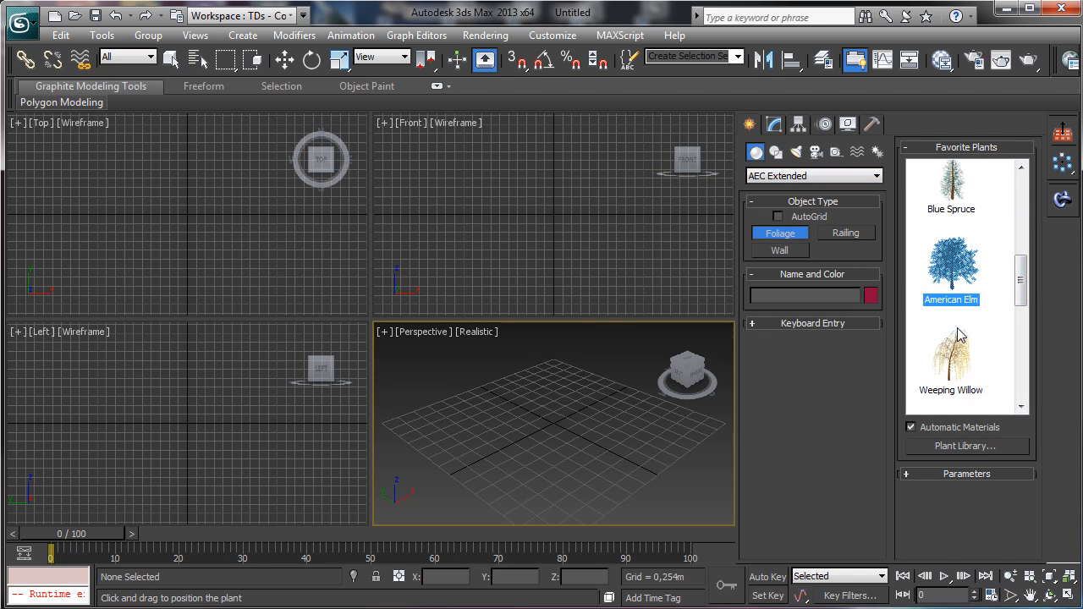
{"action": "mouse_move", "coordinate": [553, 397]}
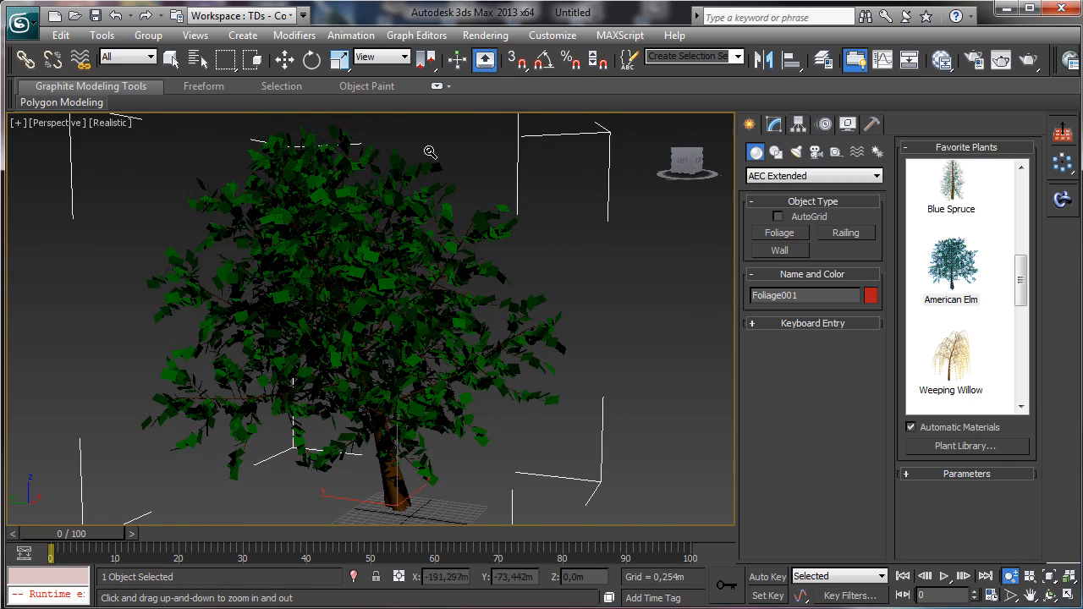
Set the placed American Elm's height to about 8.3 m and lower its density/pruning to -0.1.
{"action": "left_click", "coordinate": [772, 124]}
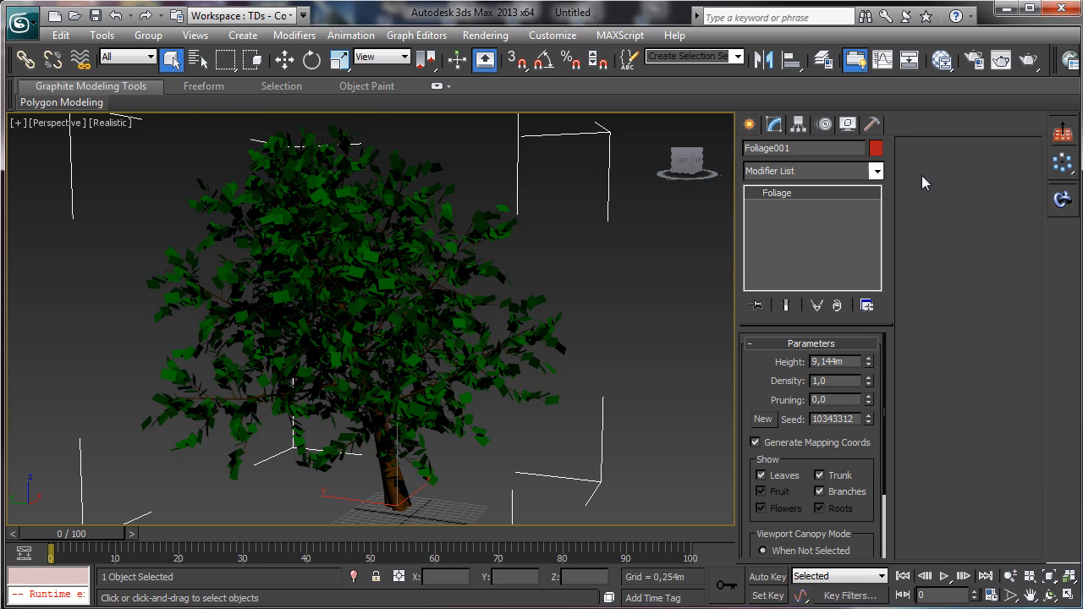
{"action": "mouse_move", "coordinate": [872, 388]}
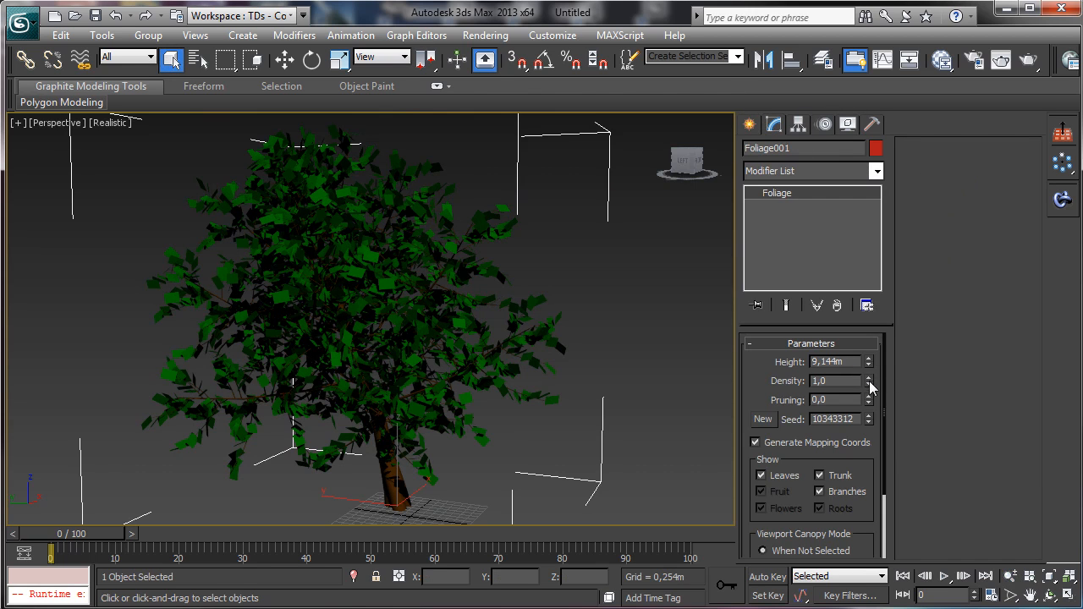
{"action": "left_click", "coordinate": [867, 384]}
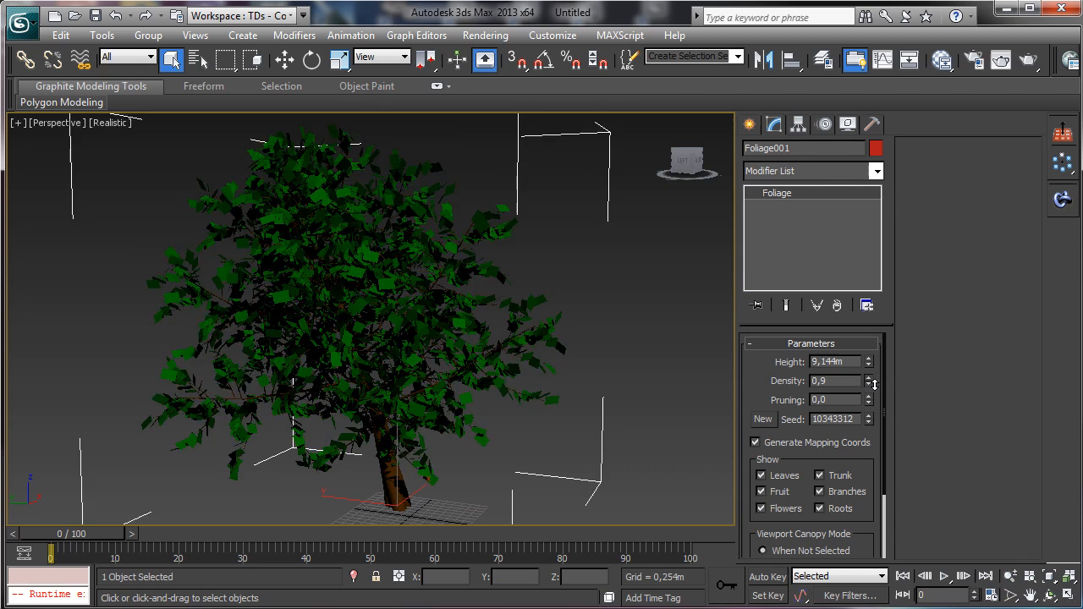
{"action": "left_click", "coordinate": [868, 376]}
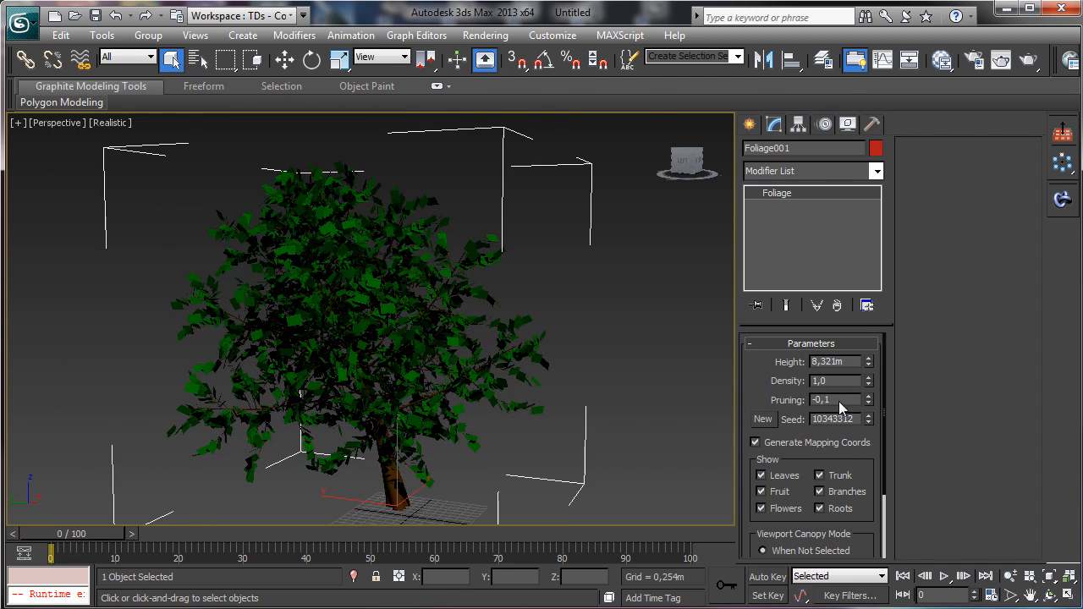
{"action": "scroll", "scroll_direction": "down", "scroll_amount": 3}
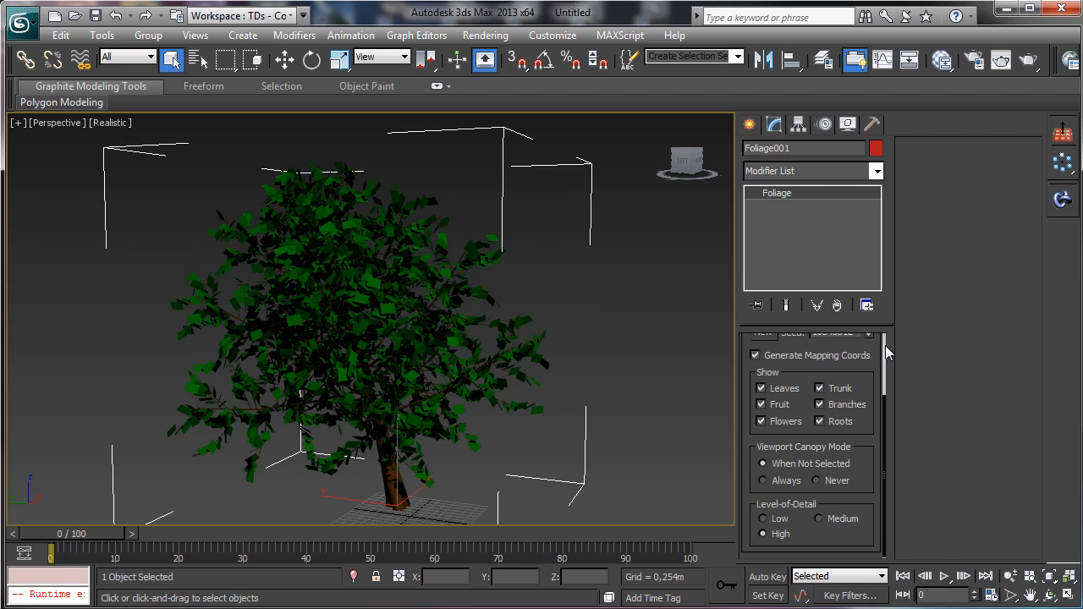
{"action": "mouse_move", "coordinate": [888, 362]}
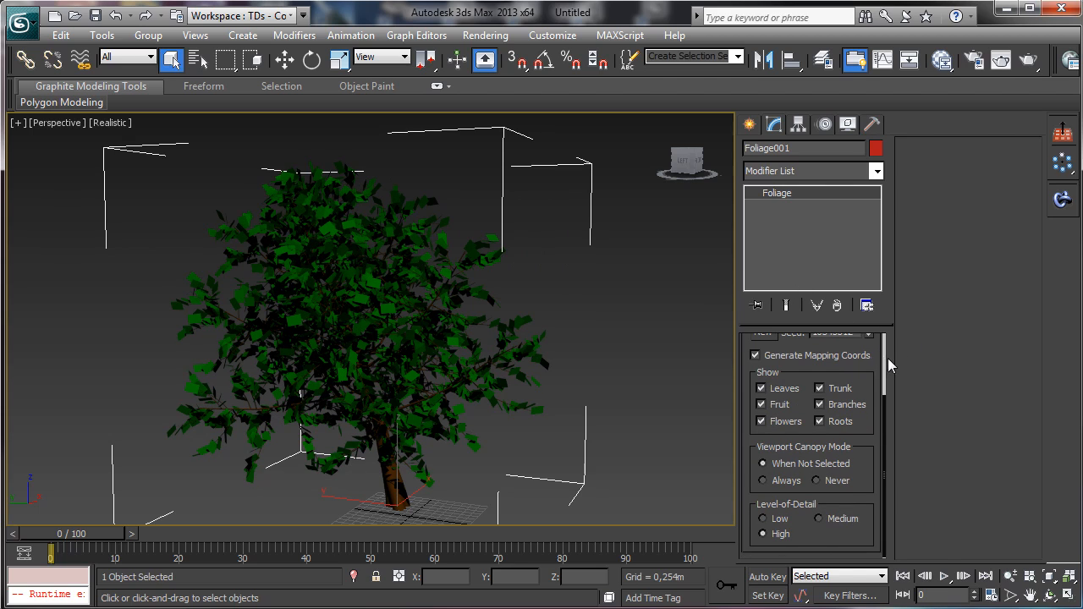
{"action": "mouse_move", "coordinate": [749, 375]}
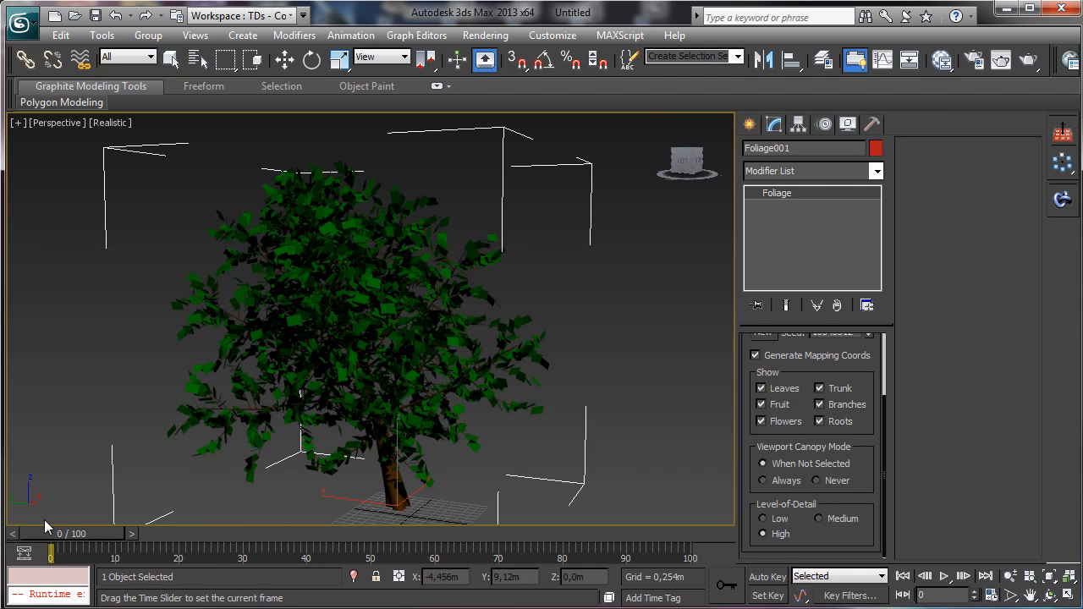
Rename the foliage object and browse the Modifier List down toward Noise.
{"action": "left_click", "coordinate": [171, 59]}
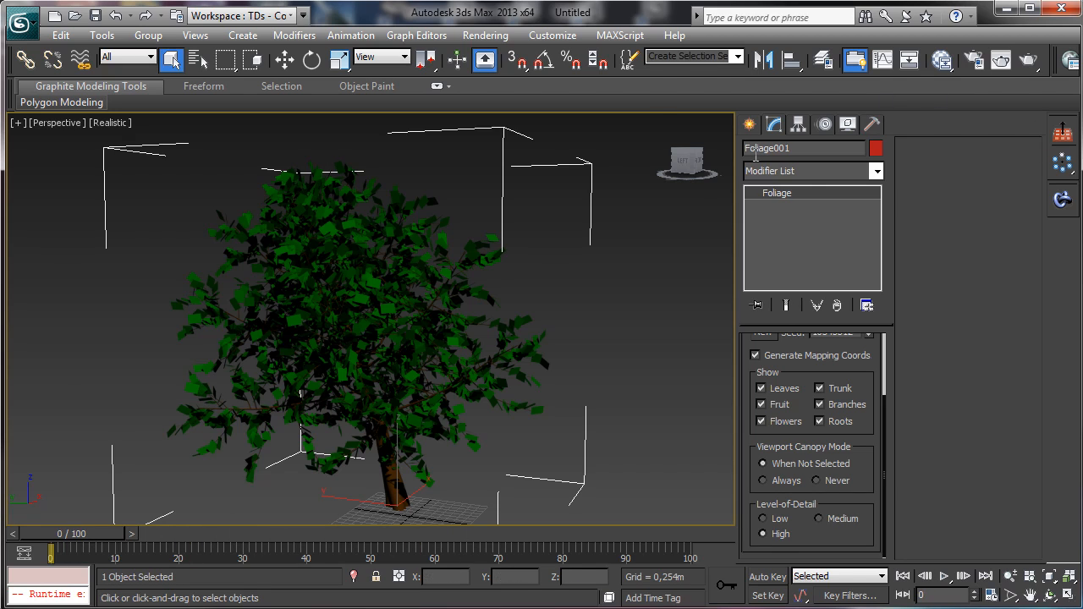
{"action": "mouse_move", "coordinate": [640, 215]}
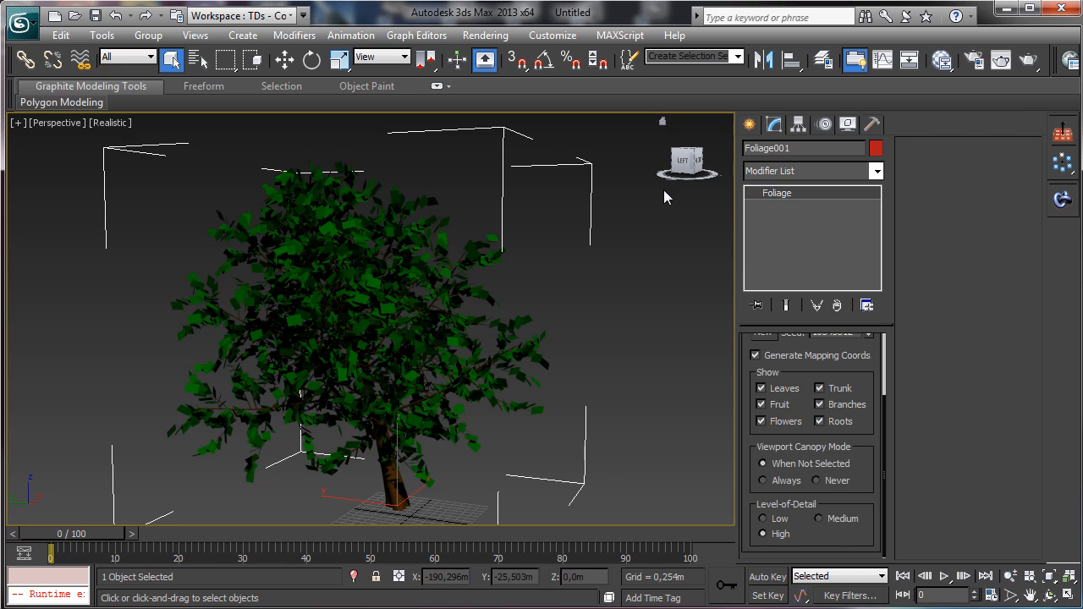
{"action": "mouse_move", "coordinate": [340, 264]}
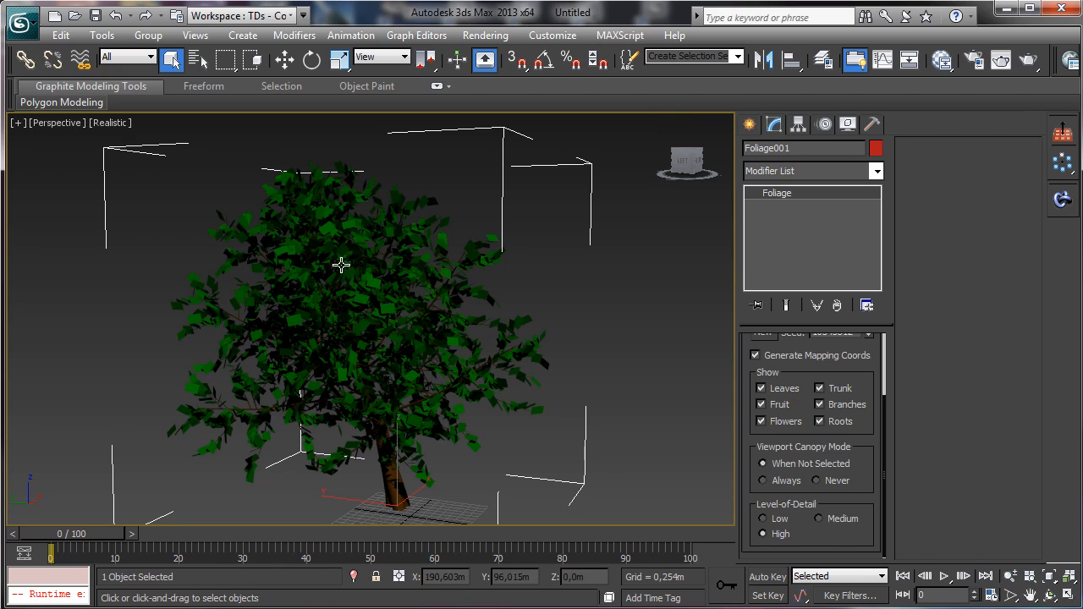
{"action": "mouse_move", "coordinate": [669, 166]}
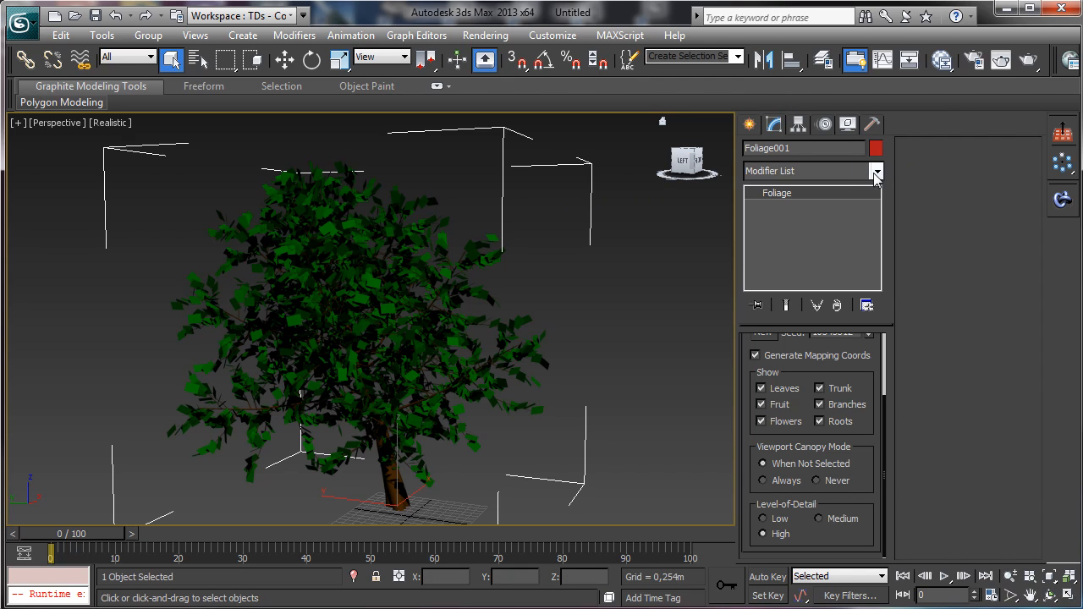
{"action": "left_click", "coordinate": [876, 171]}
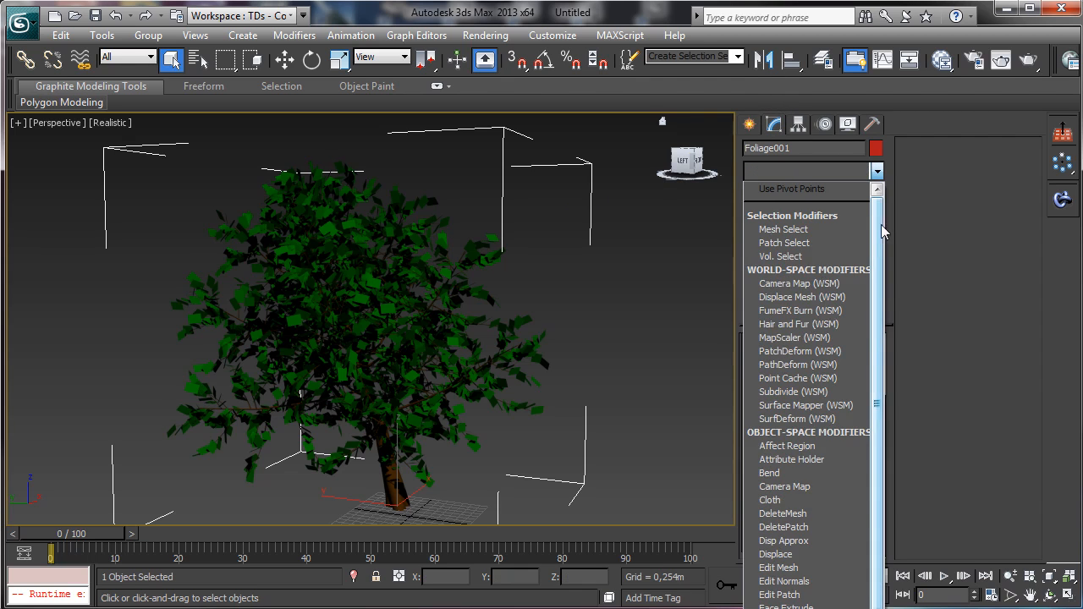
{"action": "scroll", "scroll_direction": "down", "scroll_amount": 3}
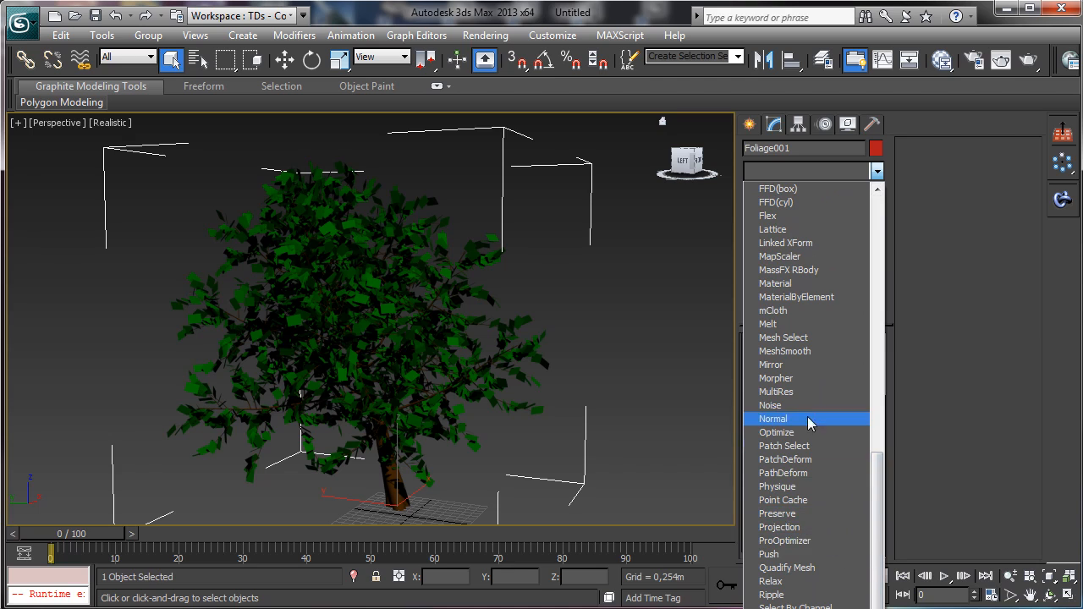
Add Noise with Strength X 0.671, Y 0.071, Animate Noise on, and expand its tracks in the Curve Editor.
{"action": "left_click", "coordinate": [772, 418]}
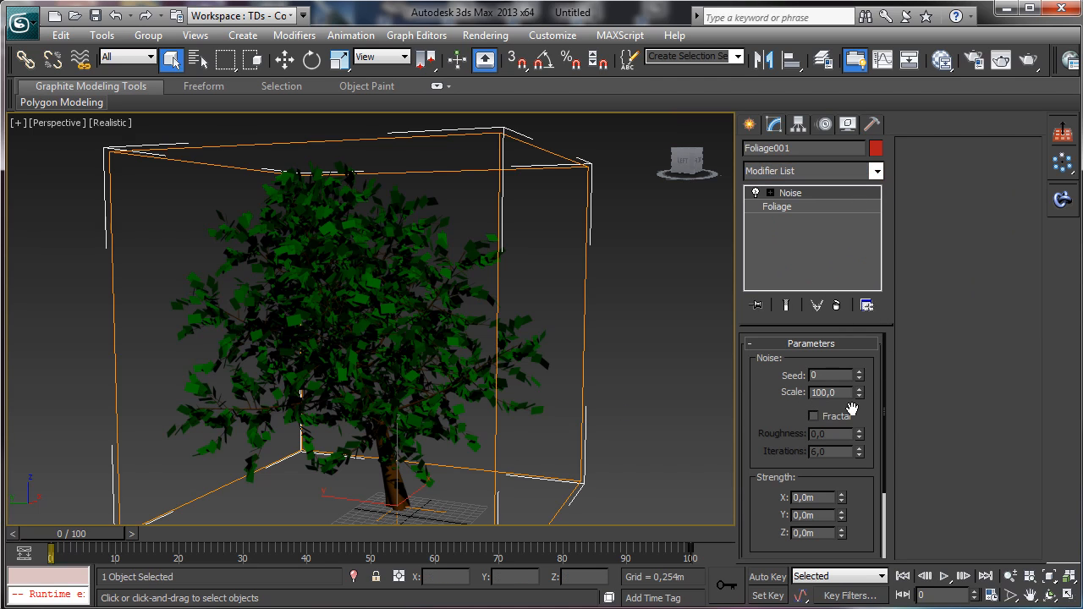
{"action": "mouse_move", "coordinate": [836, 476]}
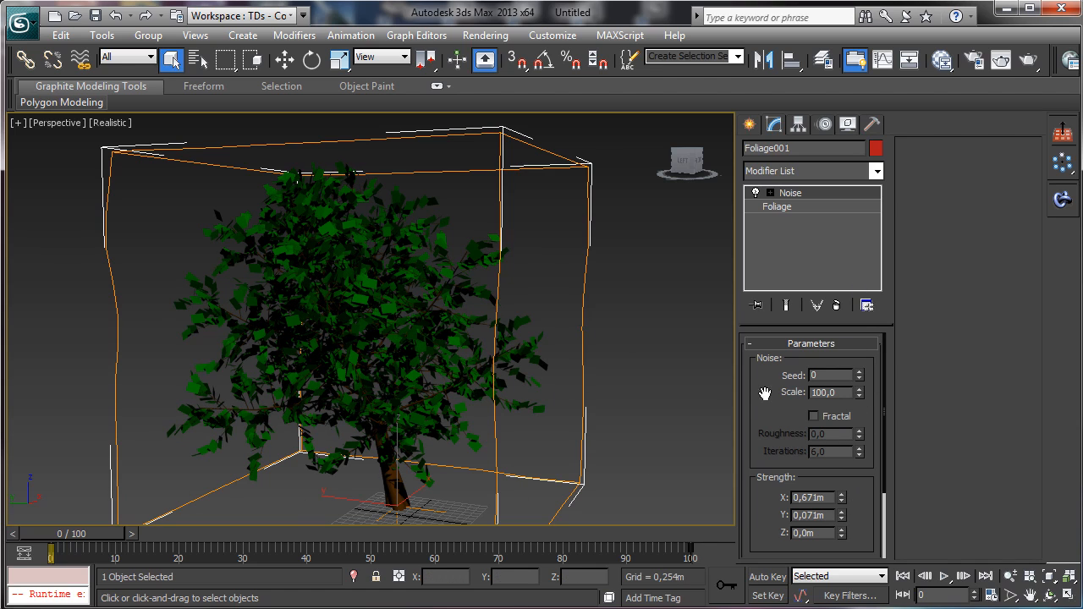
{"action": "scroll", "scroll_direction": "down", "scroll_amount": 3}
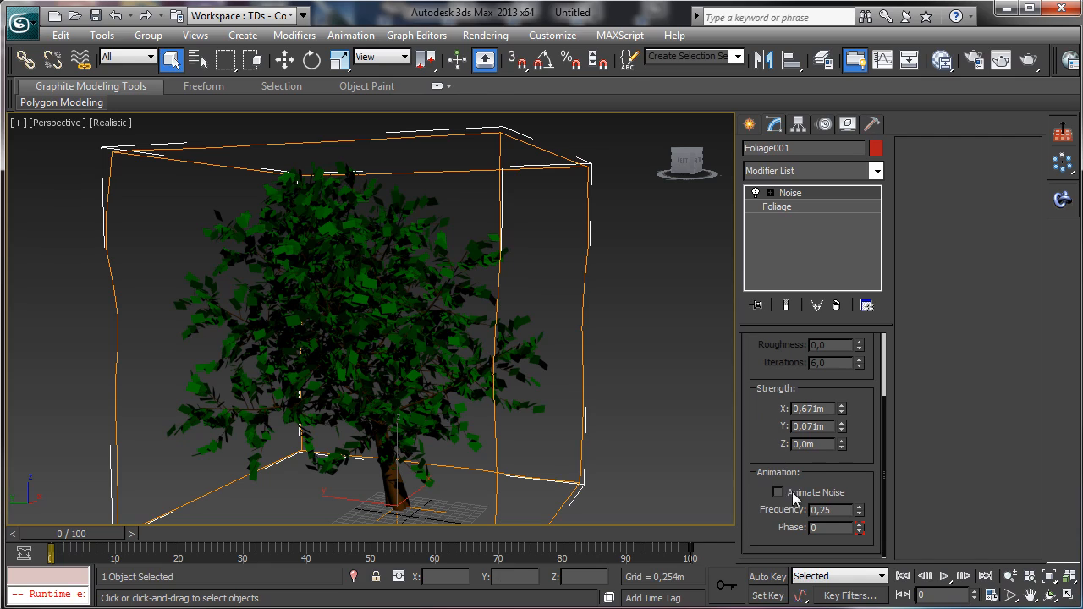
{"action": "left_click", "coordinate": [778, 492]}
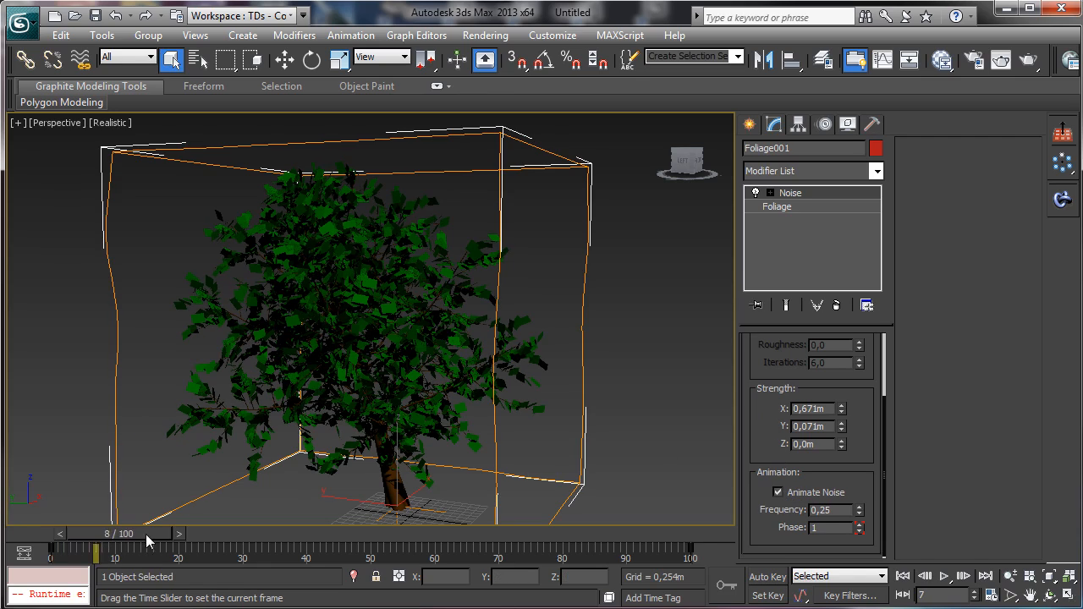
{"action": "left_click_drag", "start_coordinate": [97, 553], "coordinate": [370, 554]}
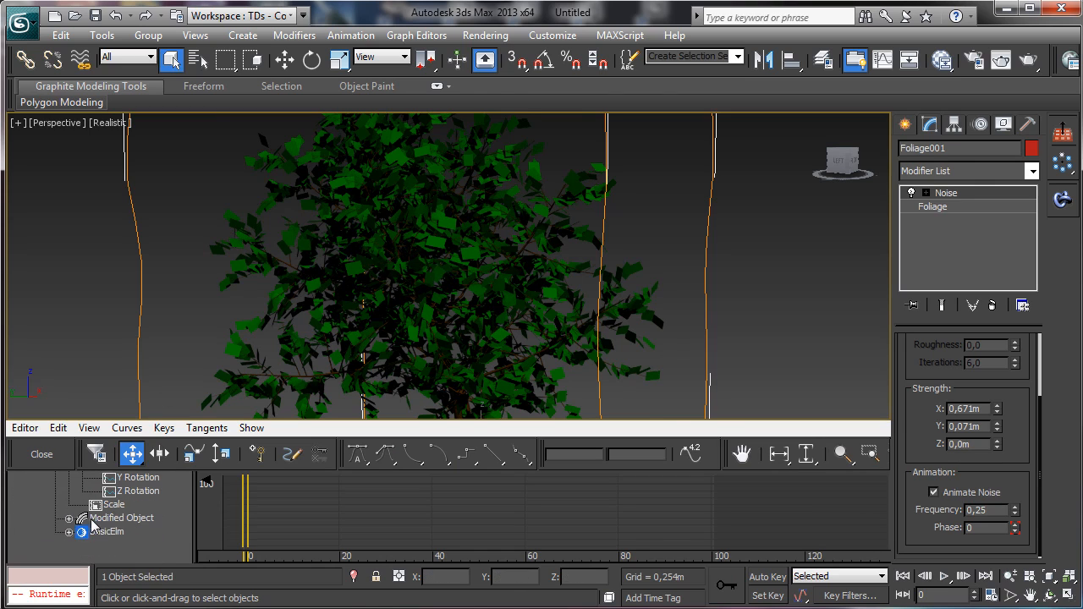
{"action": "left_click", "coordinate": [69, 518]}
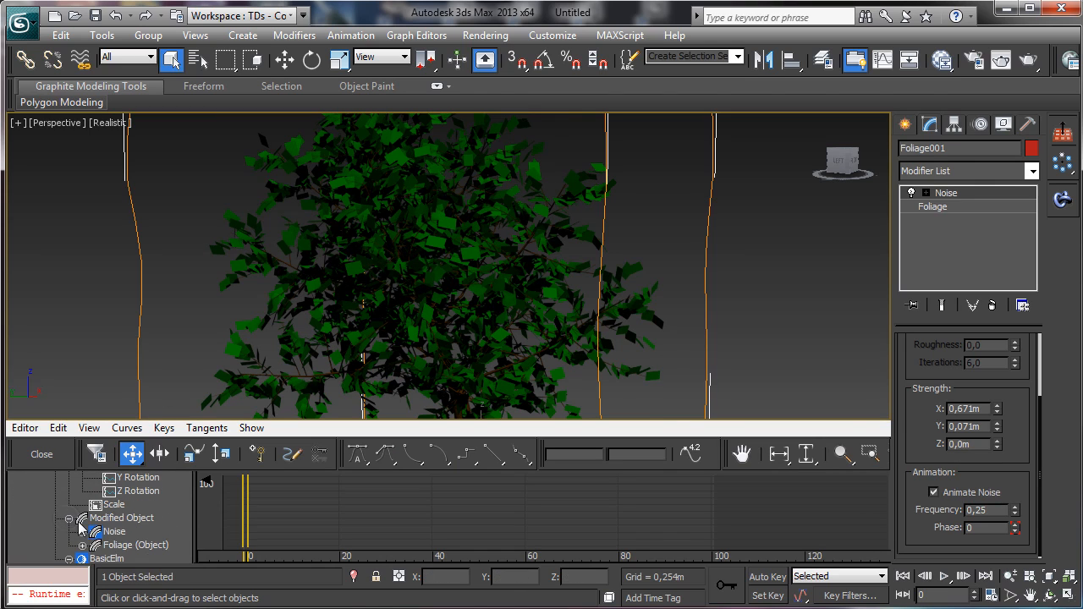
{"action": "left_click", "coordinate": [96, 490]}
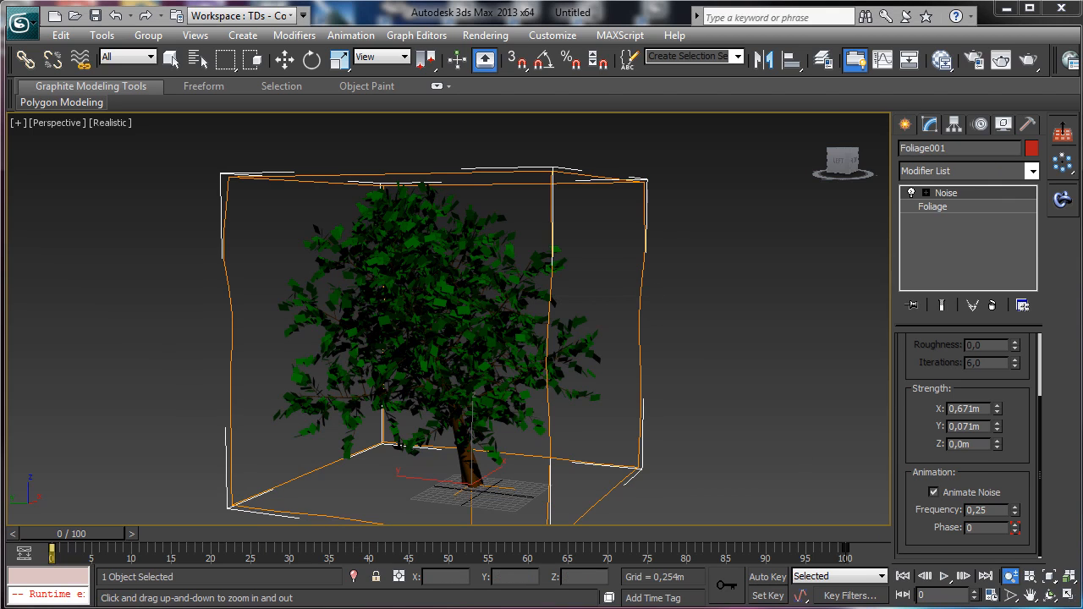
{"action": "mouse_move", "coordinate": [604, 394]}
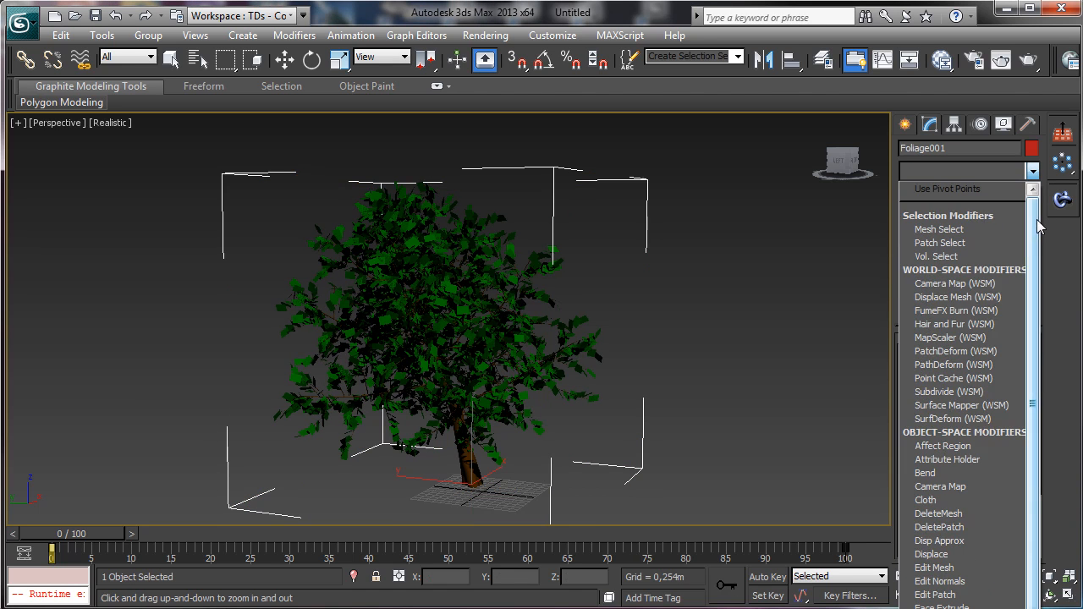
Add a Mesh Select modifier below Noise and activate Vertex sub-object selection.
{"action": "scroll", "scroll_direction": "up", "scroll_amount": 3}
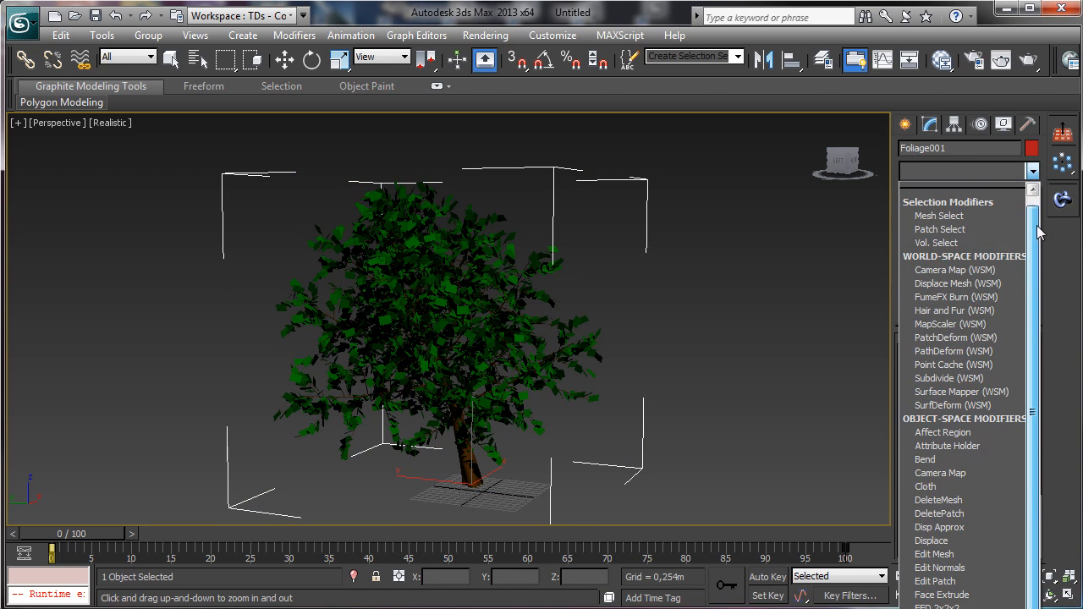
{"action": "left_click", "coordinate": [938, 215]}
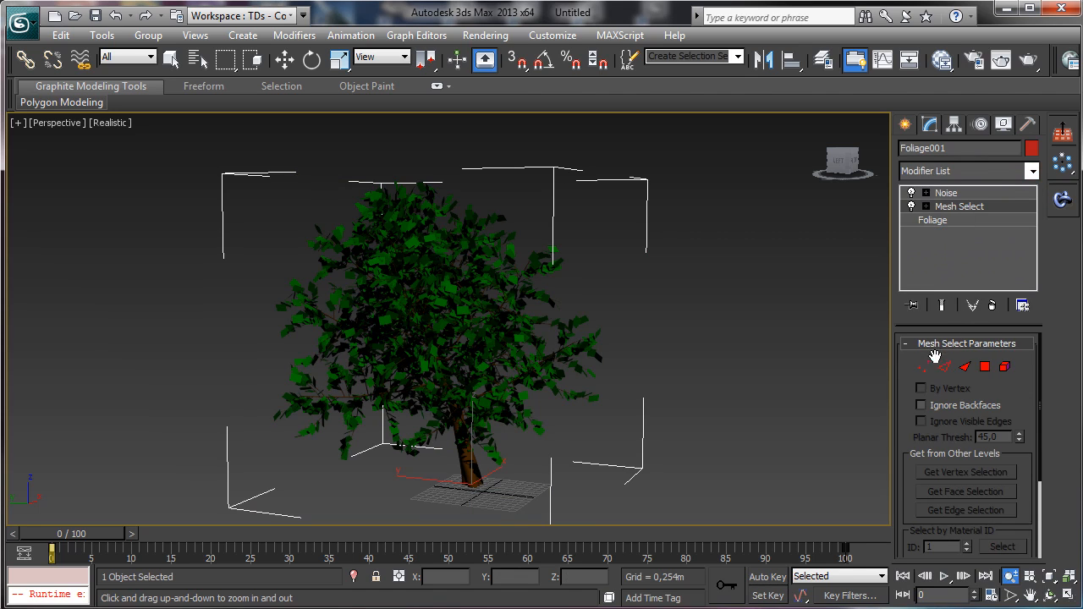
{"action": "left_click", "coordinate": [924, 366]}
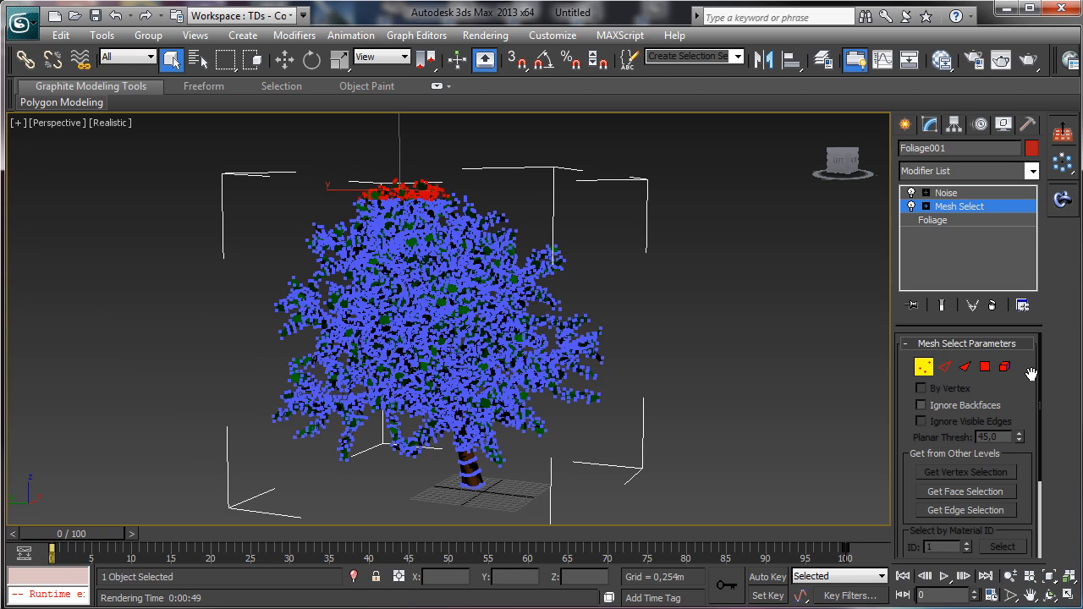
{"action": "mouse_move", "coordinate": [1023, 504]}
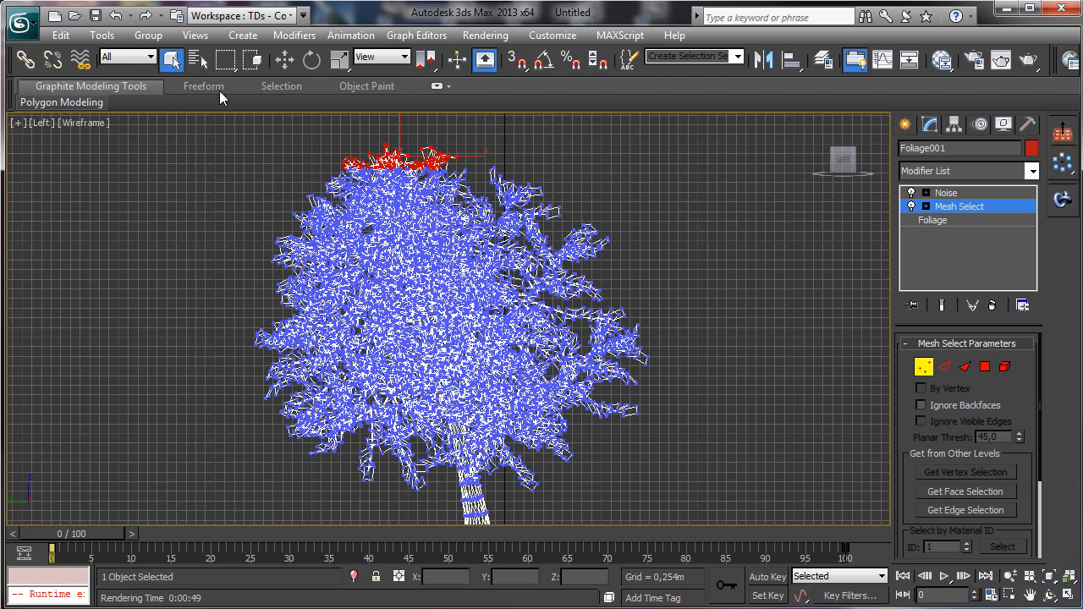
Marquee-select the elm's outer crown vertices in wireframe, leaving trunk and inner core unselected.
{"action": "left_click", "coordinate": [225, 85]}
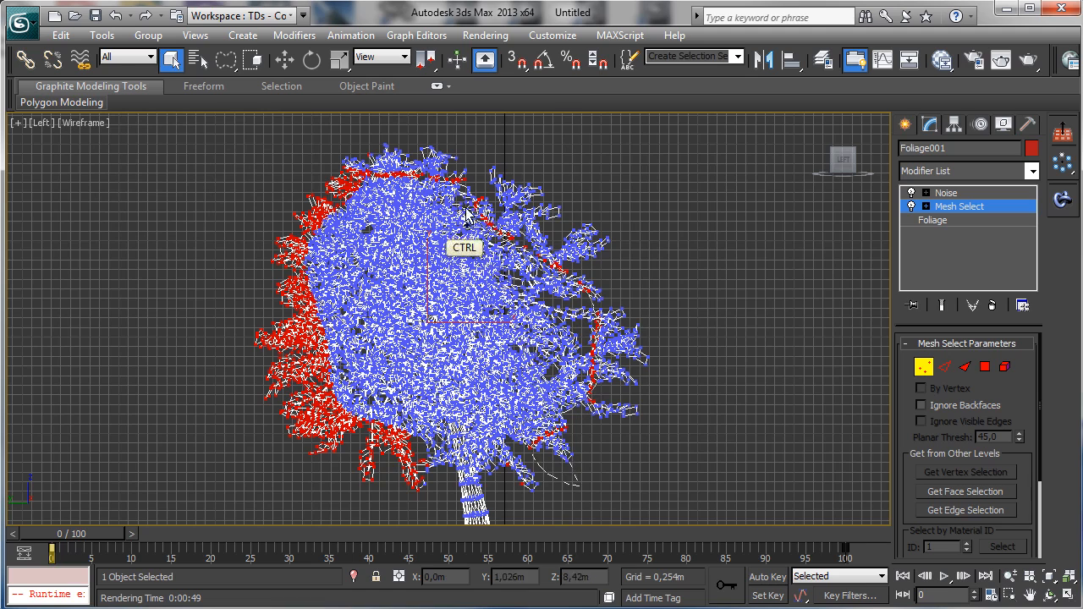
{"action": "left_click_drag", "start_coordinate": [466, 216], "coordinate": [601, 474]}
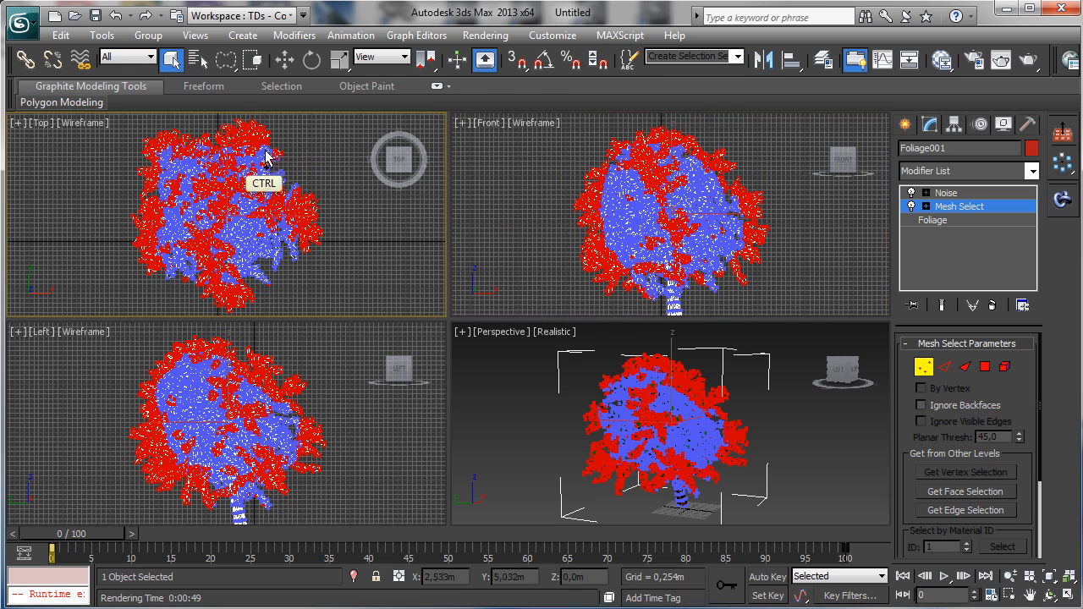
{"action": "mouse_move", "coordinate": [266, 254]}
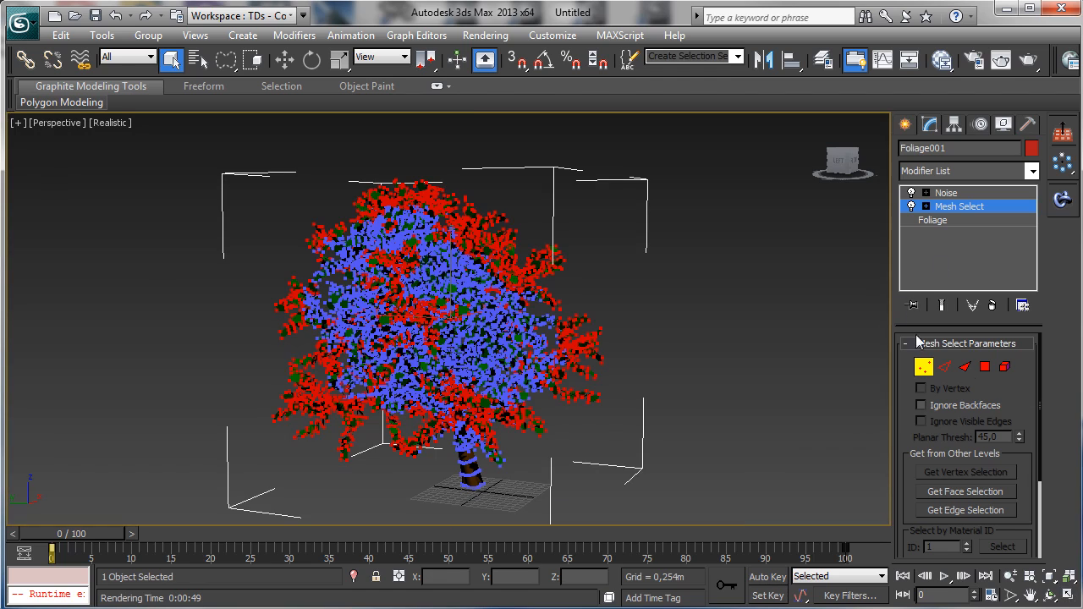
Enable Use Soft Selection with Falloff 46.6 on the vertex selection and return to Noise.
{"action": "scroll", "scroll_direction": "down", "scroll_amount": 3}
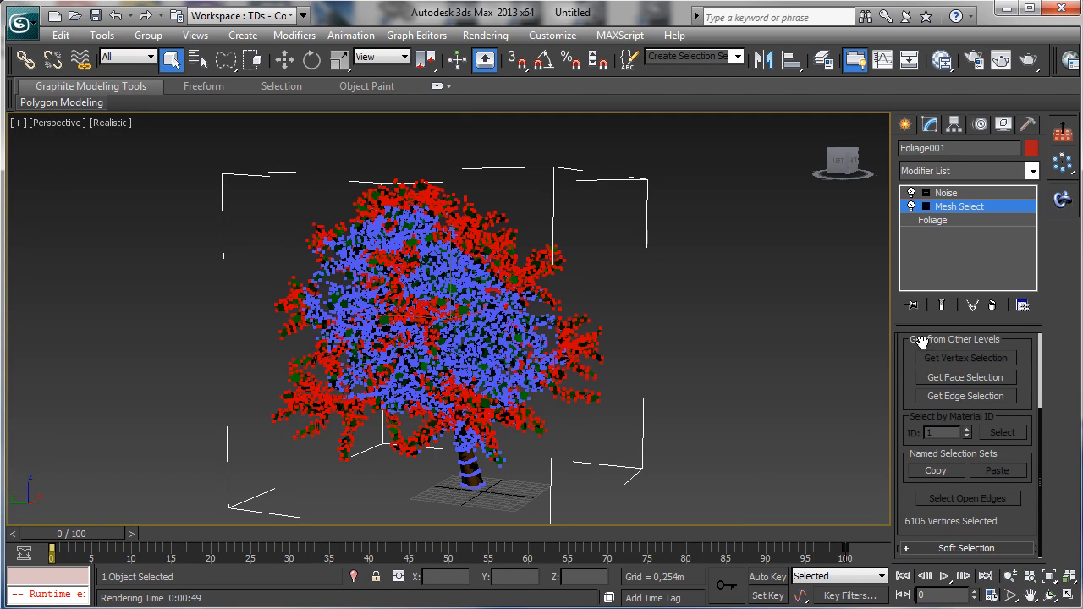
{"action": "left_click", "coordinate": [966, 548]}
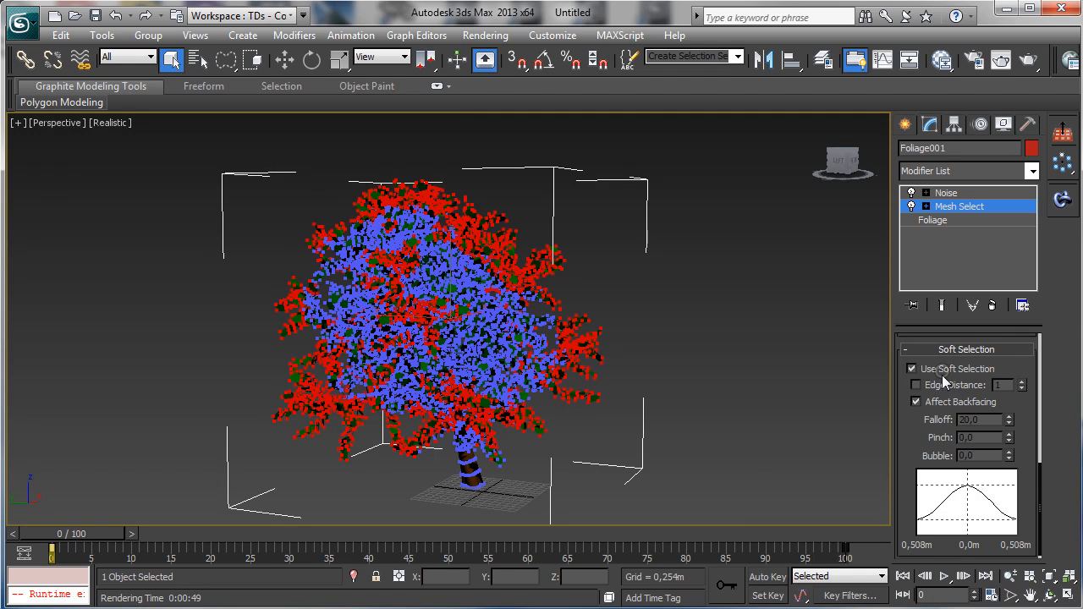
{"action": "left_click", "coordinate": [1009, 416]}
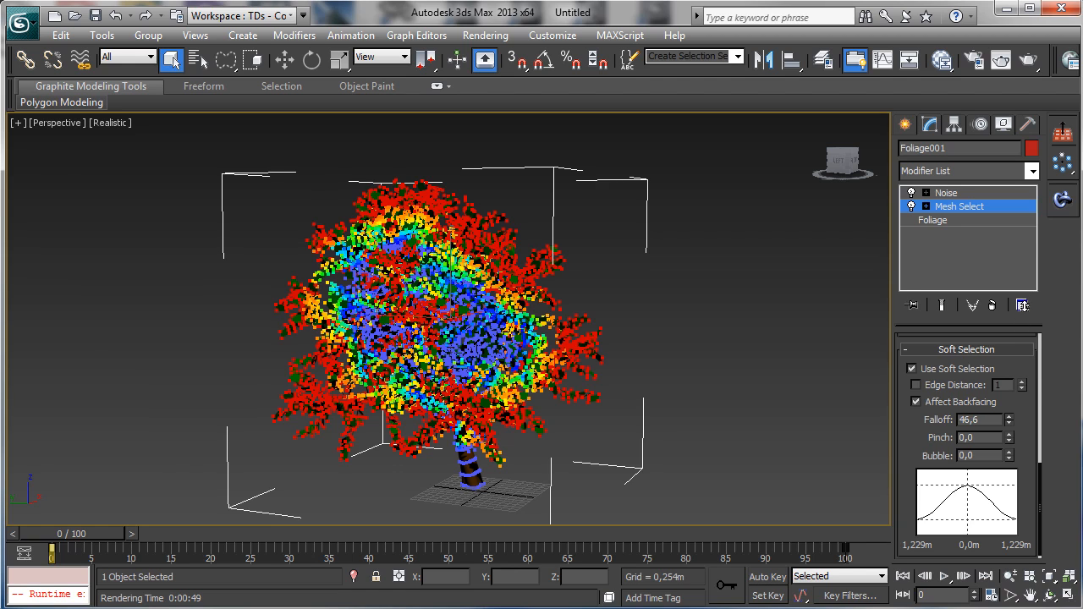
{"action": "left_click", "coordinate": [946, 193]}
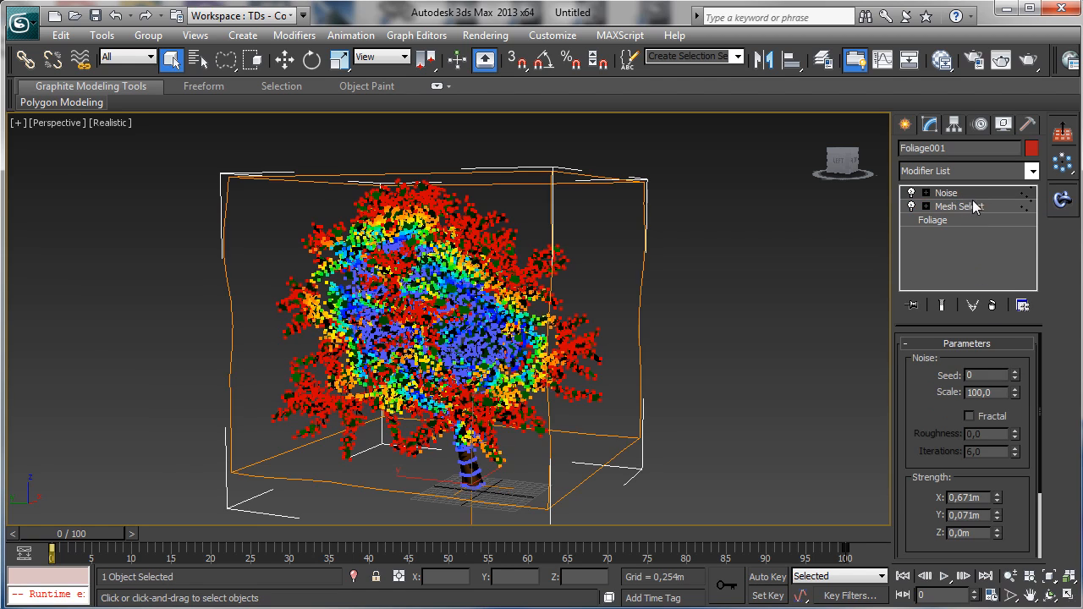
Add a second Mesh Select above Noise and scrub frames to check the crown sways while the trunk holds.
{"action": "left_click", "coordinate": [1032, 170]}
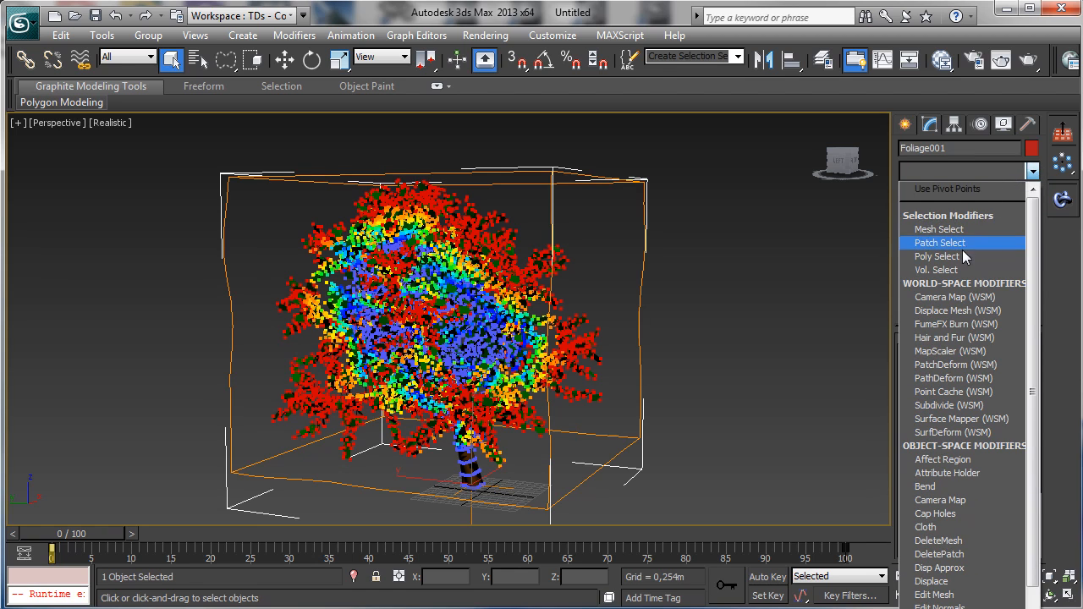
{"action": "left_click", "coordinate": [939, 229]}
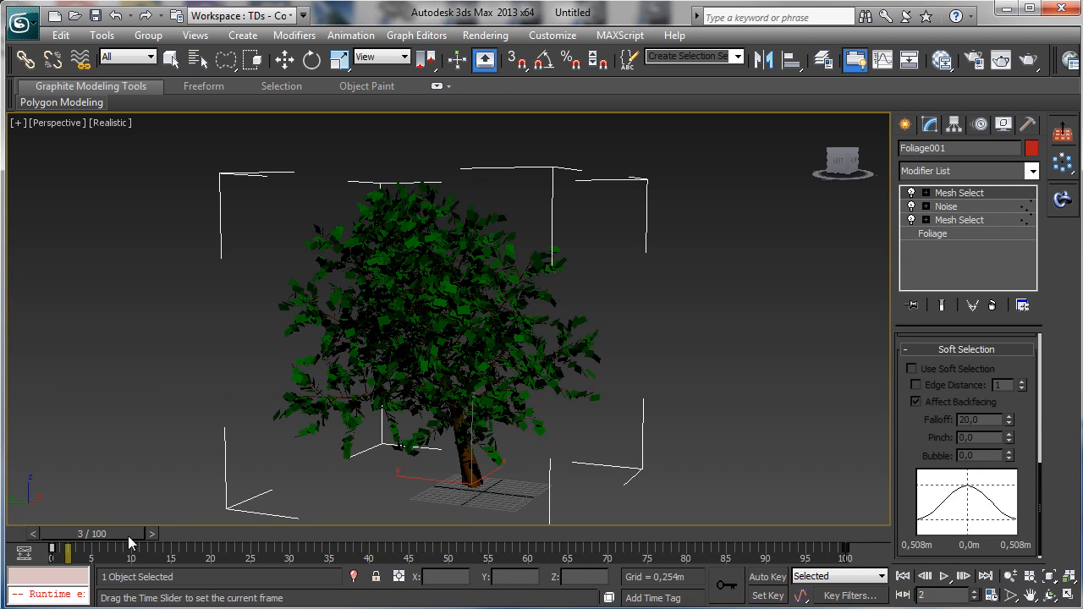
{"action": "left_click_drag", "start_coordinate": [68, 550], "coordinate": [178, 550]}
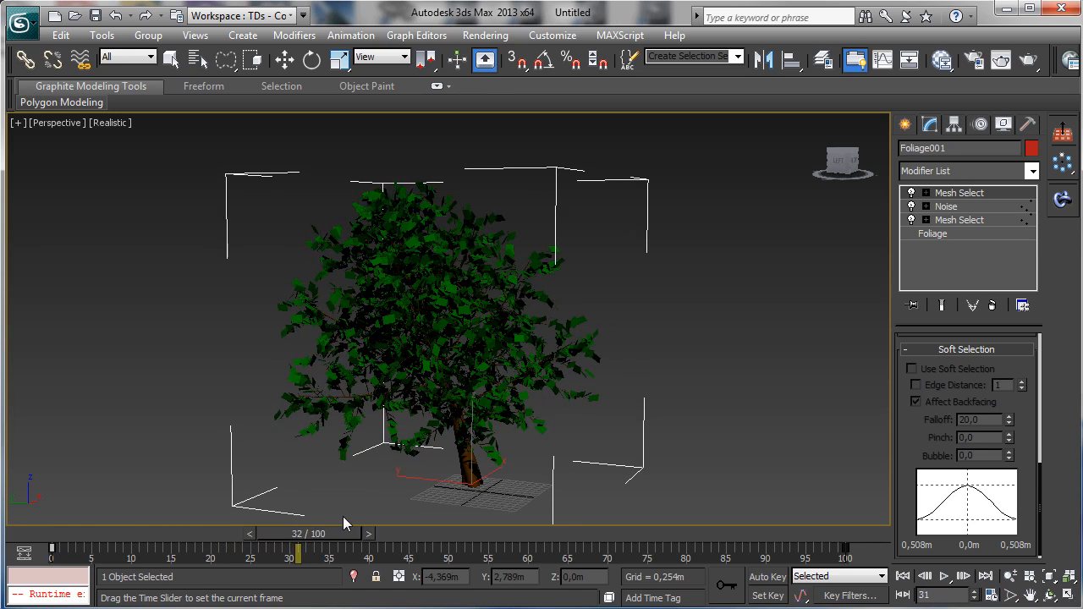
{"action": "left_click_drag", "start_coordinate": [300, 550], "coordinate": [512, 550]}
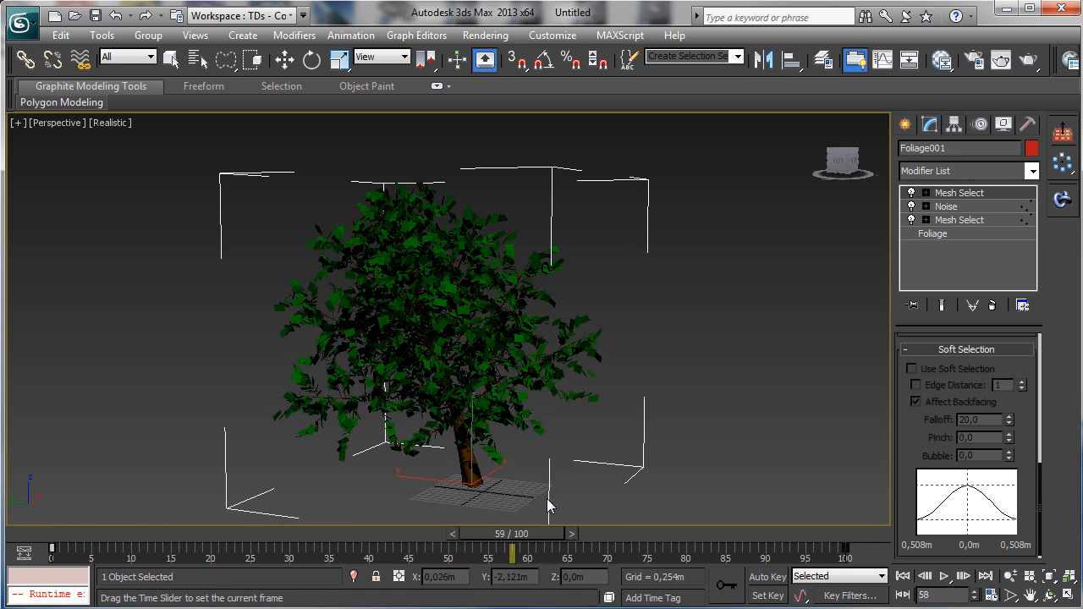
{"action": "left_click_drag", "start_coordinate": [512, 550], "coordinate": [685, 550]}
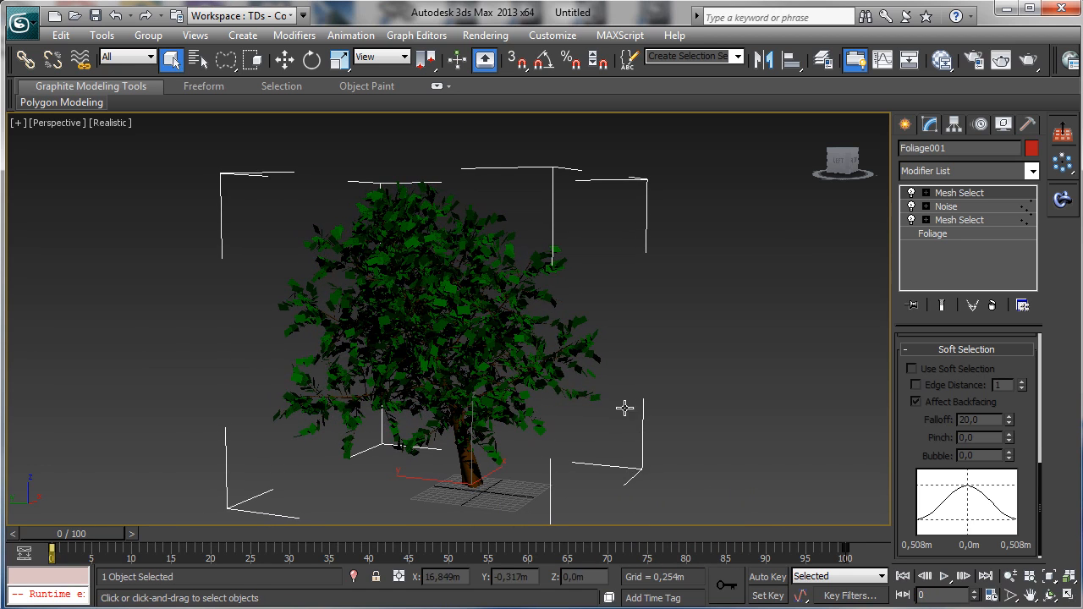
Raise the Noise modifier's Scale to 200.
{"action": "left_click", "coordinate": [946, 206]}
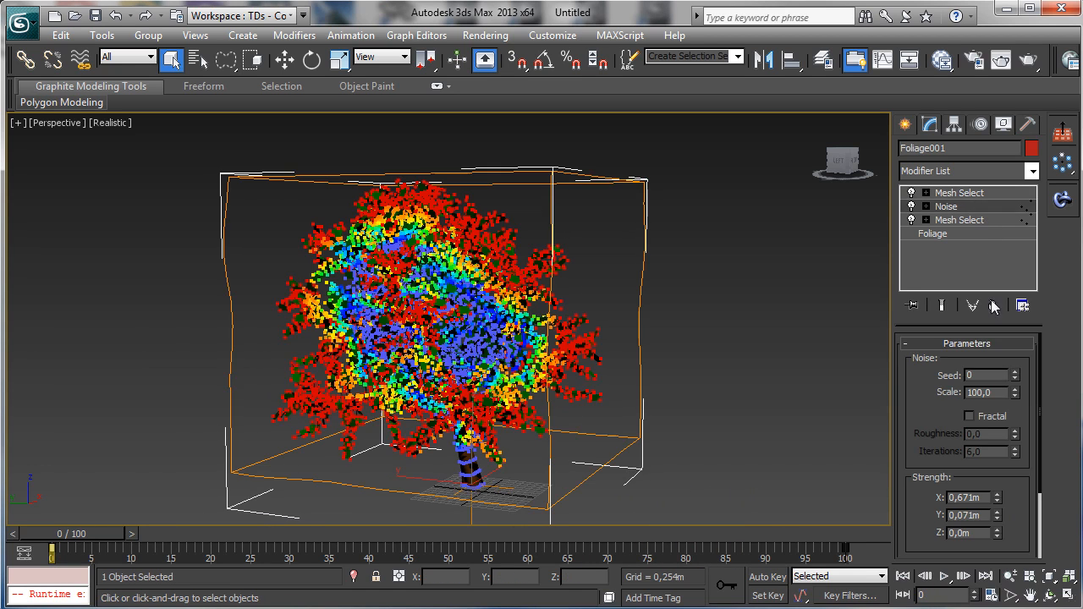
{"action": "triple_click", "coordinate": [981, 392]}
{"action": "type", "text": "150"}
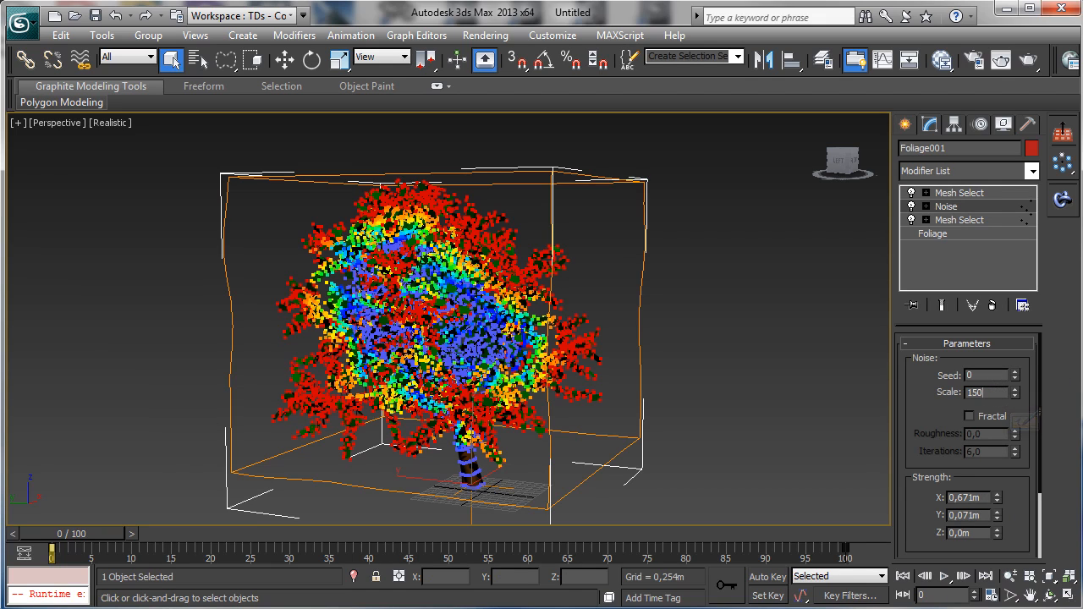
{"action": "triple_click", "coordinate": [977, 391]}
{"action": "type", "text": "200"}
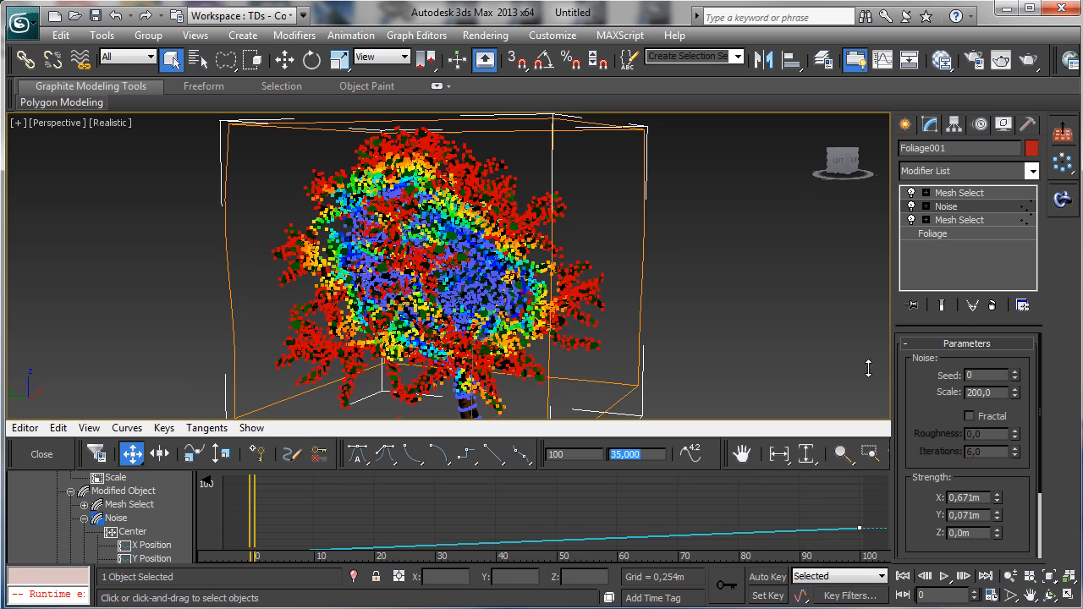
Reactivate the top Mesh Select modifier and close the Track View Curve Editor.
{"action": "left_click", "coordinate": [946, 205]}
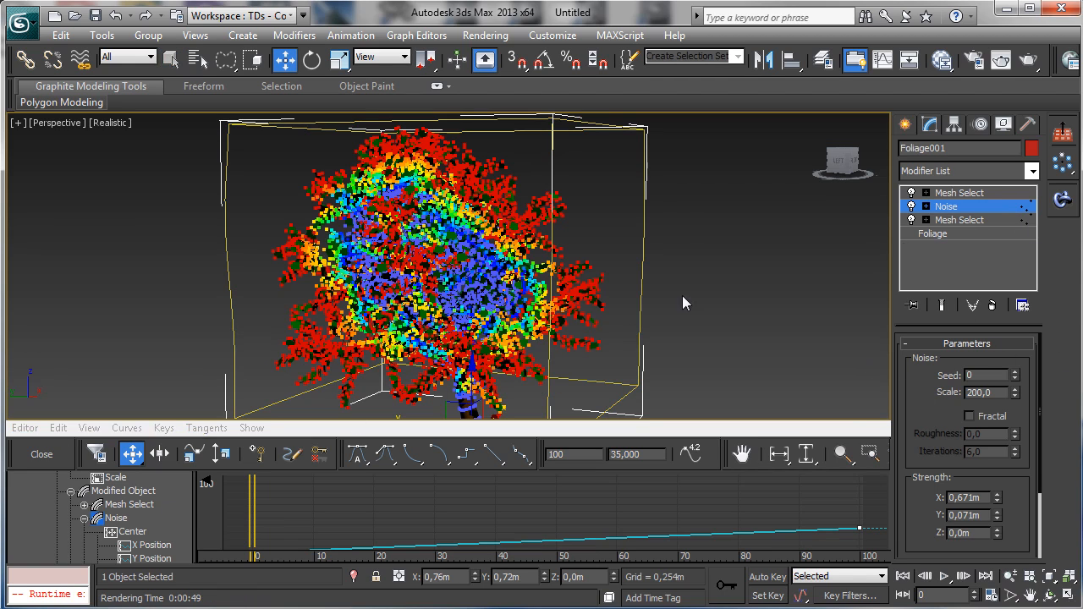
{"action": "left_click", "coordinate": [959, 219]}
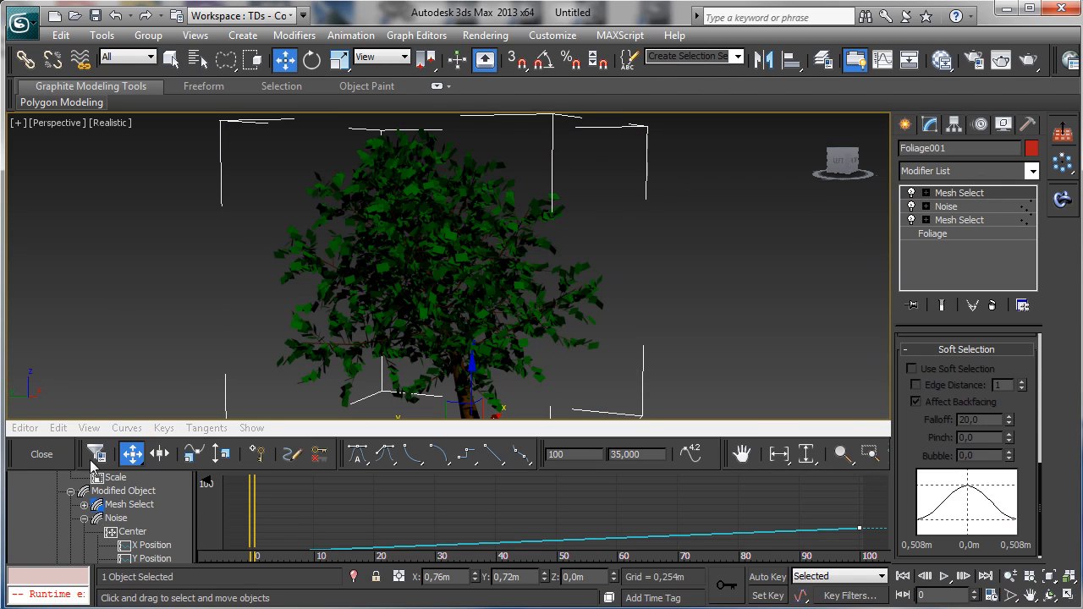
{"action": "left_click", "coordinate": [40, 454]}
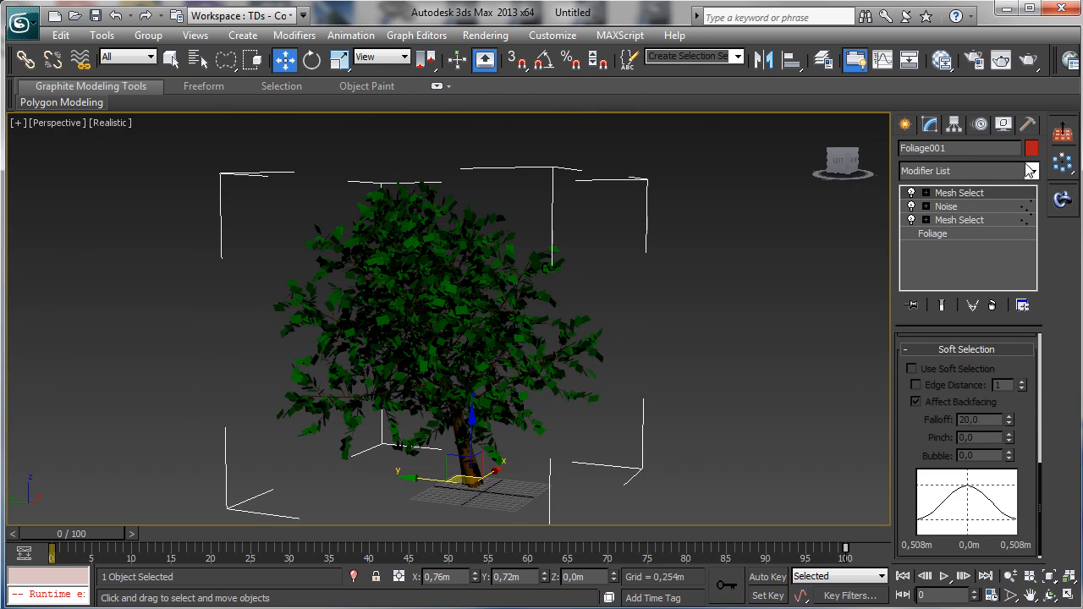
{"action": "mouse_move", "coordinate": [1024, 177]}
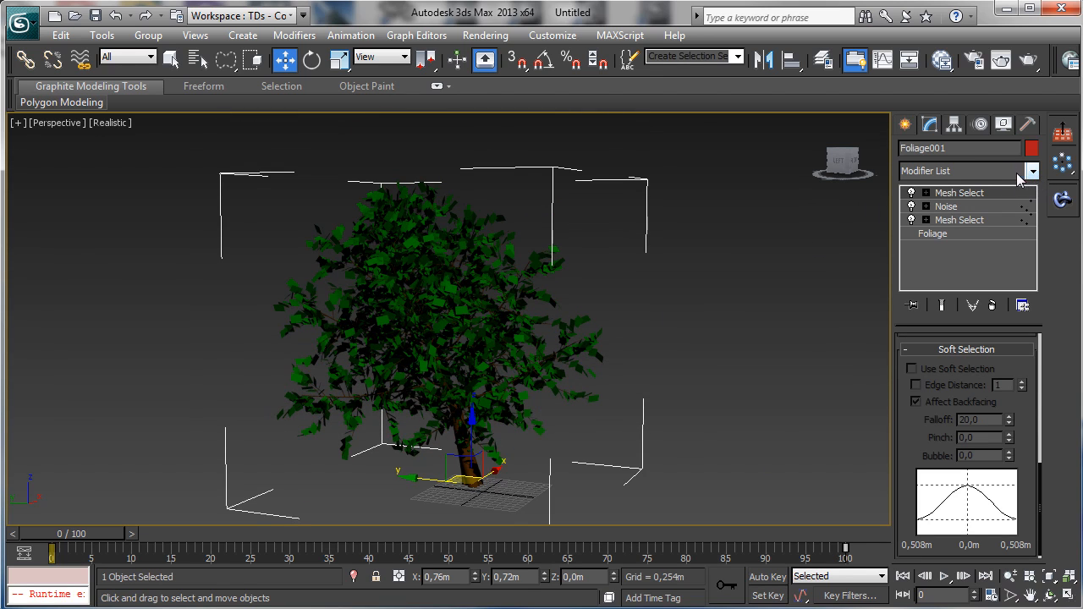
{"action": "mouse_move", "coordinate": [943, 190]}
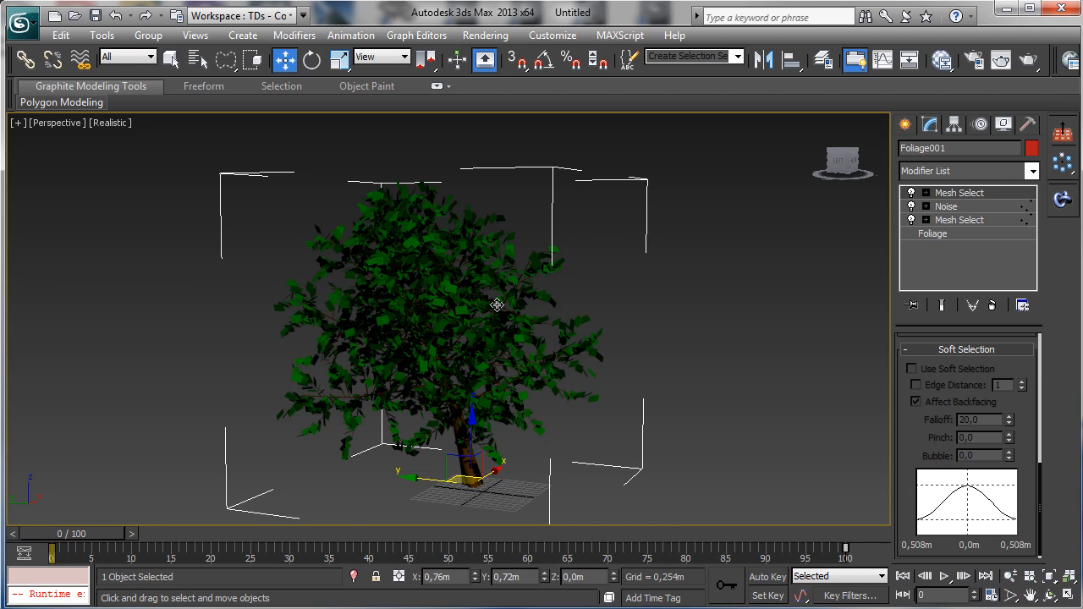
{"action": "mouse_move", "coordinate": [84, 141]}
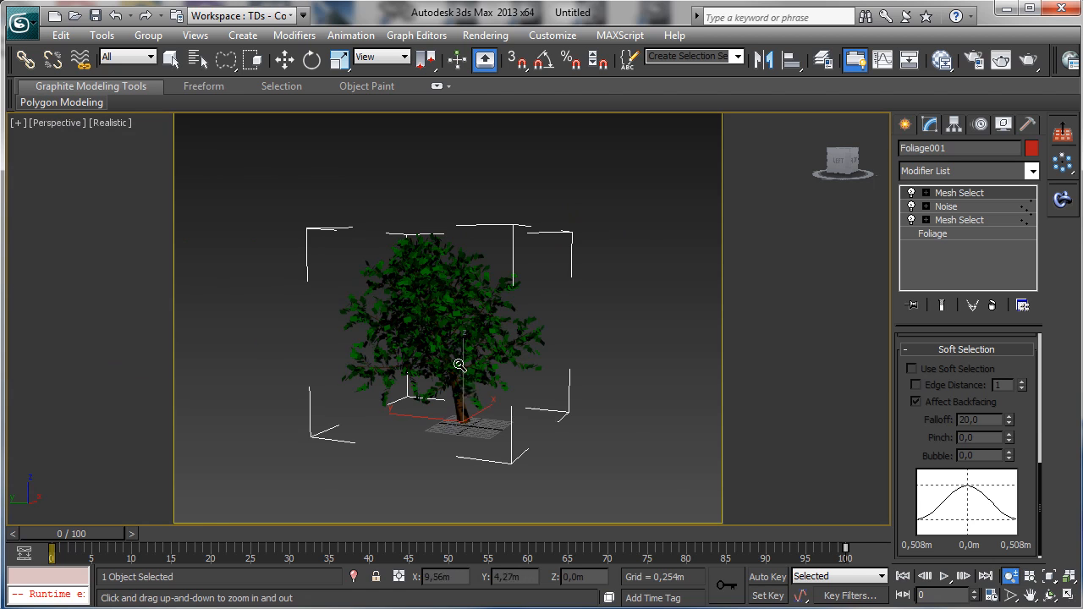
Zoom the perspective view in on the tree and start a Make Preview from the viewport menu.
{"action": "left_click", "coordinate": [102, 35]}
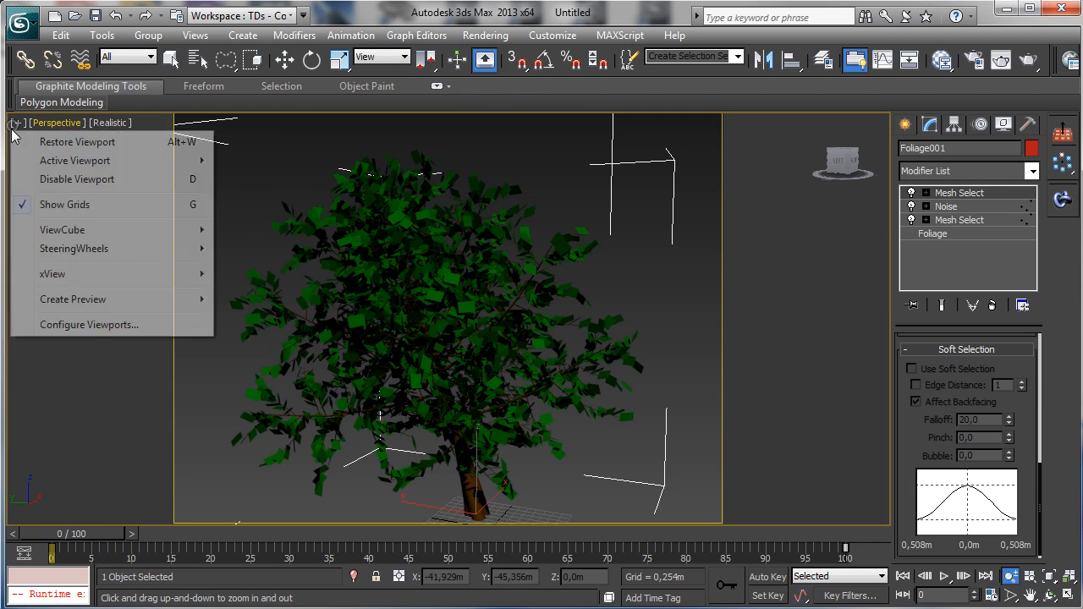
{"action": "left_click", "coordinate": [72, 298]}
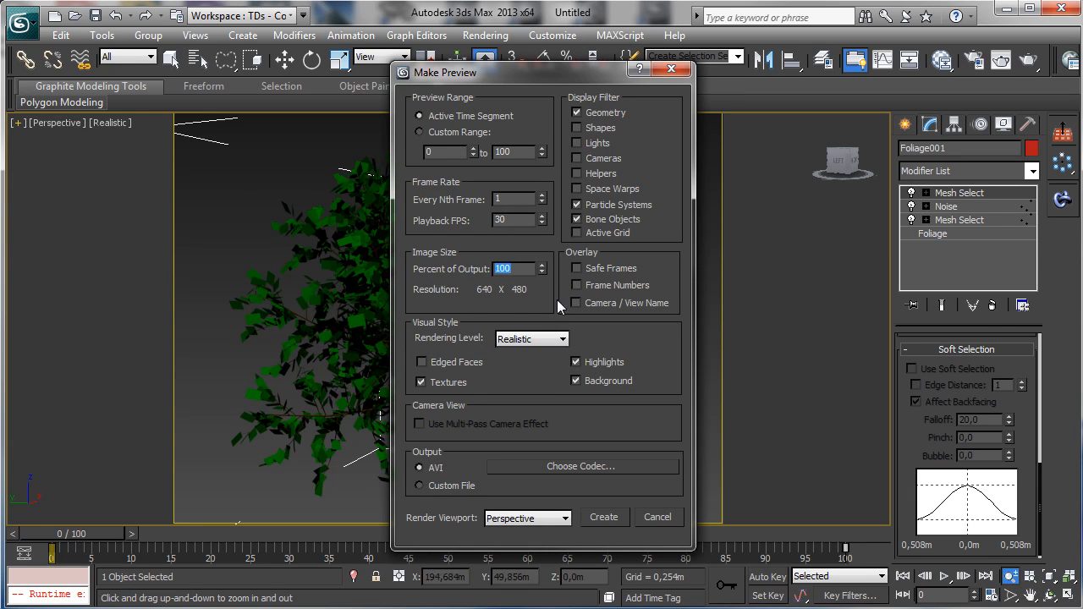
Set the preview to Shaded rendering with Microsoft Video 1 compression at 640x480 and create the AVI.
{"action": "left_click", "coordinate": [531, 338]}
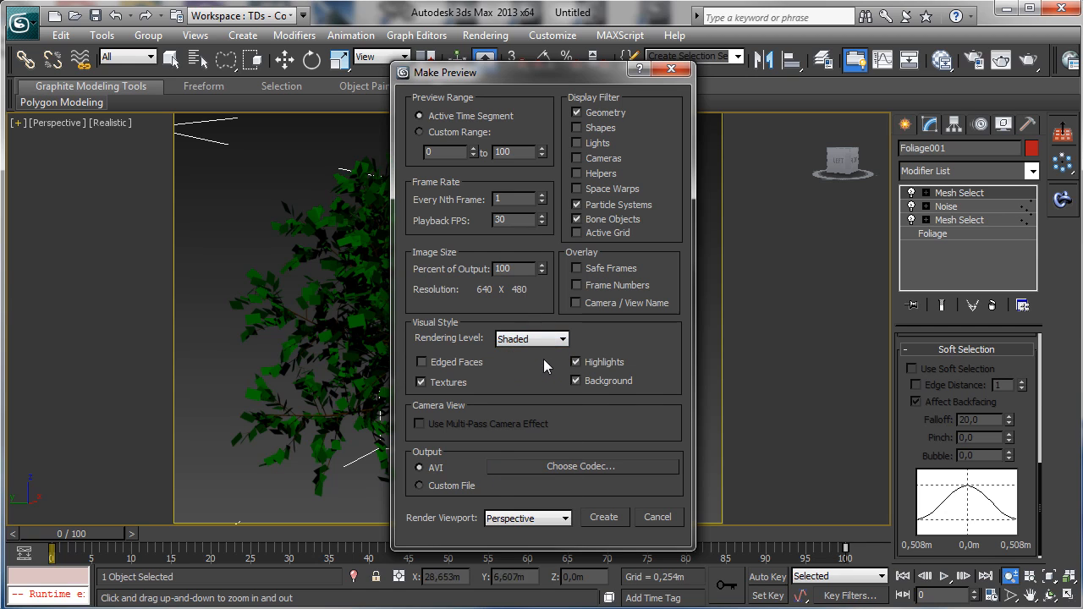
{"action": "left_click", "coordinate": [582, 467]}
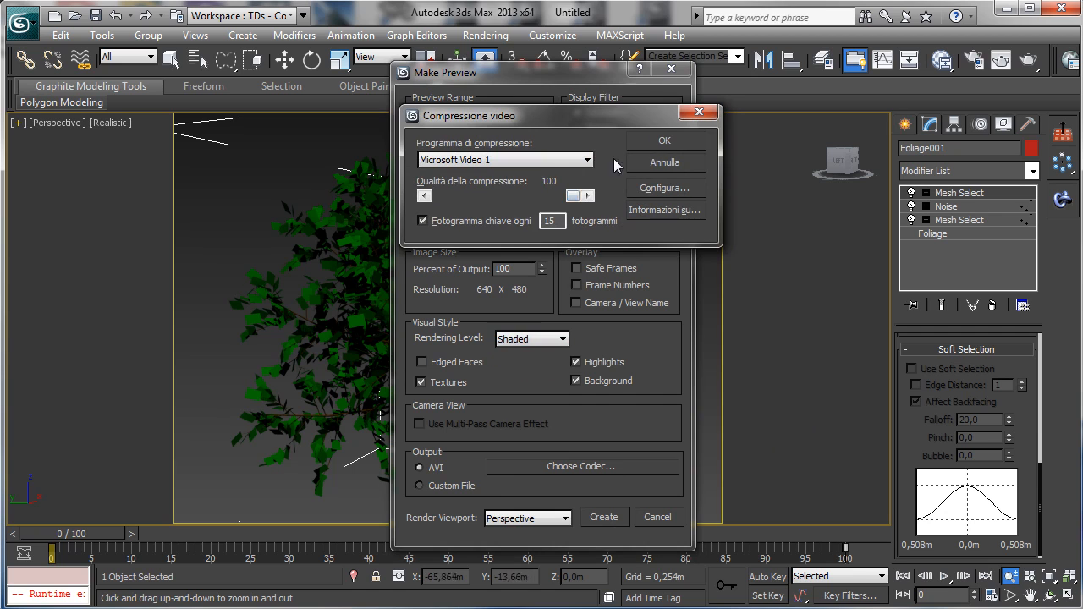
{"action": "left_click", "coordinate": [664, 140]}
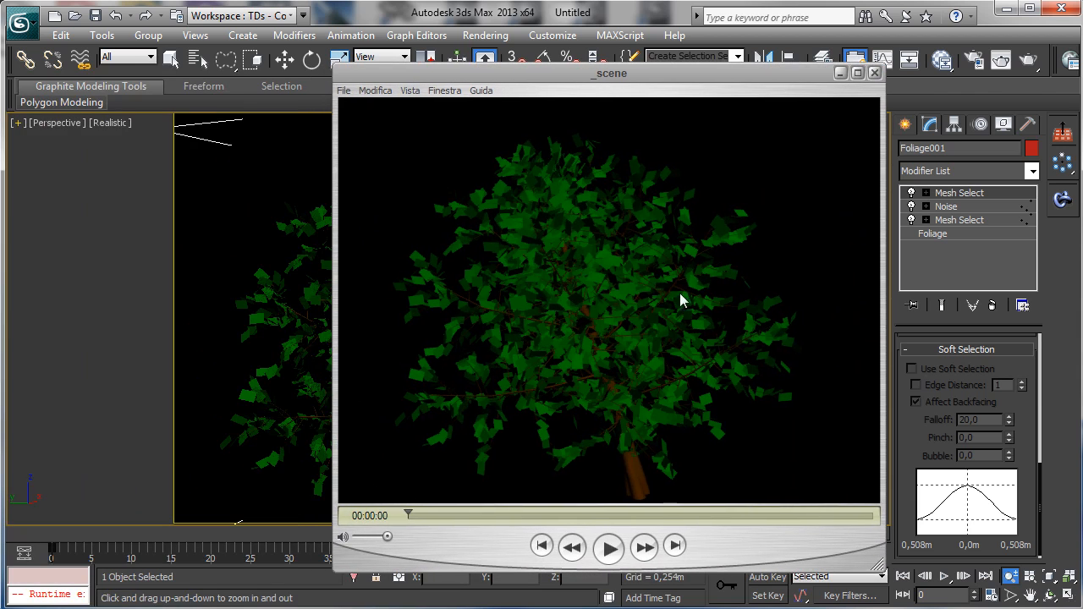
Play the elm preview, pause it, rewind to the beginning and close Windows Media Player.
{"action": "left_click", "coordinate": [608, 547]}
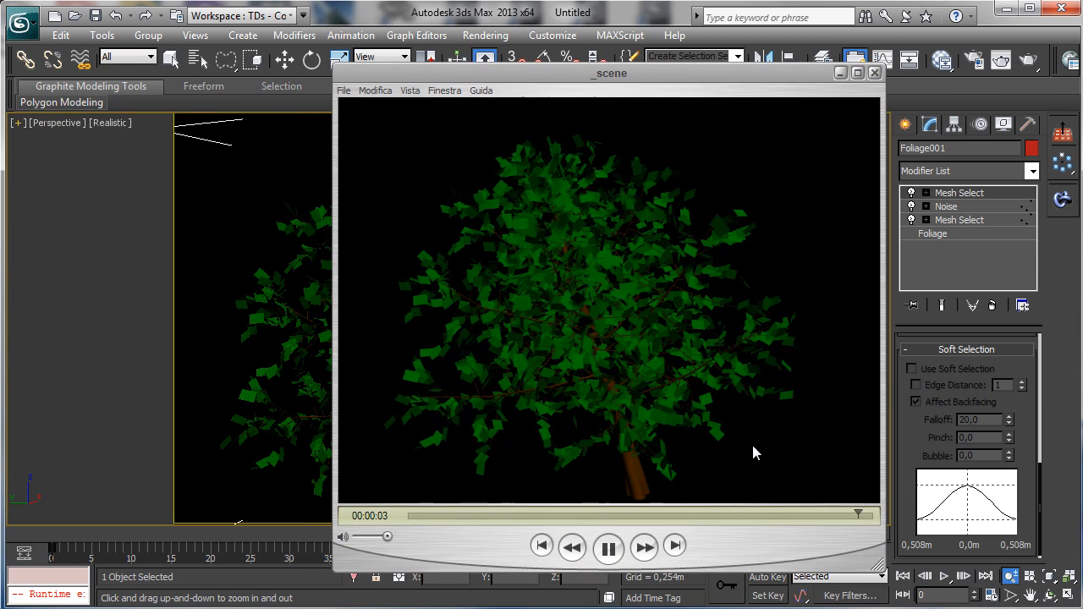
{"action": "left_click", "coordinate": [607, 545]}
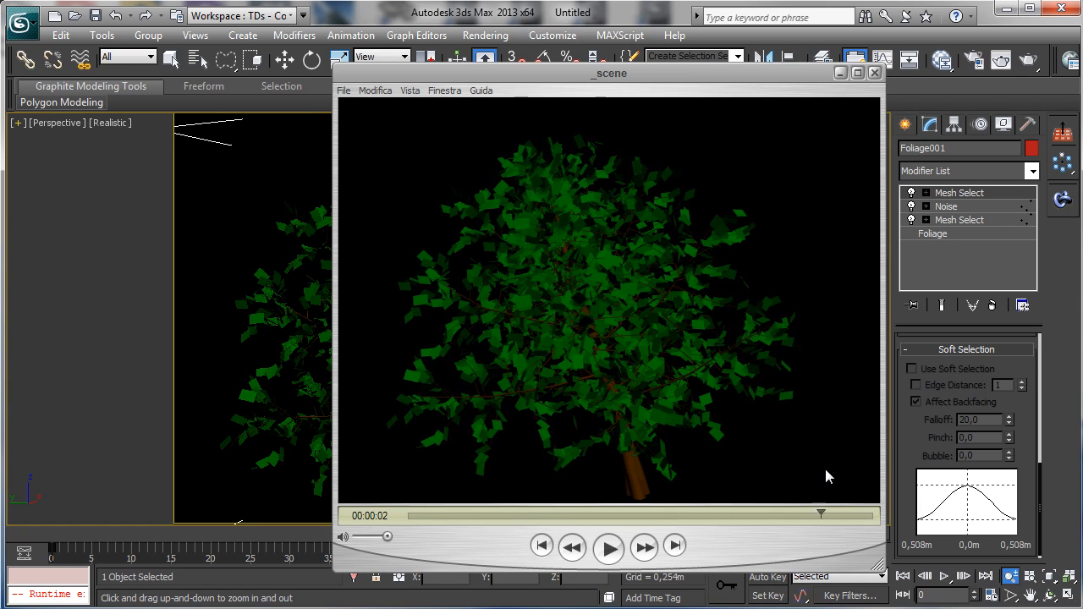
{"action": "left_click_drag", "start_coordinate": [821, 514], "coordinate": [603, 514]}
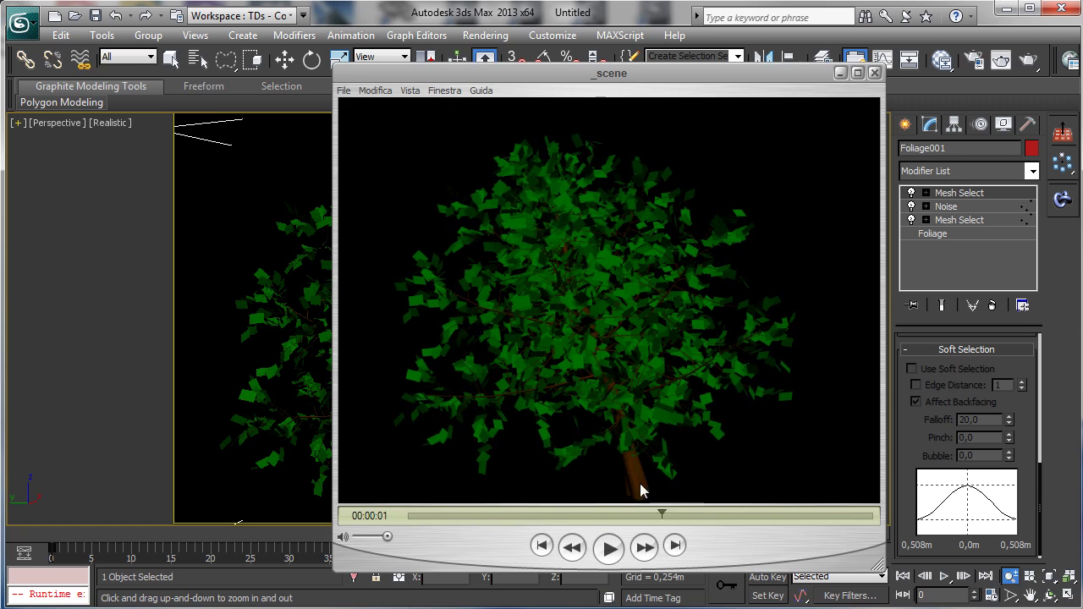
{"action": "left_click_drag", "start_coordinate": [661, 514], "coordinate": [507, 514]}
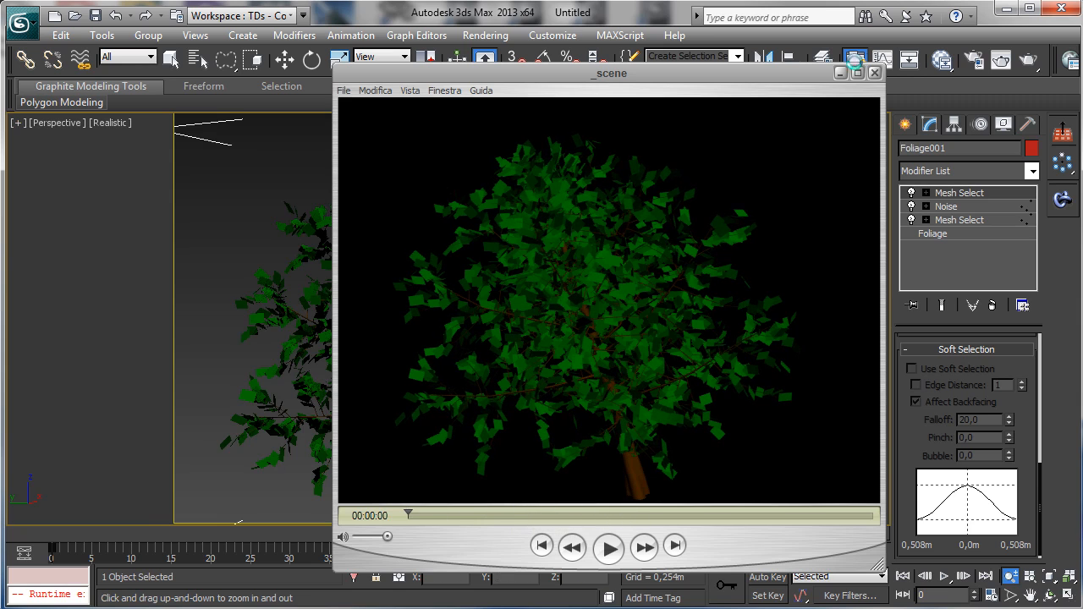
{"action": "left_click", "coordinate": [875, 73]}
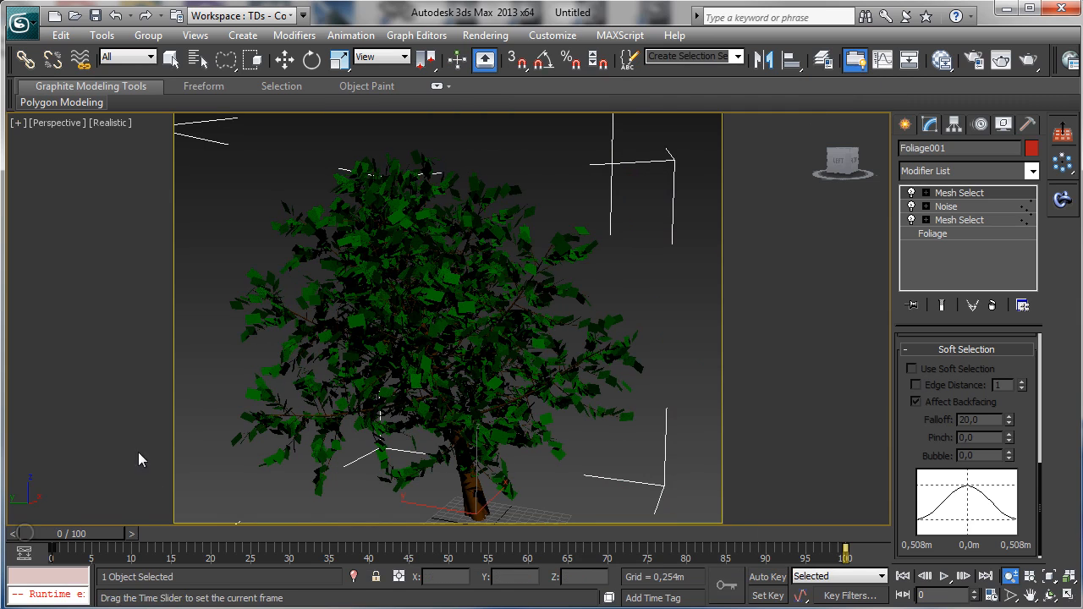
Turn on Fractal in the Noise modifier and set its X strength to 0.051 m.
{"action": "left_click", "coordinate": [946, 206]}
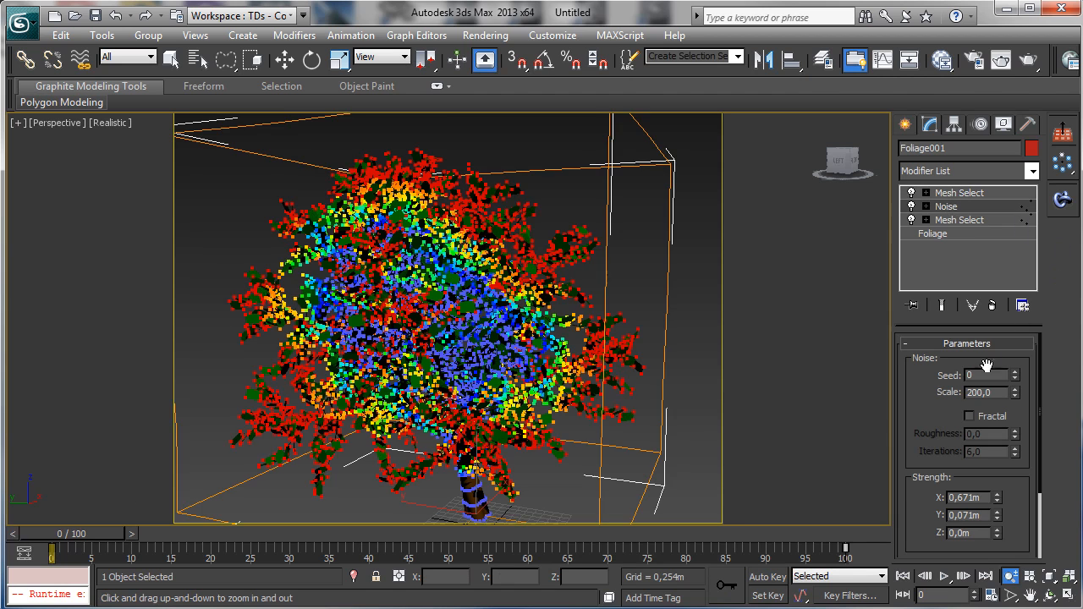
{"action": "left_click", "coordinate": [970, 415]}
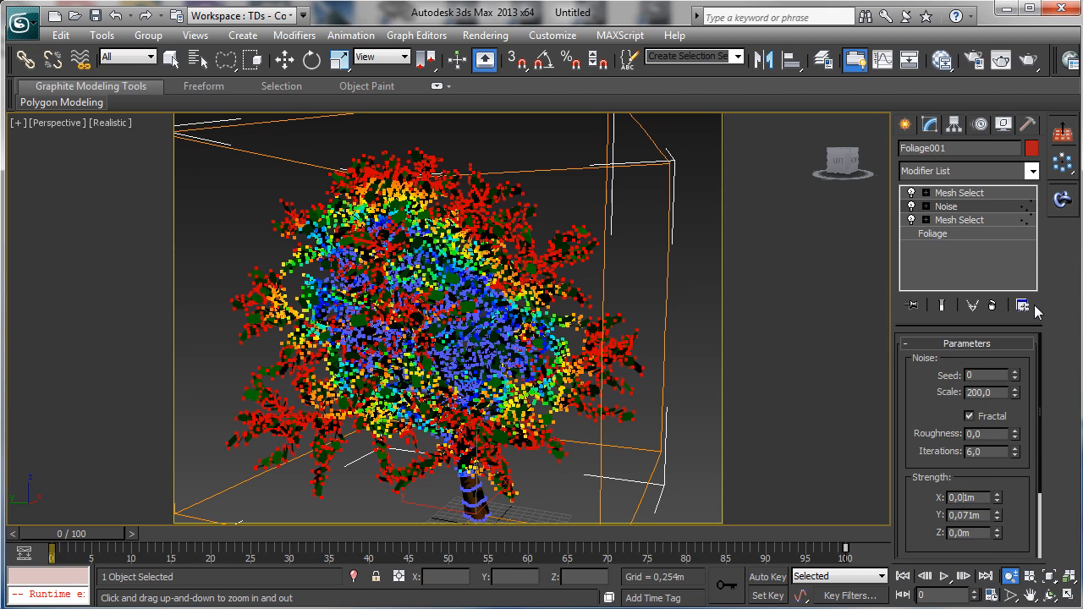
{"action": "triple_click", "coordinate": [964, 497]}
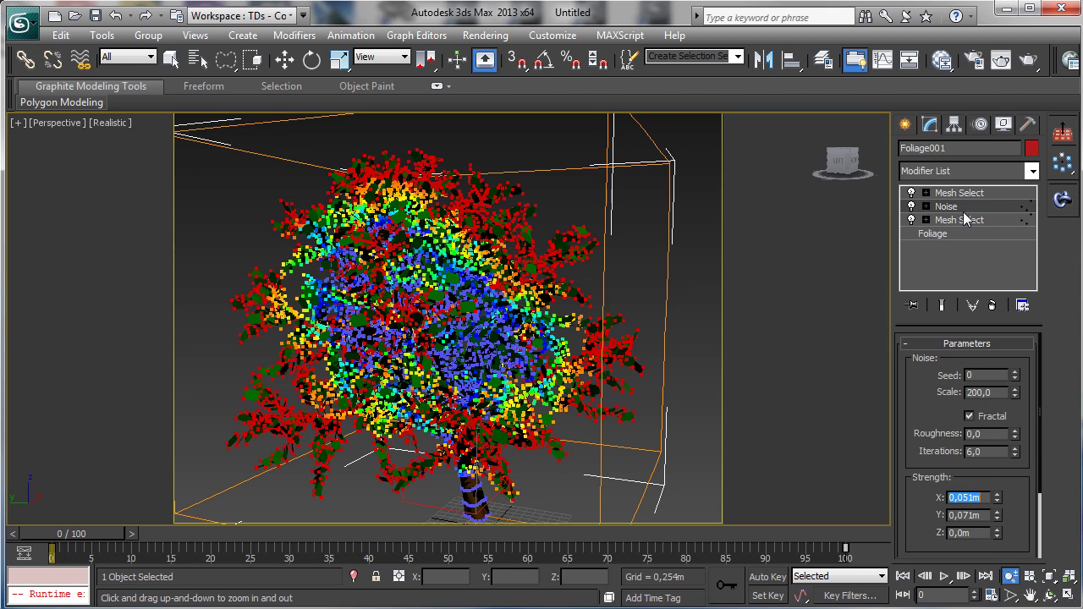
Raise the canopy Mesh Select soft-selection falloff to about 71 and return to the stack top.
{"action": "left_click", "coordinate": [960, 219]}
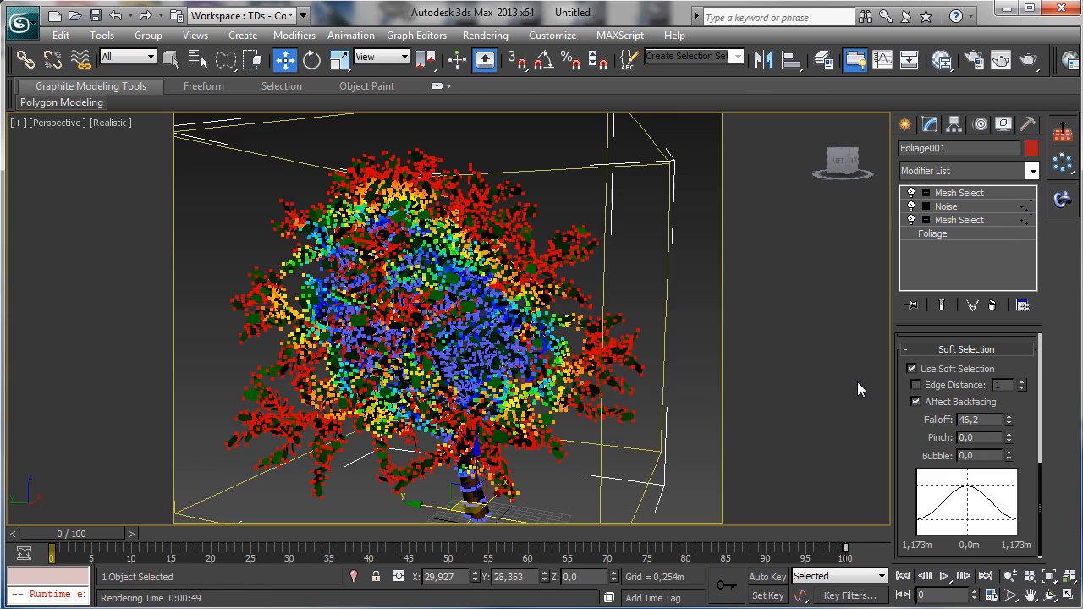
{"action": "left_click", "coordinate": [959, 219]}
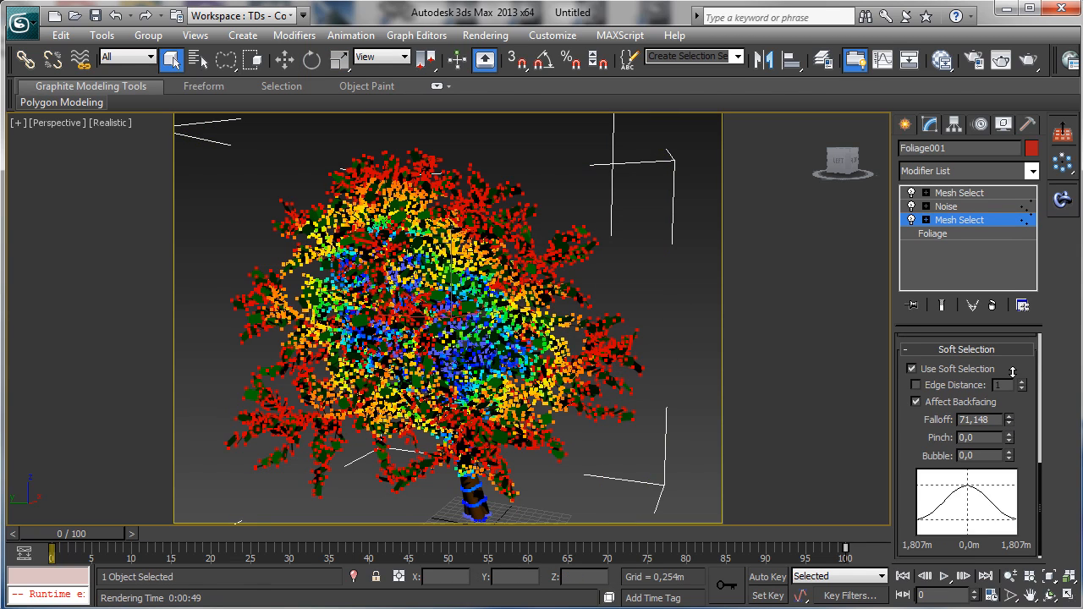
{"action": "left_click", "coordinate": [912, 368]}
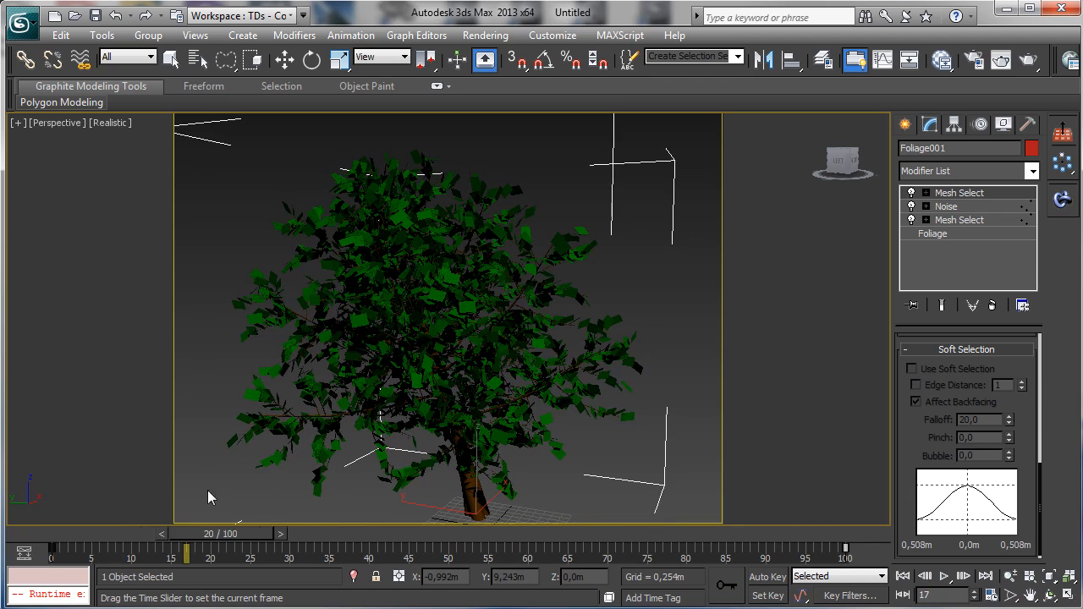
Scrub the time slider from the last frame back through frame 25 to watch the canopy sway.
{"action": "left_click_drag", "start_coordinate": [184, 550], "coordinate": [681, 550]}
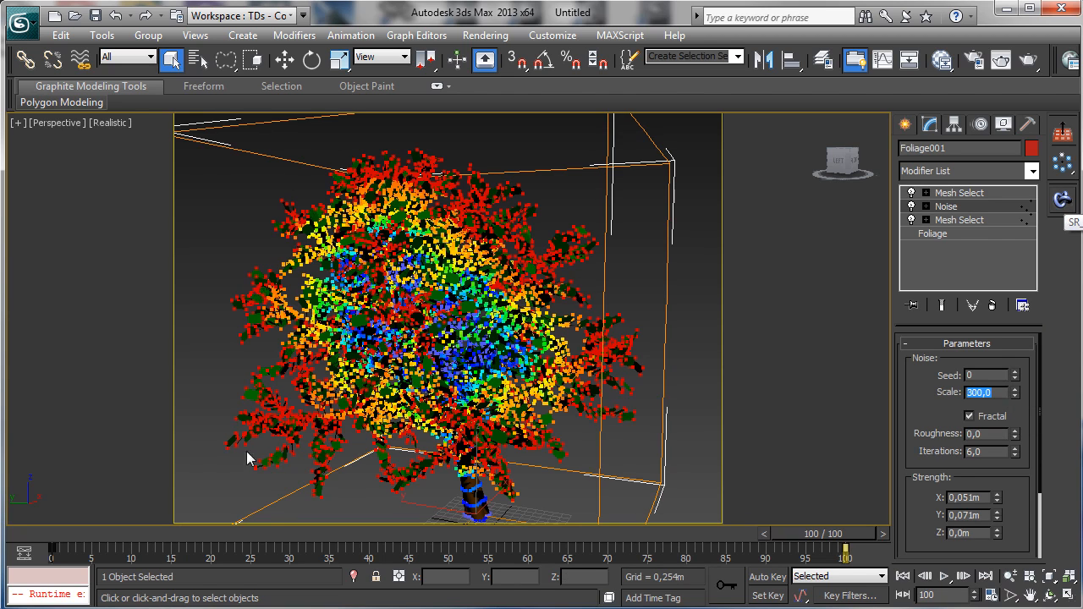
{"action": "left_click_drag", "start_coordinate": [844, 548], "coordinate": [225, 549]}
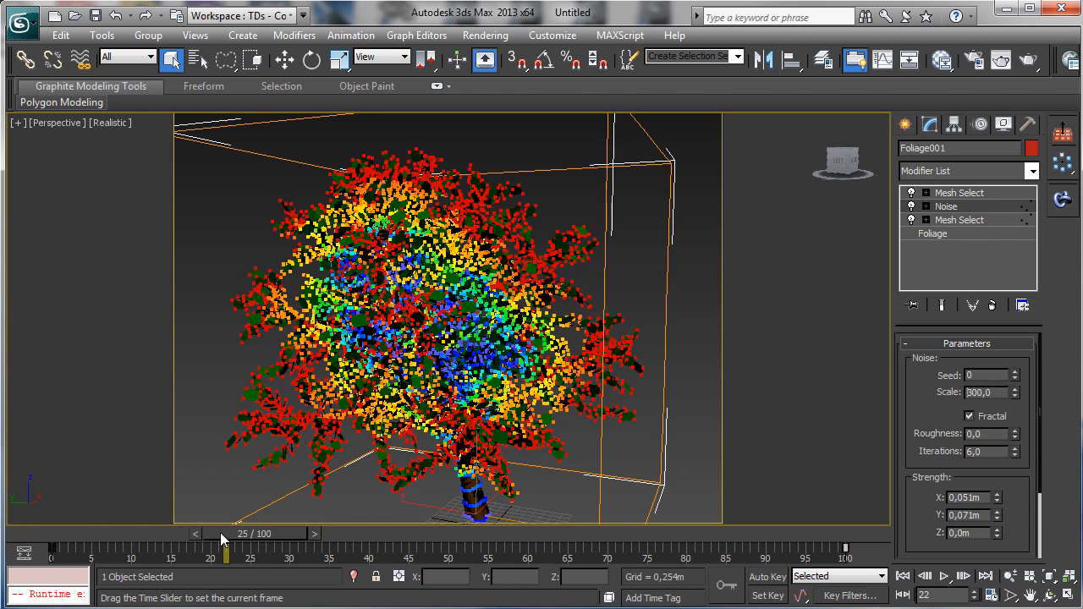
{"action": "left_click_drag", "start_coordinate": [227, 550], "coordinate": [525, 550]}
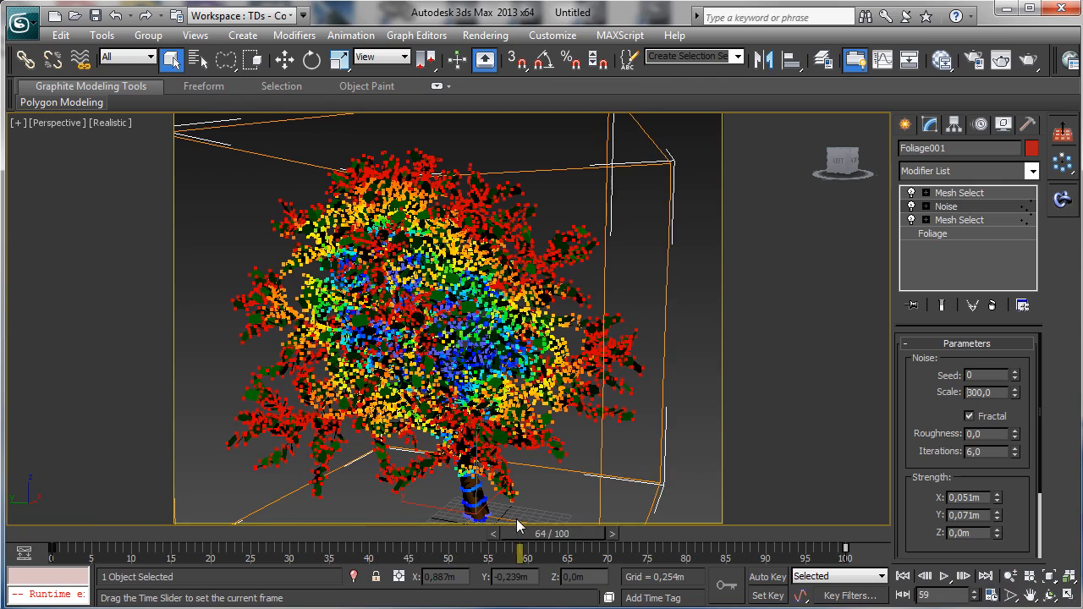
{"action": "left_click_drag", "start_coordinate": [521, 550], "coordinate": [347, 550]}
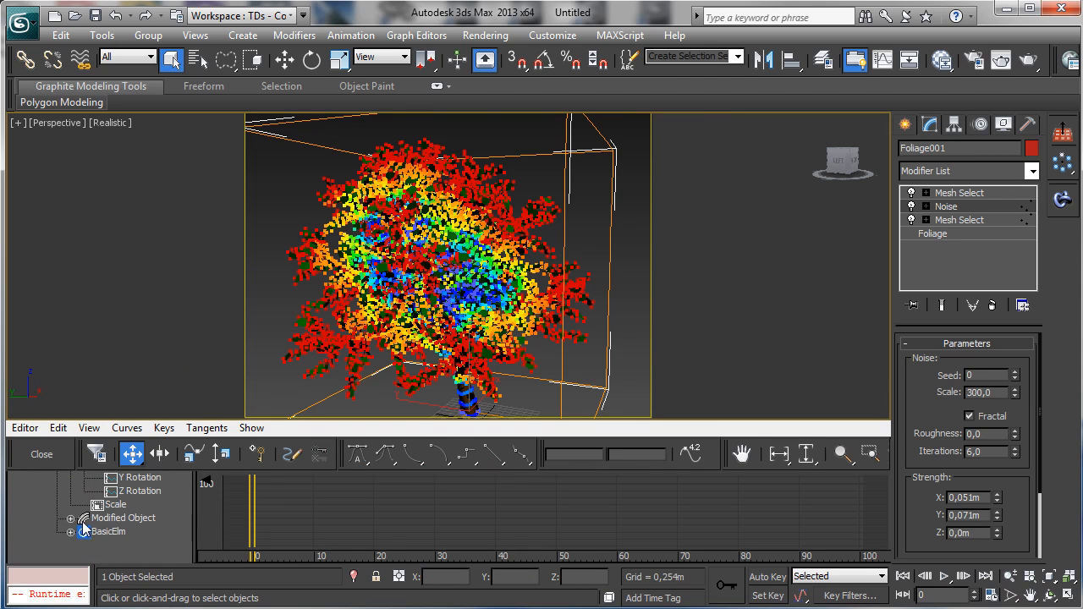
Close the Curve Editor and scrub around frame 23 back toward frame 0.
{"action": "left_click", "coordinate": [71, 518]}
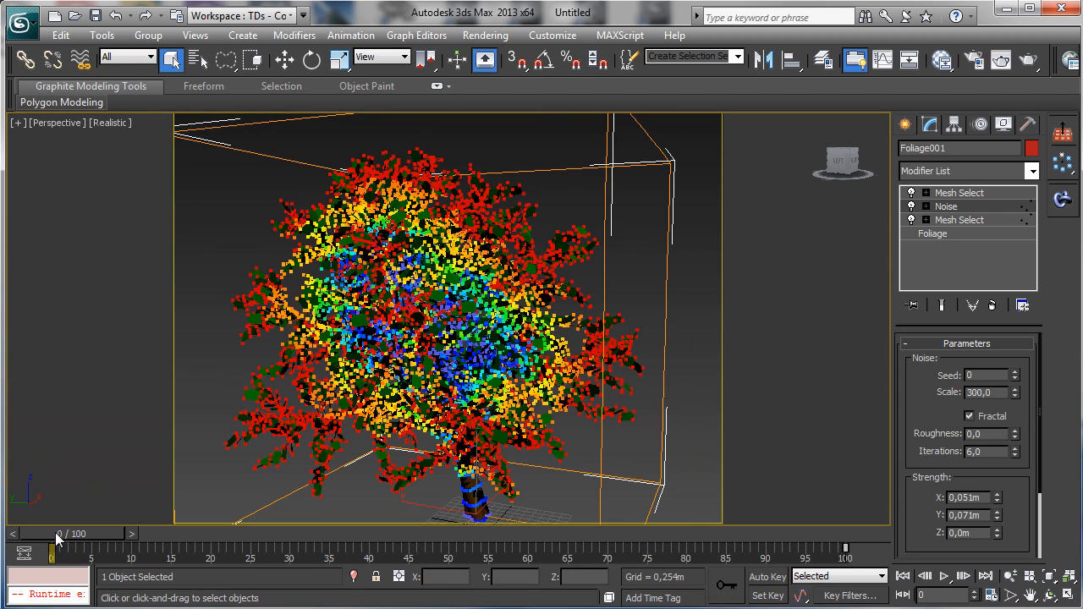
{"action": "left_click_drag", "start_coordinate": [52, 551], "coordinate": [210, 551]}
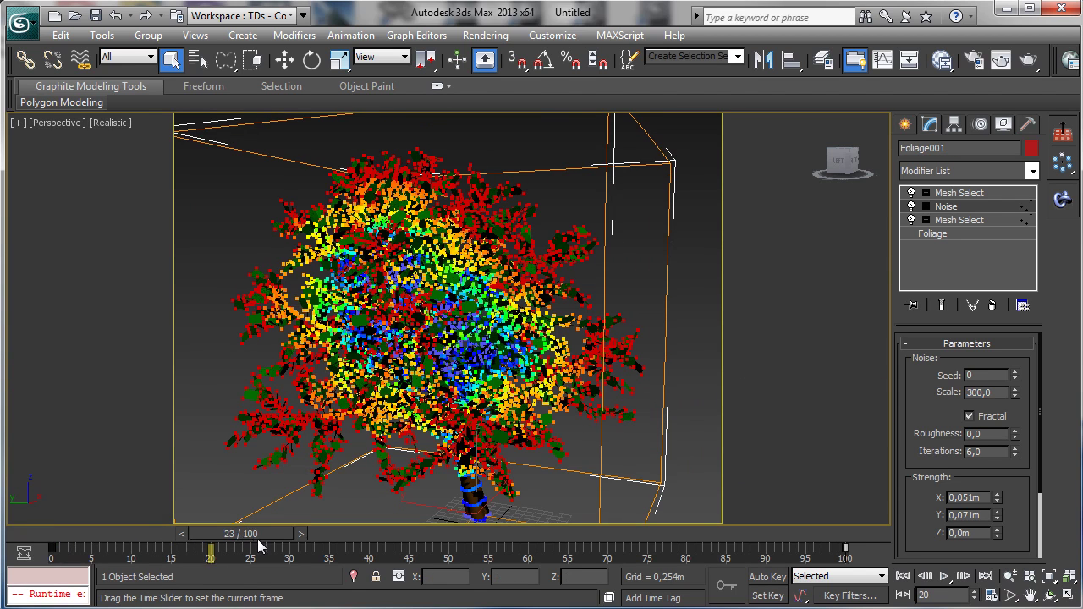
{"action": "left_click_drag", "start_coordinate": [210, 550], "coordinate": [484, 550]}
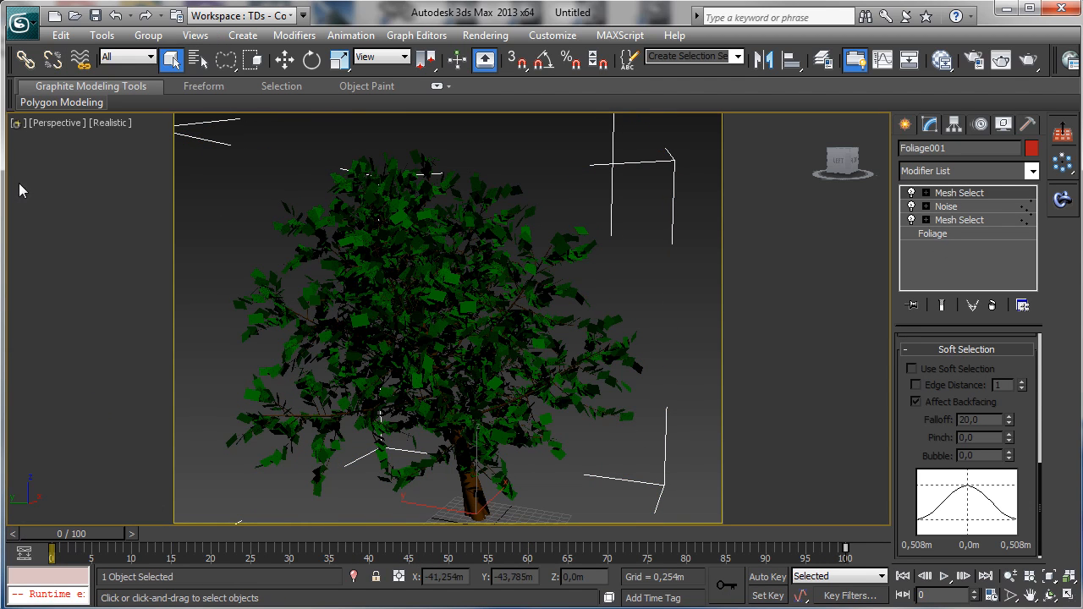
Create an animated sequence preview from the viewport menu, rendering it as an AVI.
{"action": "left_click", "coordinate": [78, 298]}
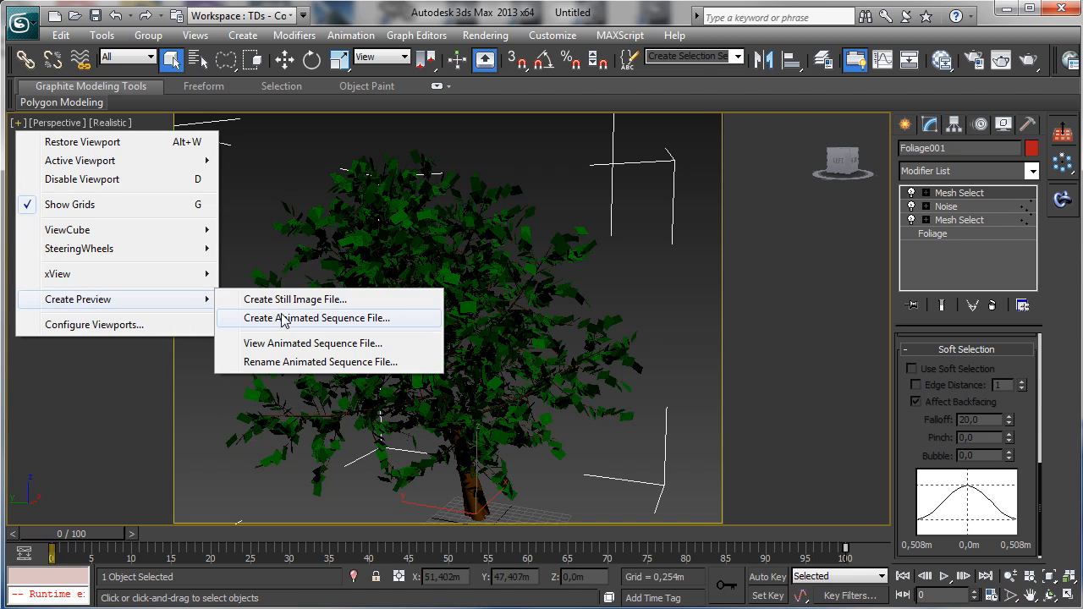
{"action": "left_click", "coordinate": [317, 318]}
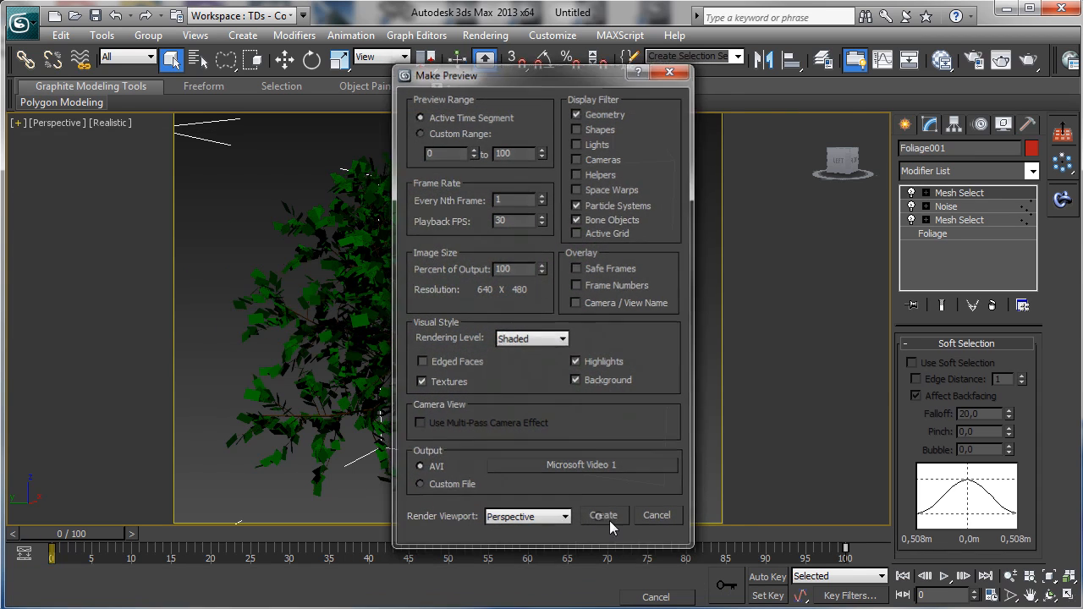
{"action": "left_click", "coordinate": [604, 515]}
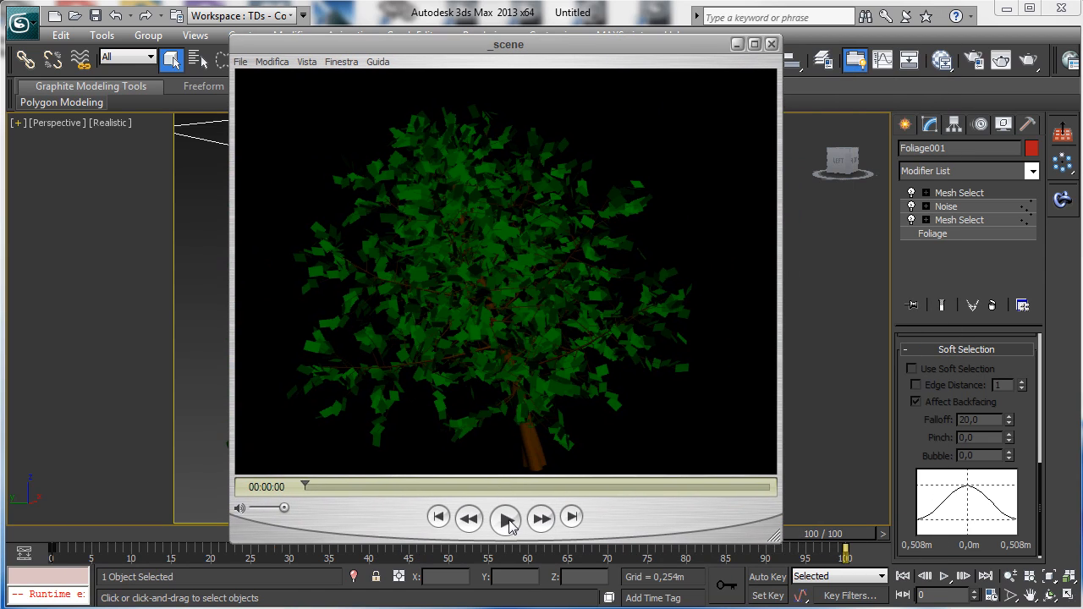
Play the fractal-noise preview, seek to the middle and back to the start, then close the player.
{"action": "left_click", "coordinate": [505, 519]}
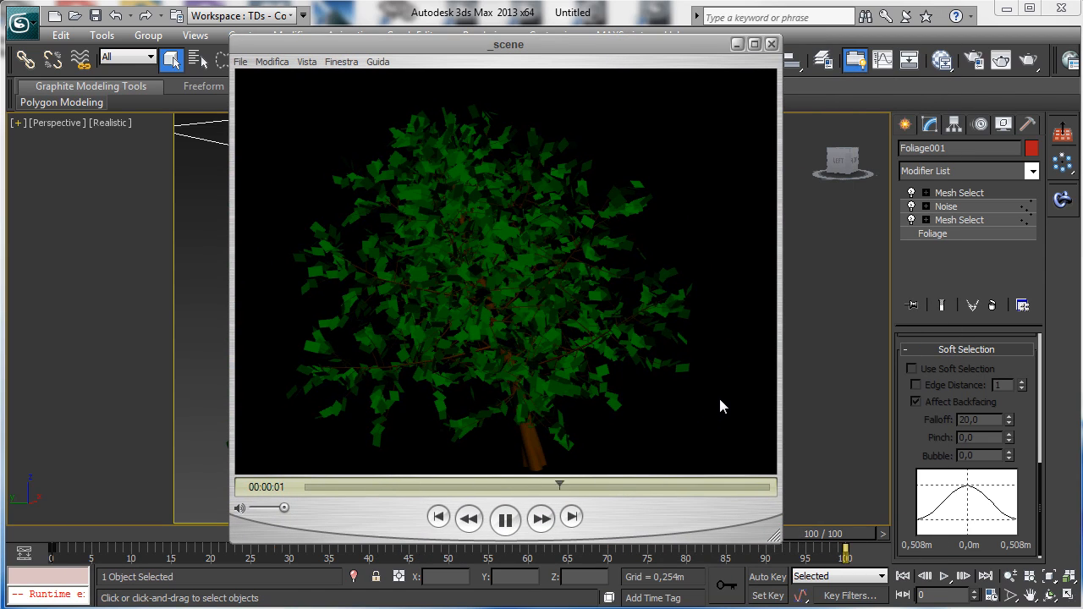
{"action": "left_click", "coordinate": [505, 519]}
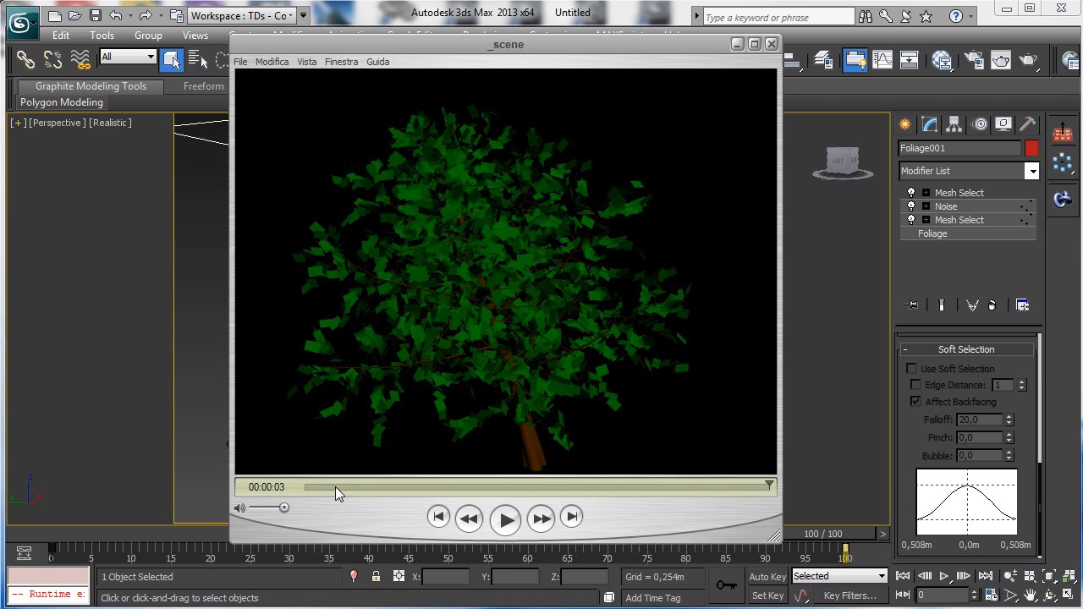
{"action": "left_click_drag", "start_coordinate": [339, 485], "coordinate": [292, 486]}
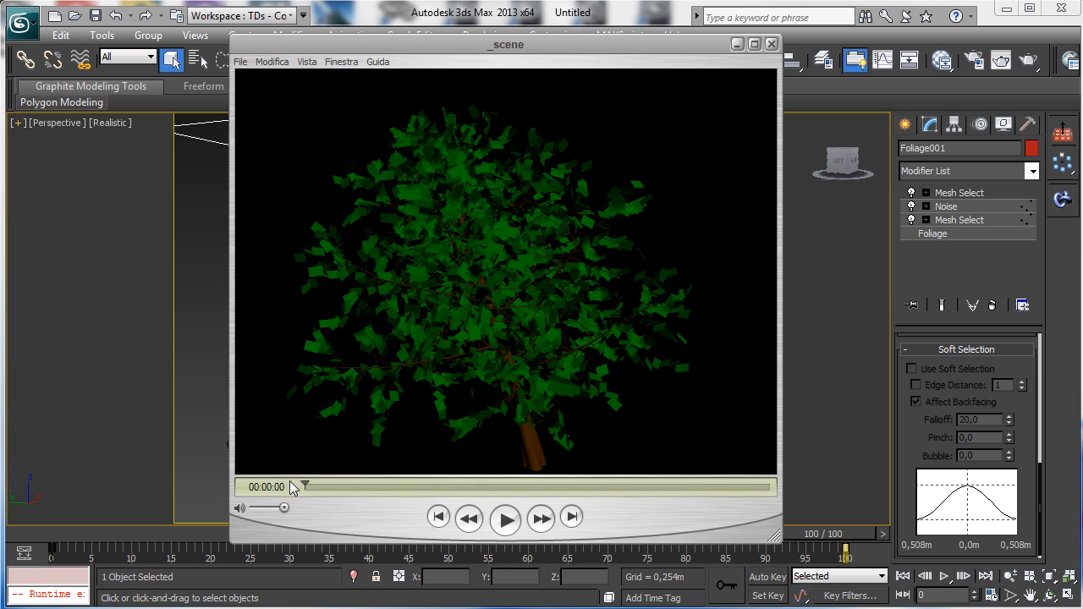
{"action": "left_click_drag", "start_coordinate": [303, 486], "coordinate": [619, 487]}
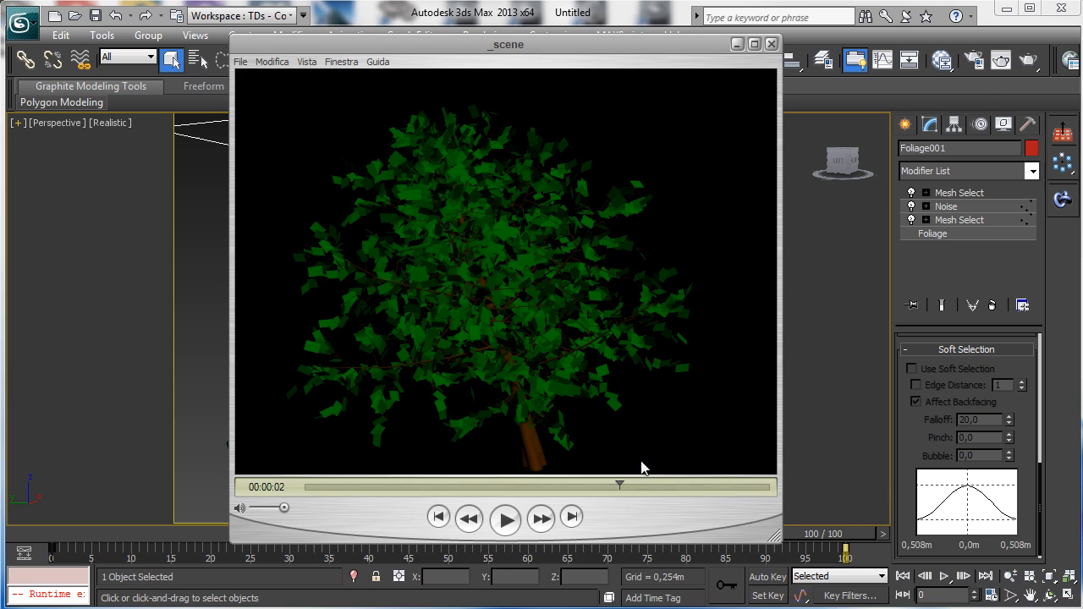
{"action": "left_click_drag", "start_coordinate": [619, 485], "coordinate": [336, 485]}
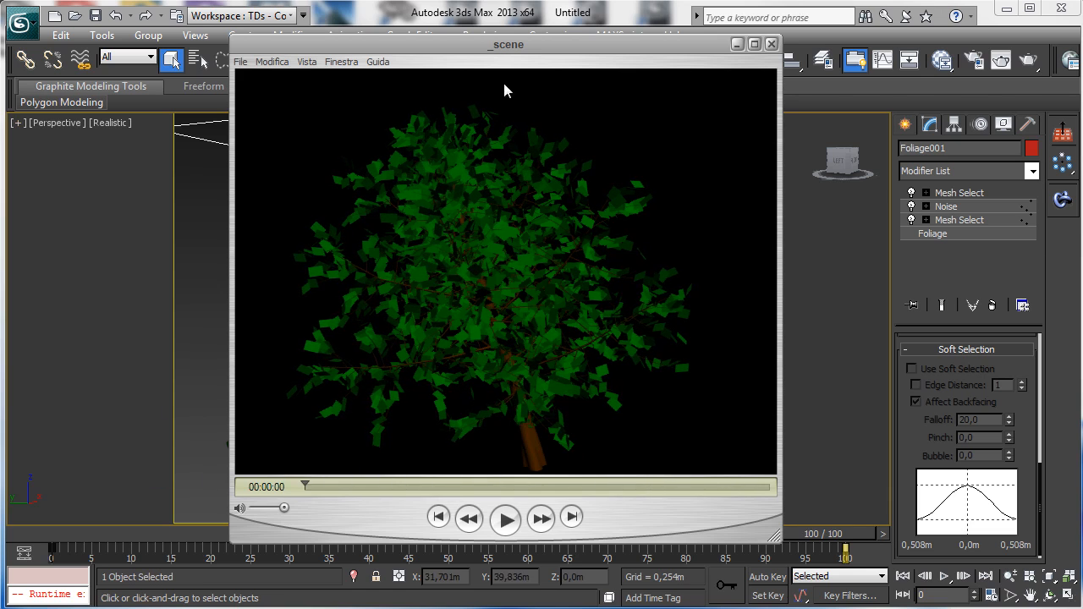
{"action": "mouse_move", "coordinate": [631, 193]}
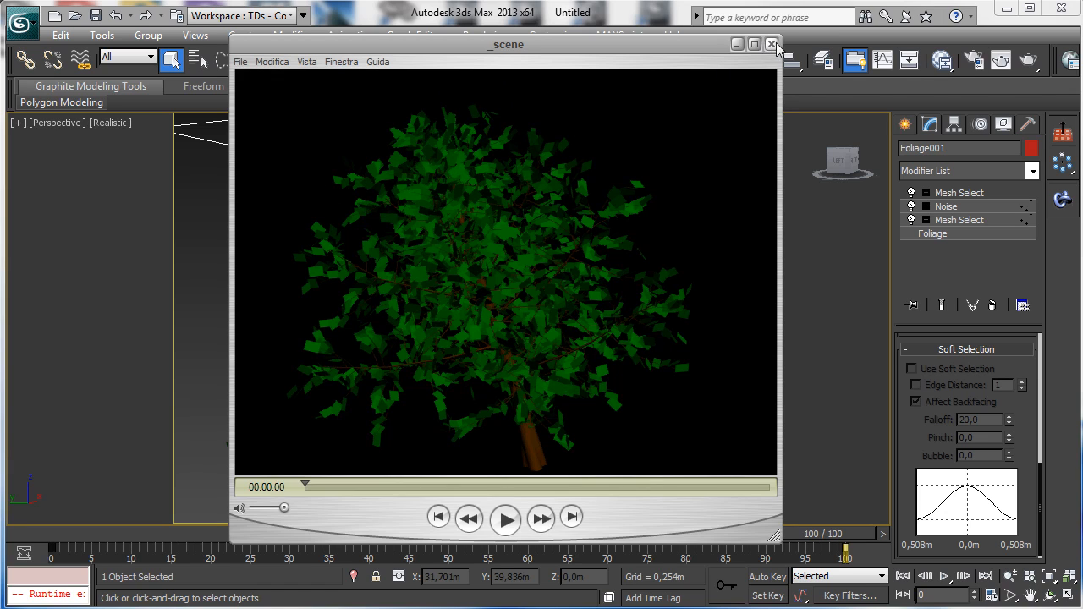
{"action": "left_click", "coordinate": [771, 44]}
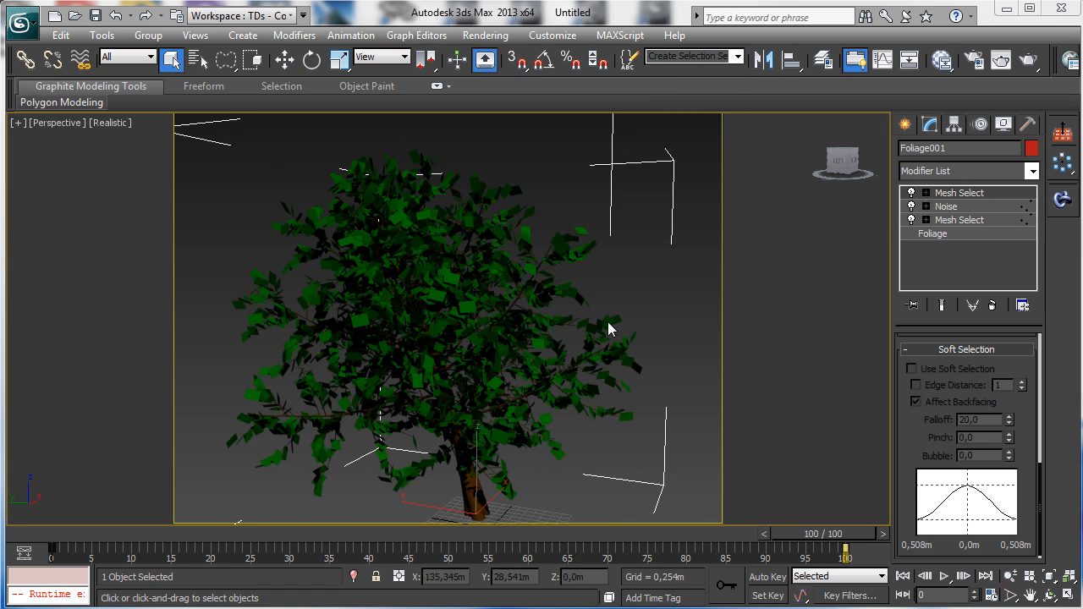
{"action": "mouse_move", "coordinate": [533, 241]}
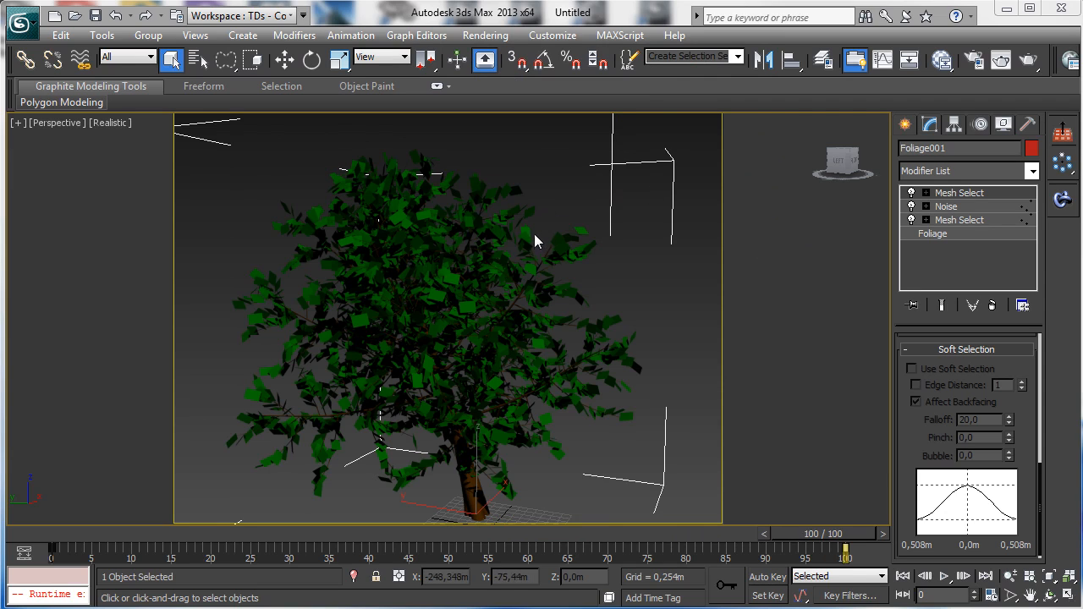
{"action": "mouse_move", "coordinate": [572, 222]}
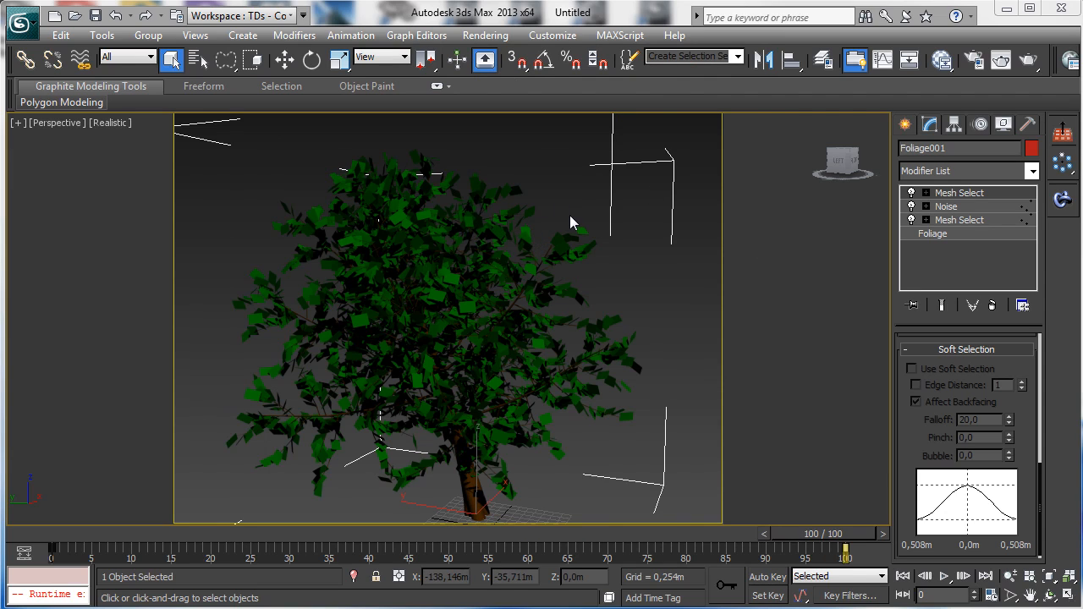
{"action": "mouse_move", "coordinate": [744, 179]}
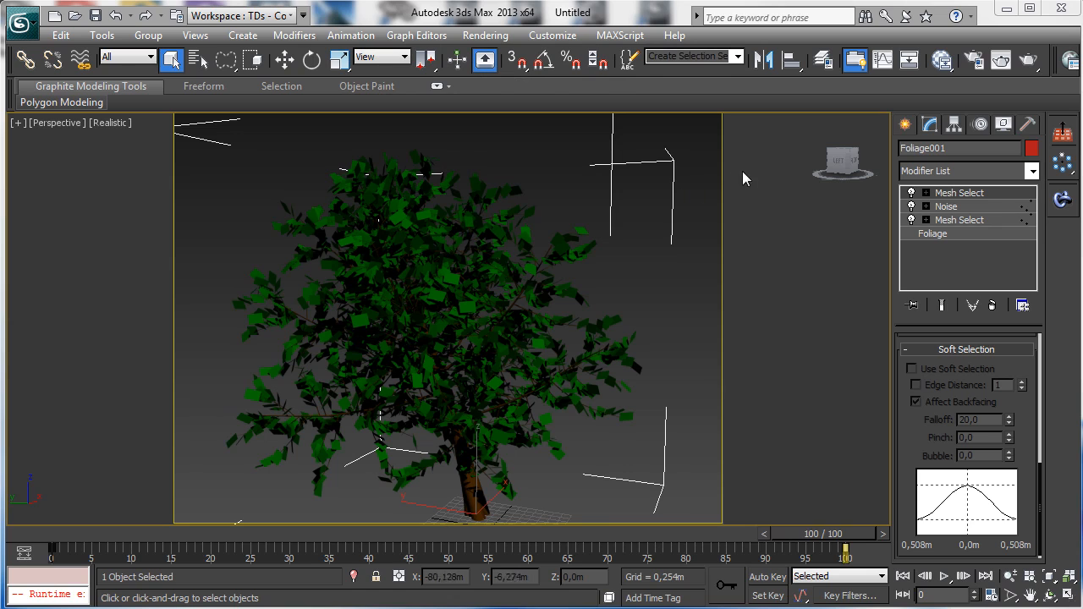
{"action": "mouse_move", "coordinate": [698, 294]}
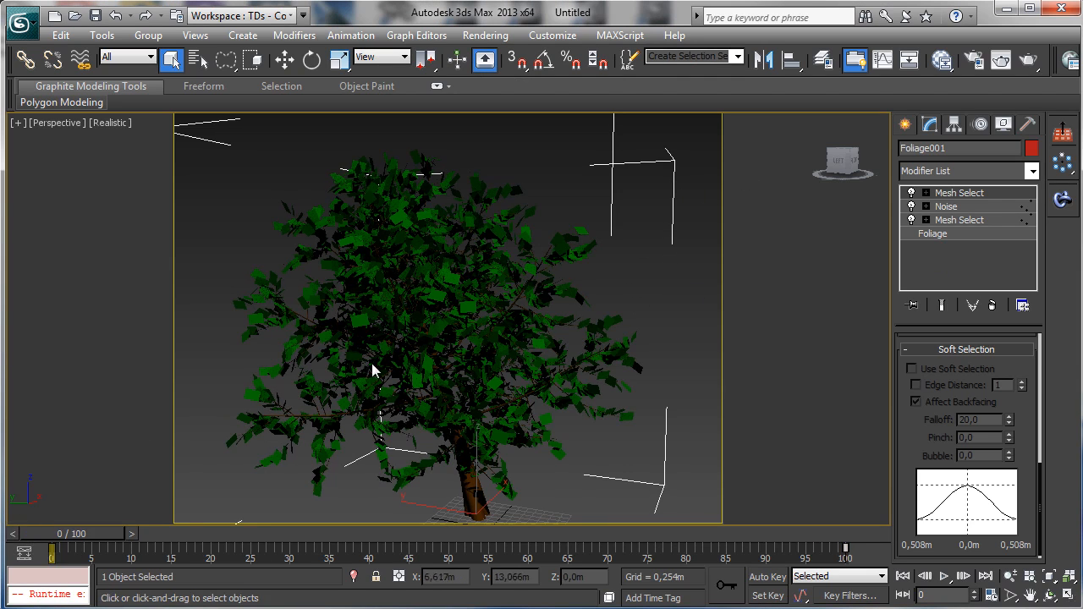
{"action": "mouse_move", "coordinate": [614, 280]}
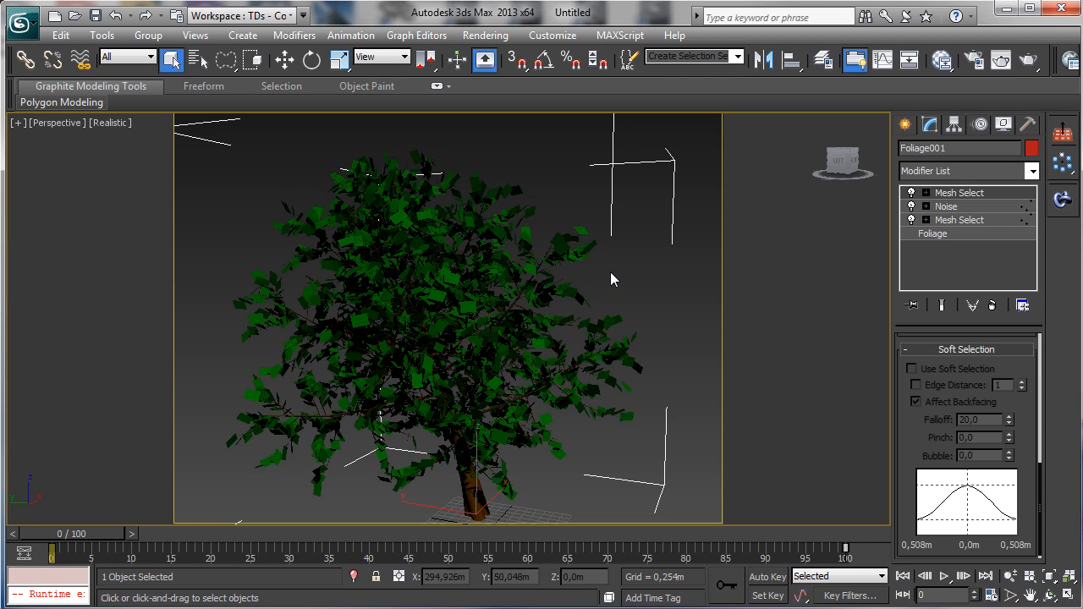
{"action": "mouse_move", "coordinate": [638, 293]}
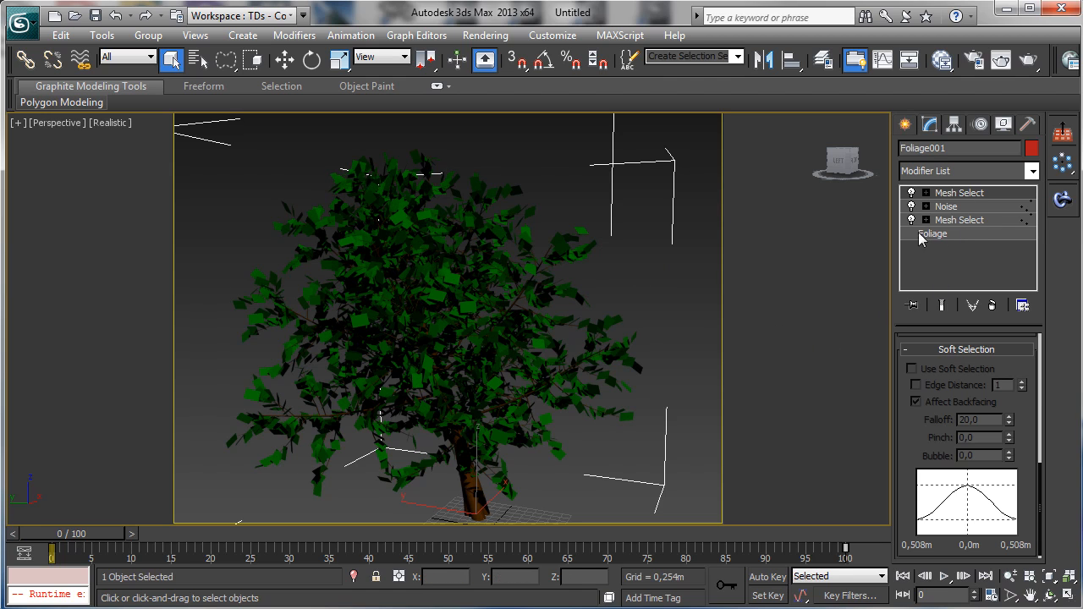
{"action": "mouse_move", "coordinate": [244, 344]}
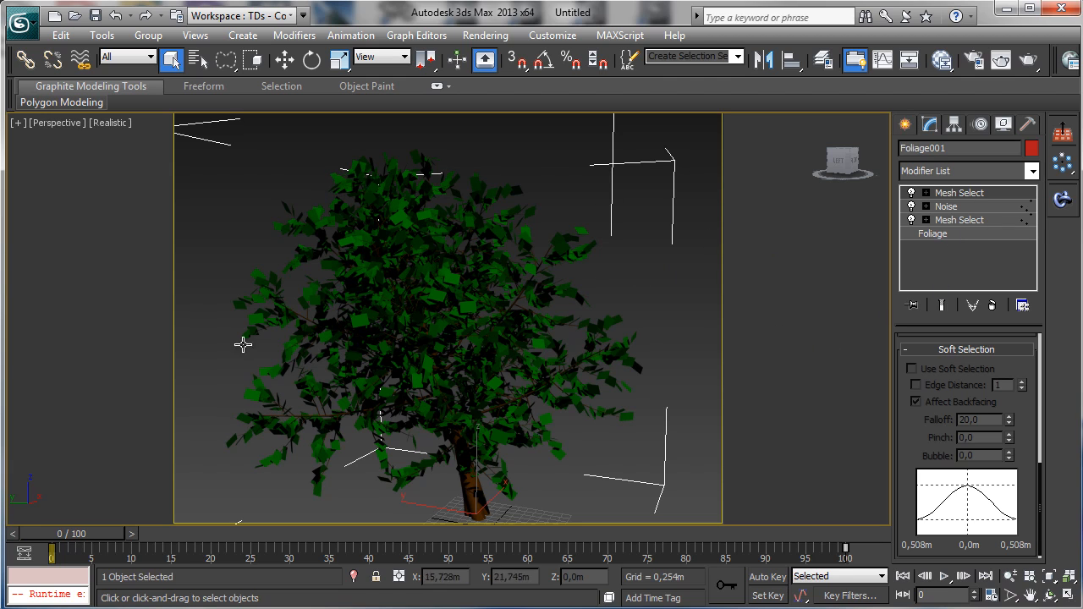
{"action": "mouse_move", "coordinate": [730, 299]}
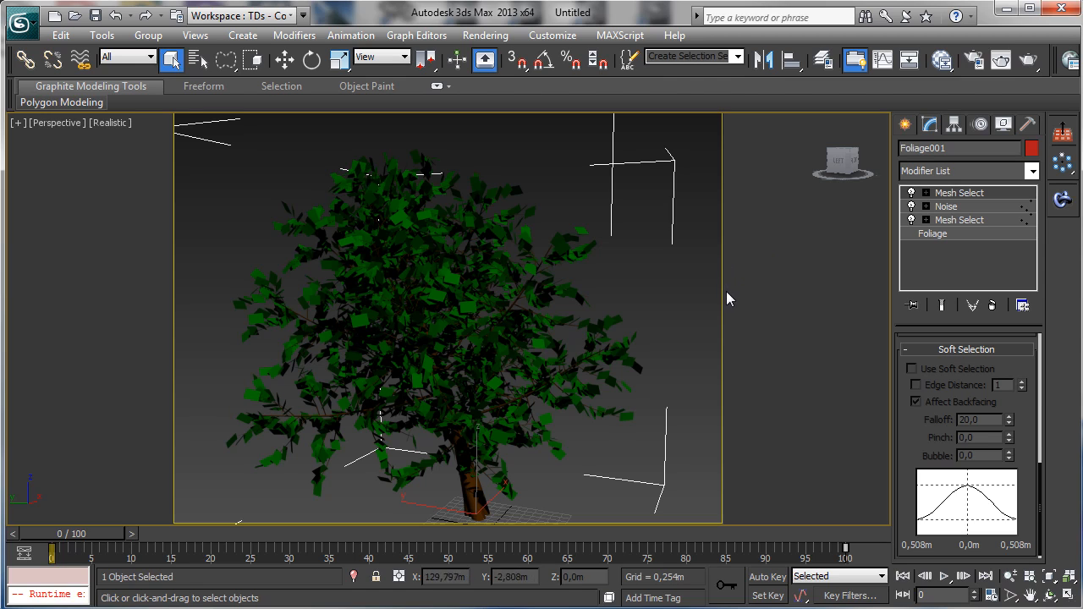
{"action": "mouse_move", "coordinate": [736, 303]}
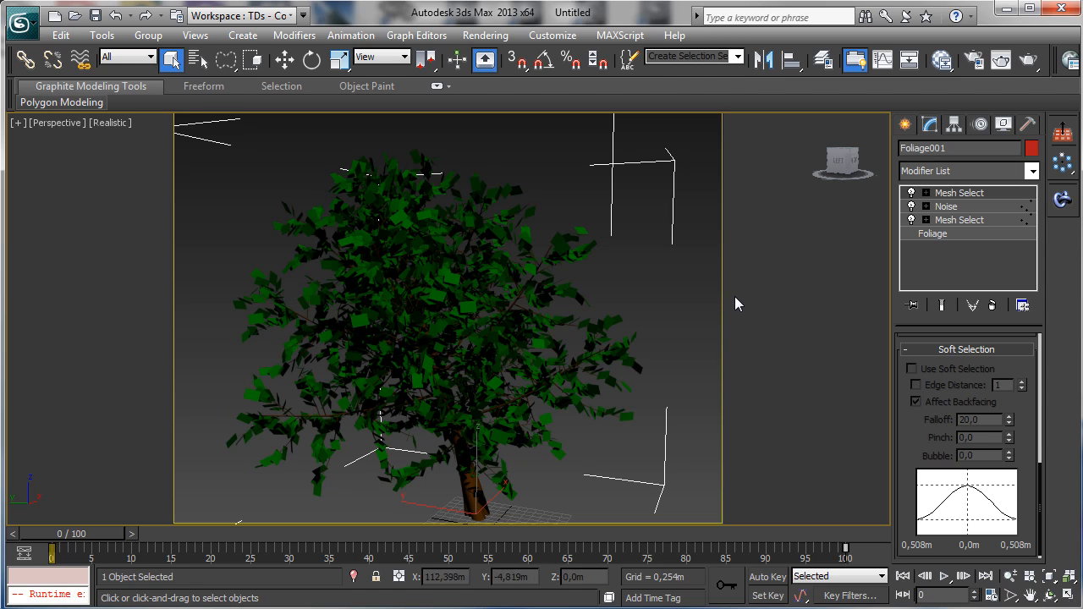
{"action": "mouse_move", "coordinate": [810, 329]}
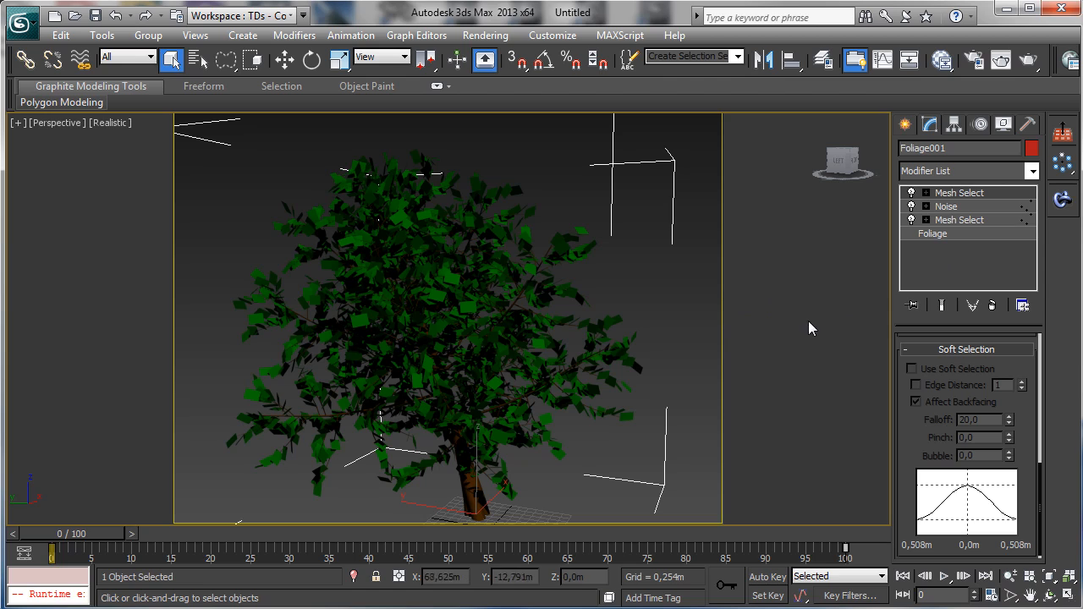
{"action": "mouse_move", "coordinate": [888, 314]}
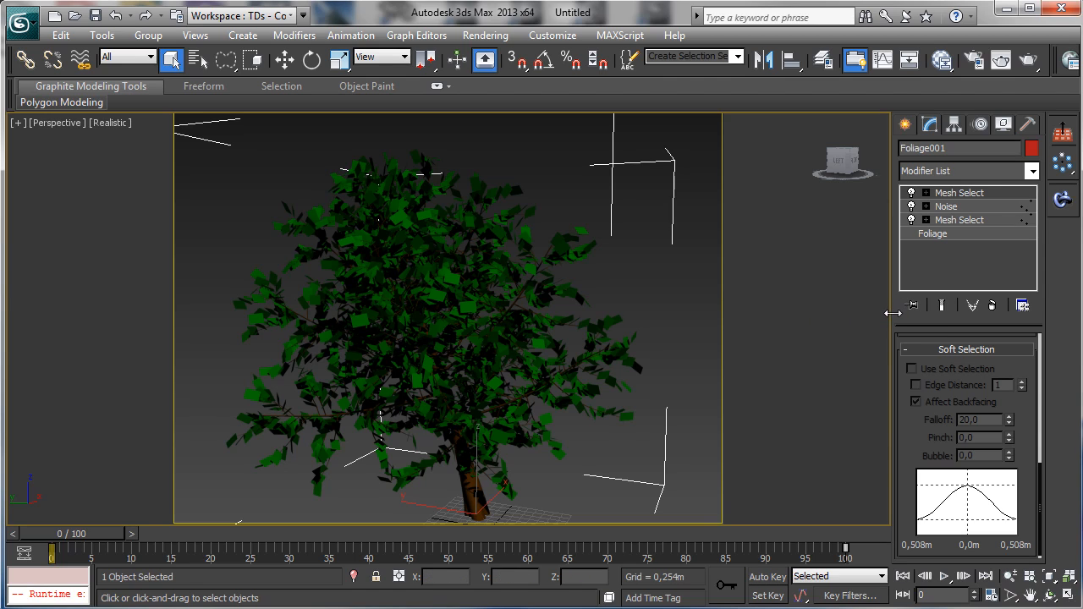